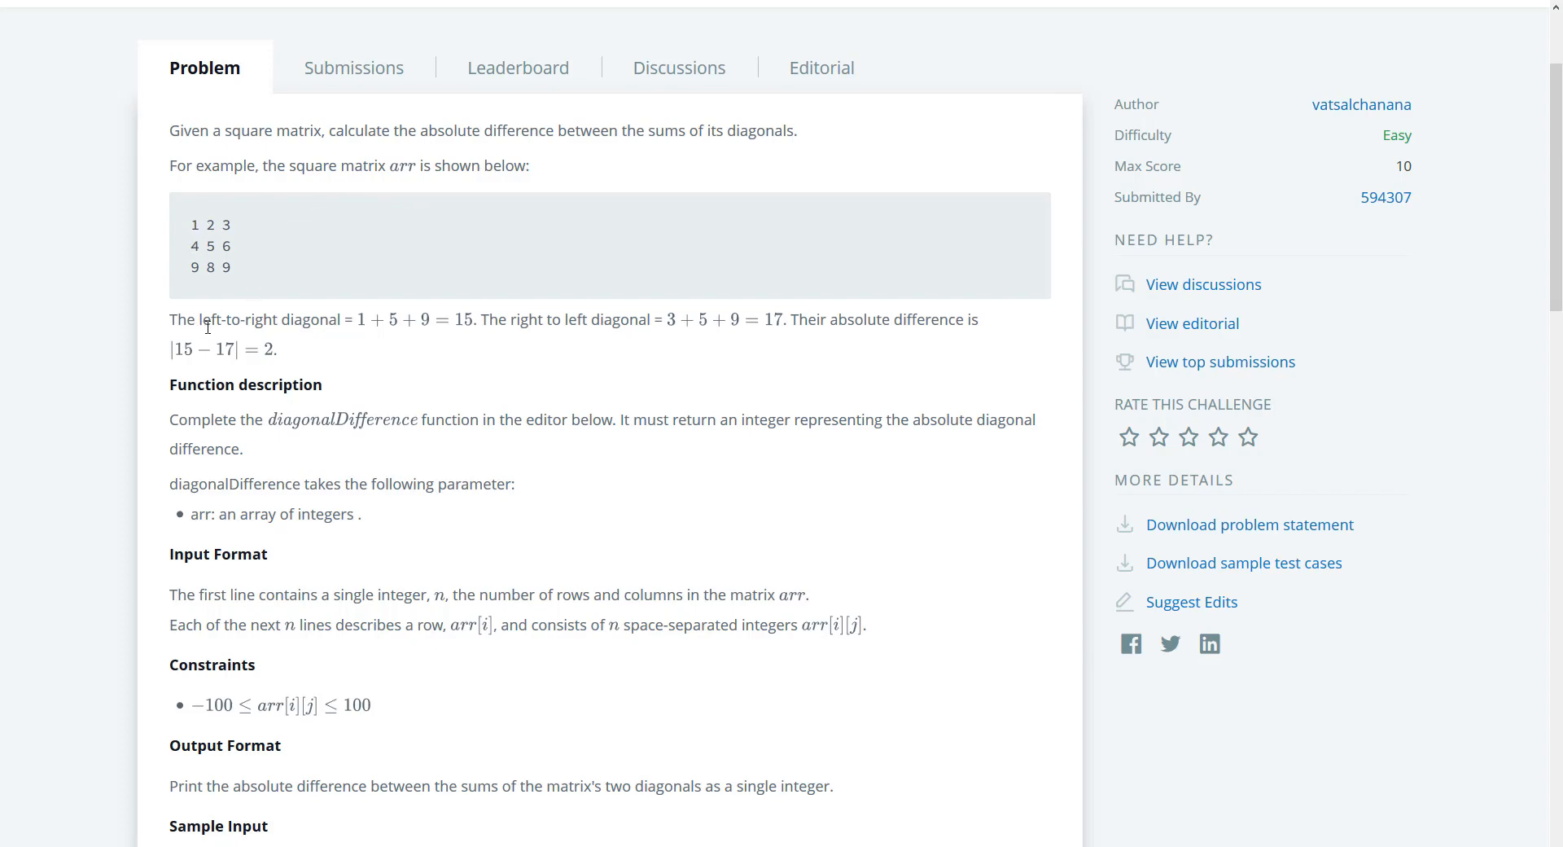
{"action": "mouse_move", "coordinate": [361, 334]}
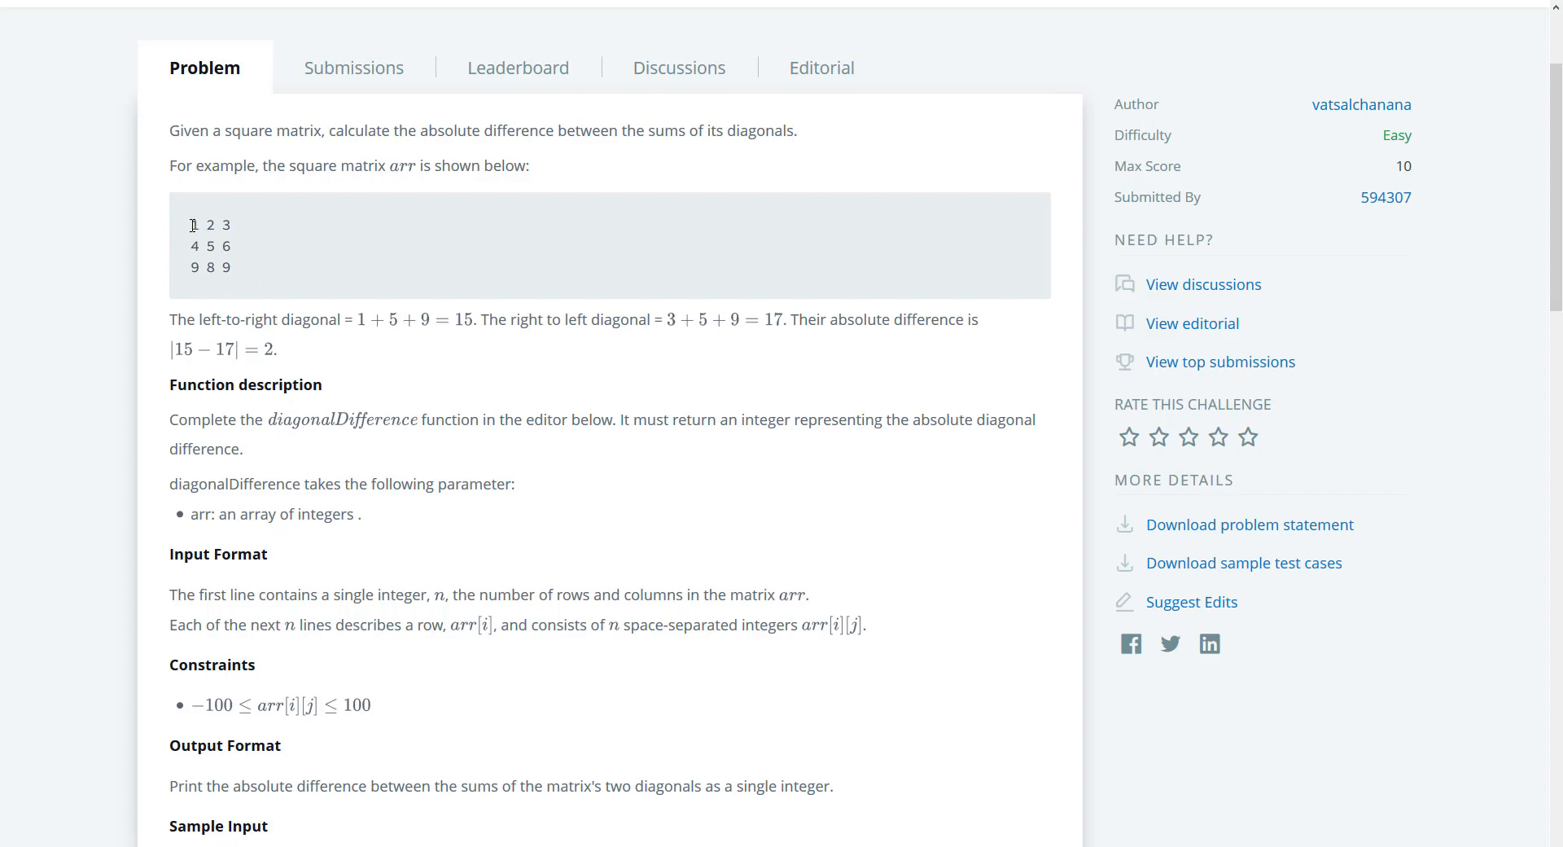
Highlight the example matrix's 9, sample input 10 and expected answer 15
{"action": "double_click", "coordinate": [206, 246]}
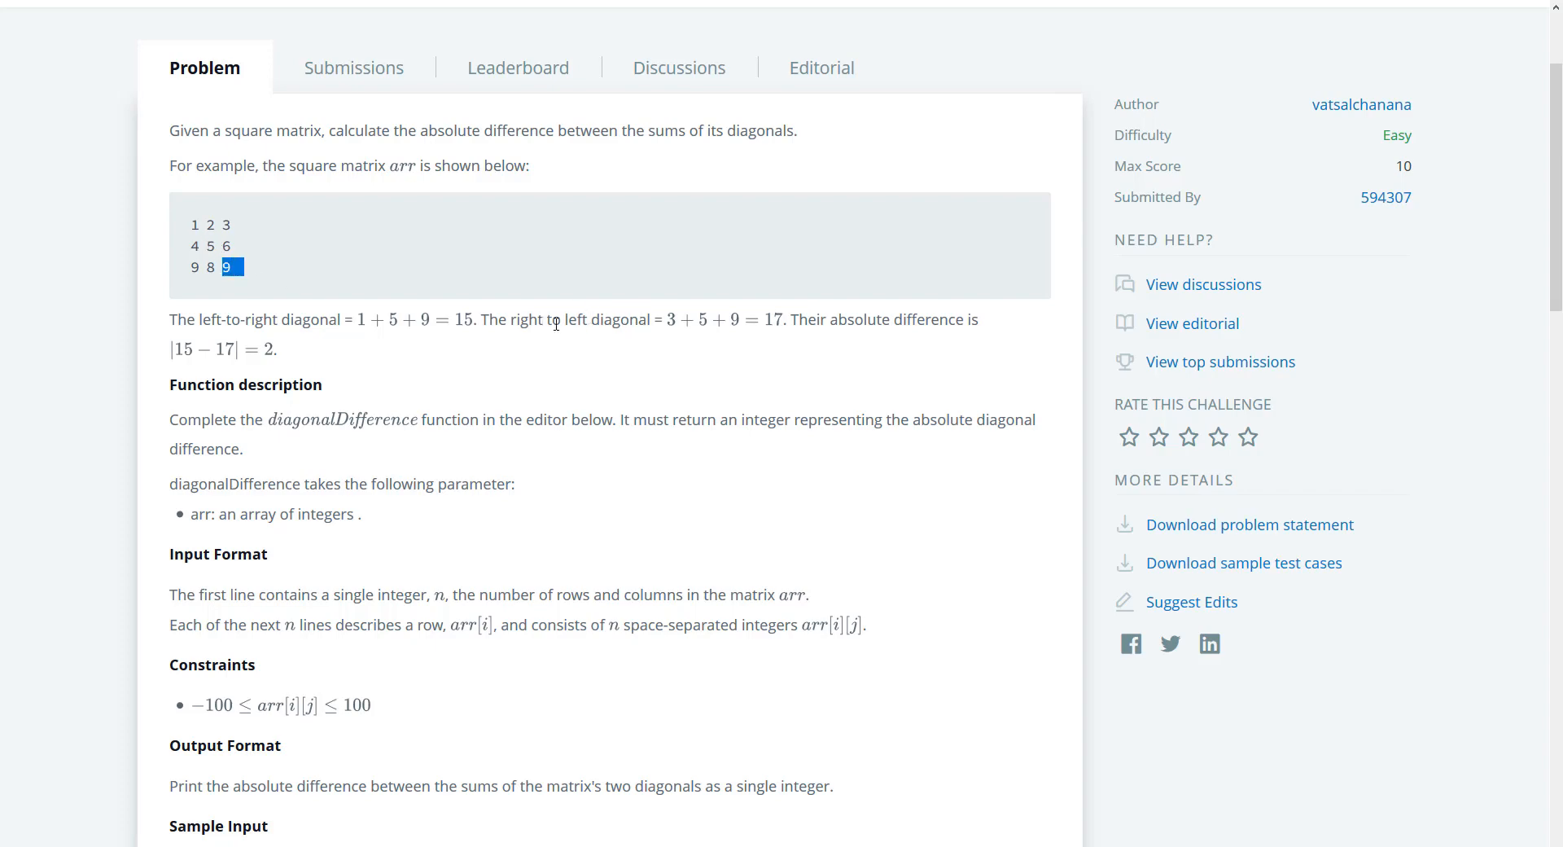
{"action": "mouse_move", "coordinate": [401, 284]}
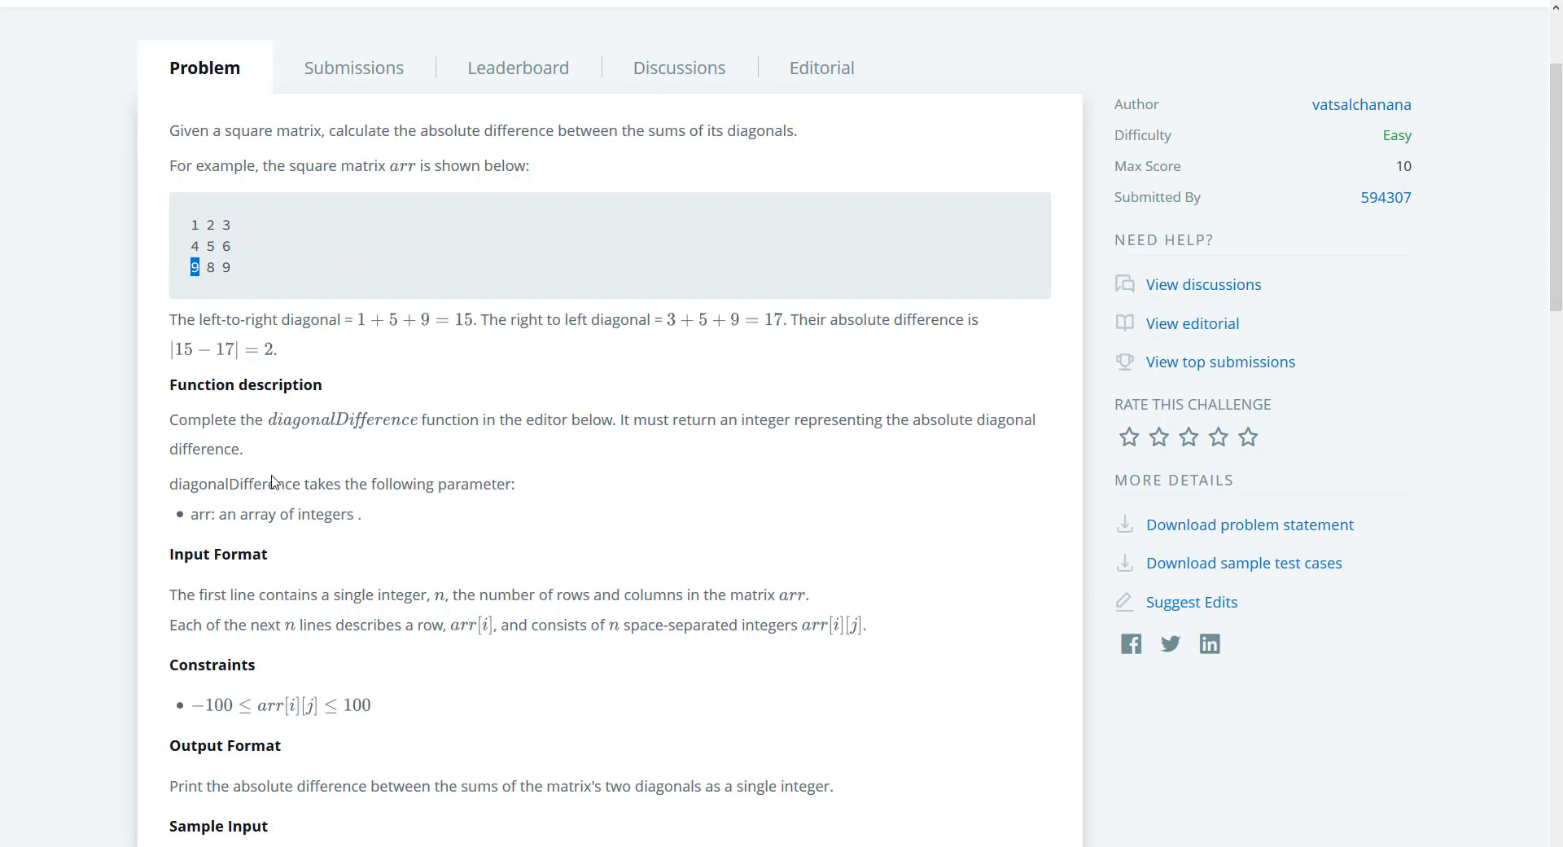
{"action": "scroll", "scroll_direction": "down", "scroll_amount": 3}
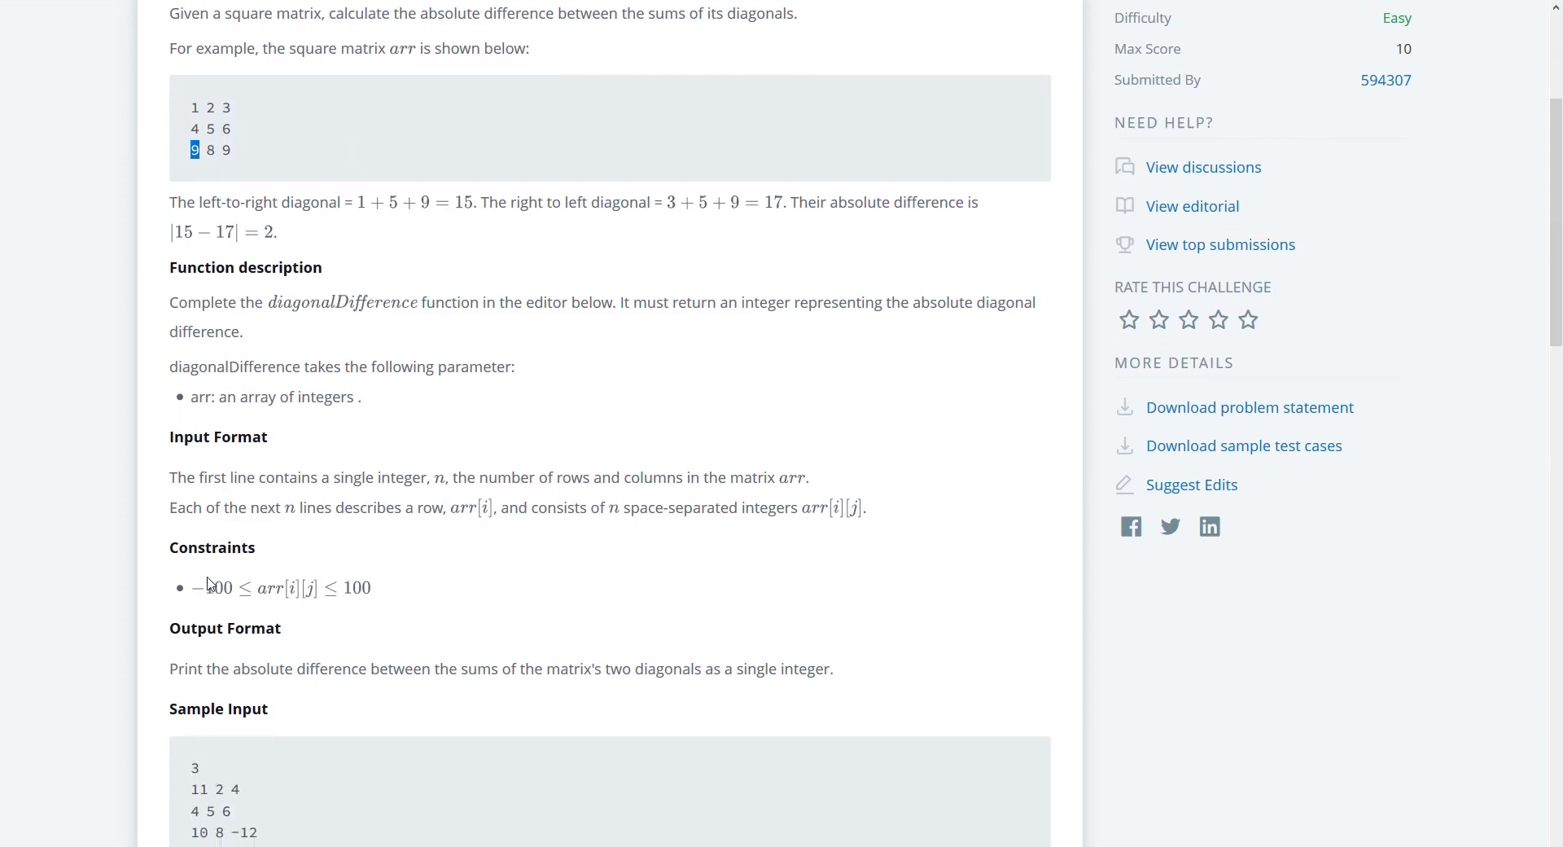
{"action": "mouse_move", "coordinate": [264, 611]}
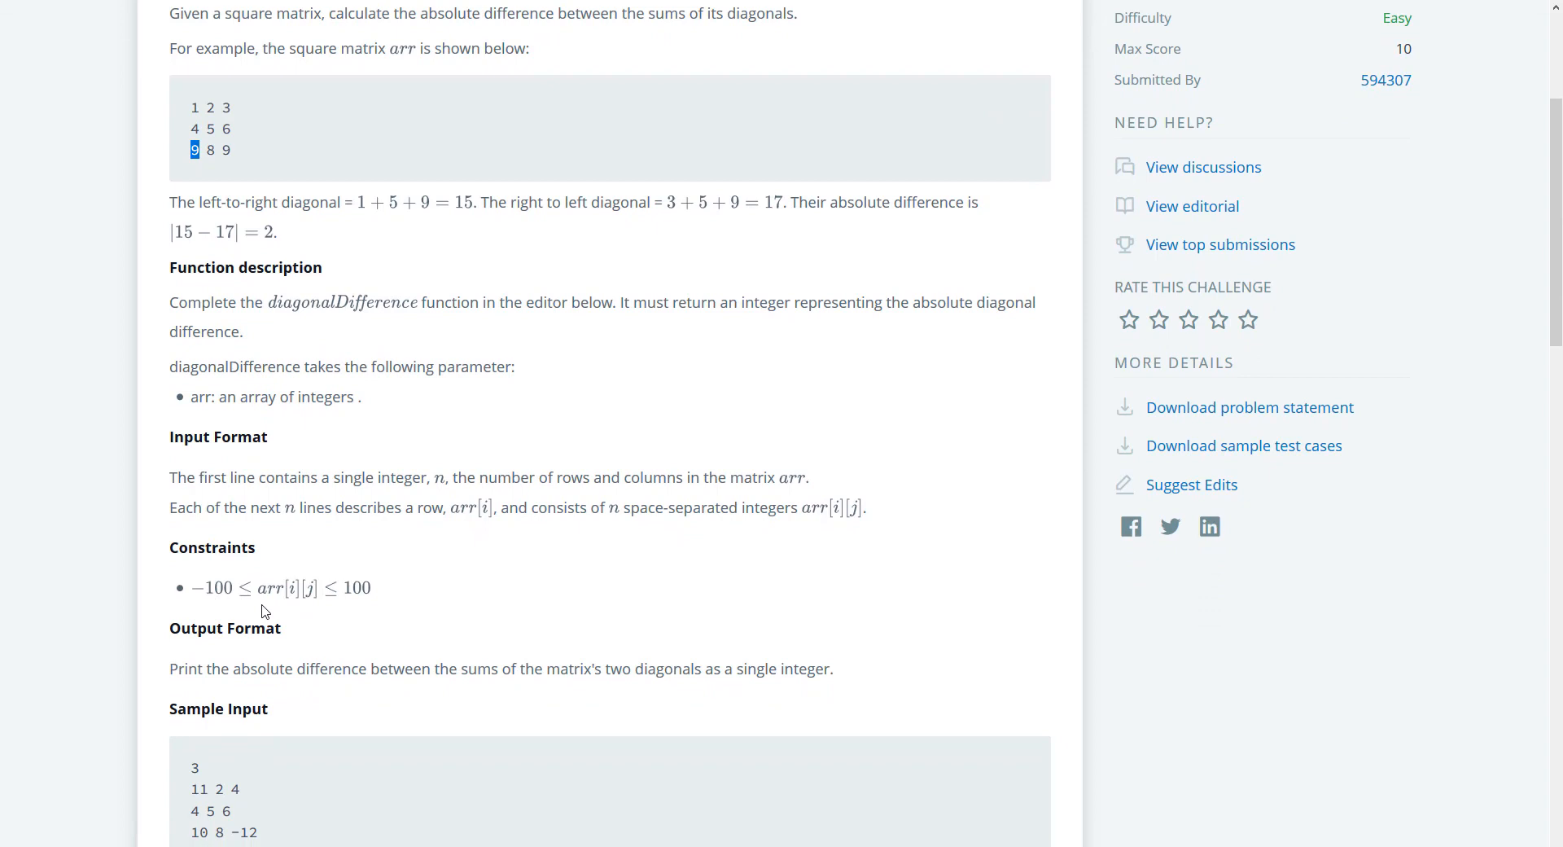
{"action": "scroll", "scroll_direction": "down", "scroll_amount": 3}
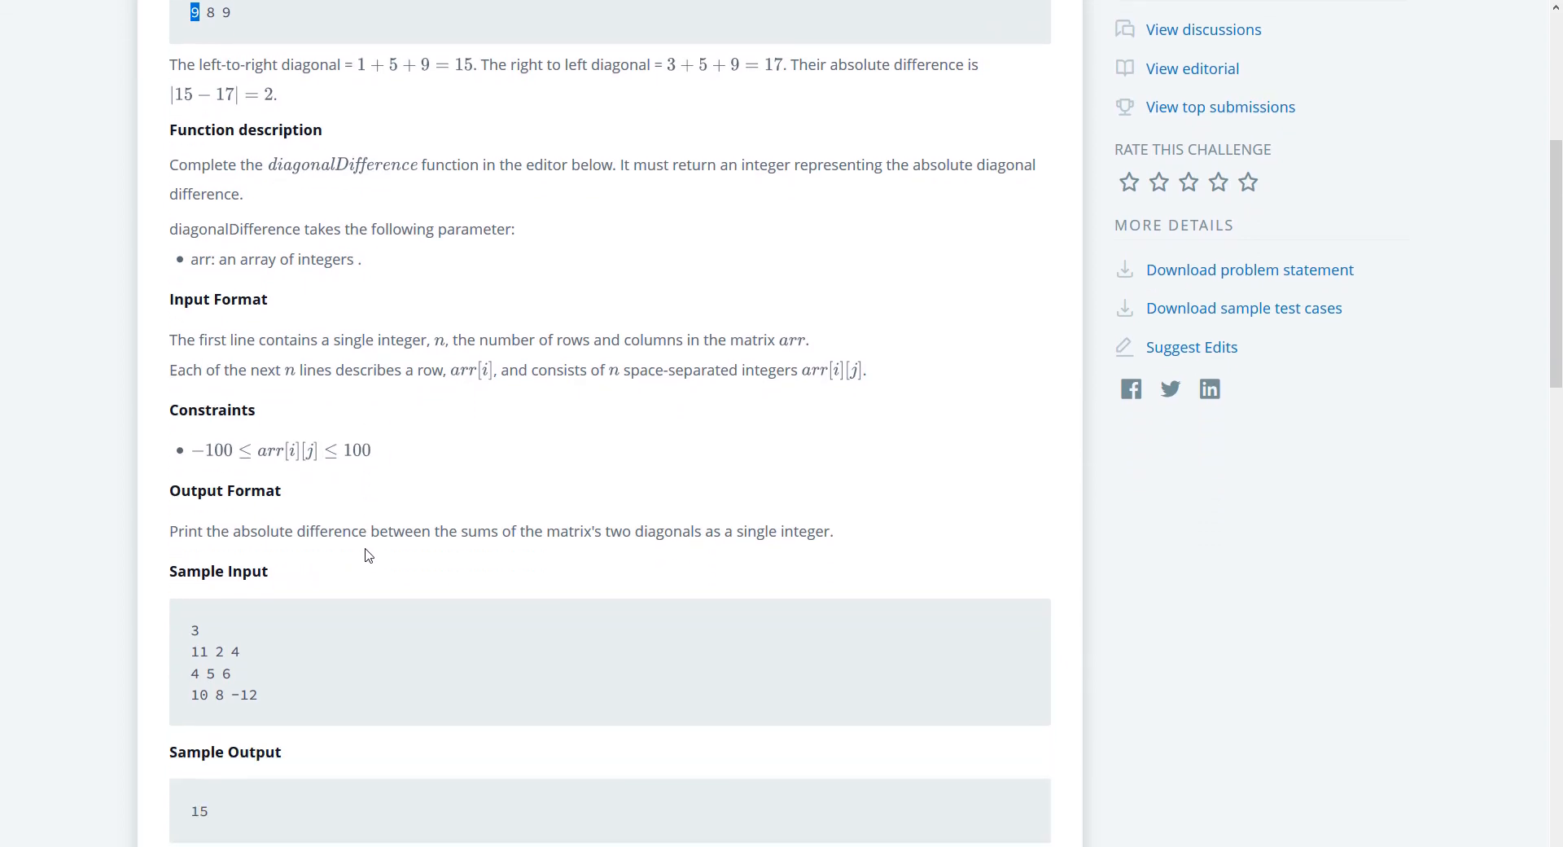
{"action": "scroll", "scroll_direction": "down", "scroll_amount": 3}
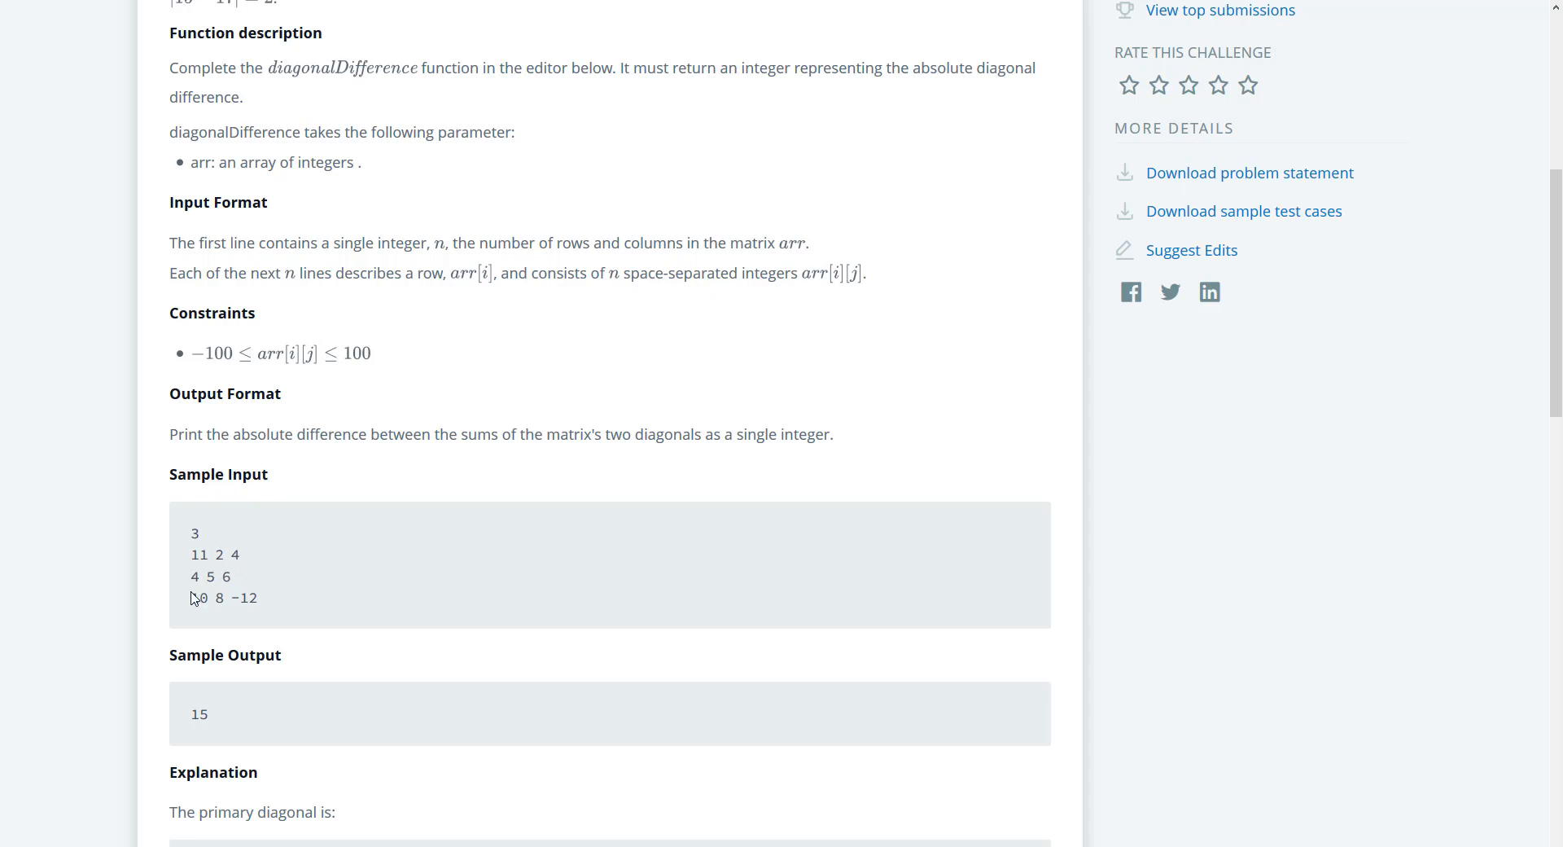
{"action": "double_click", "coordinate": [234, 554]}
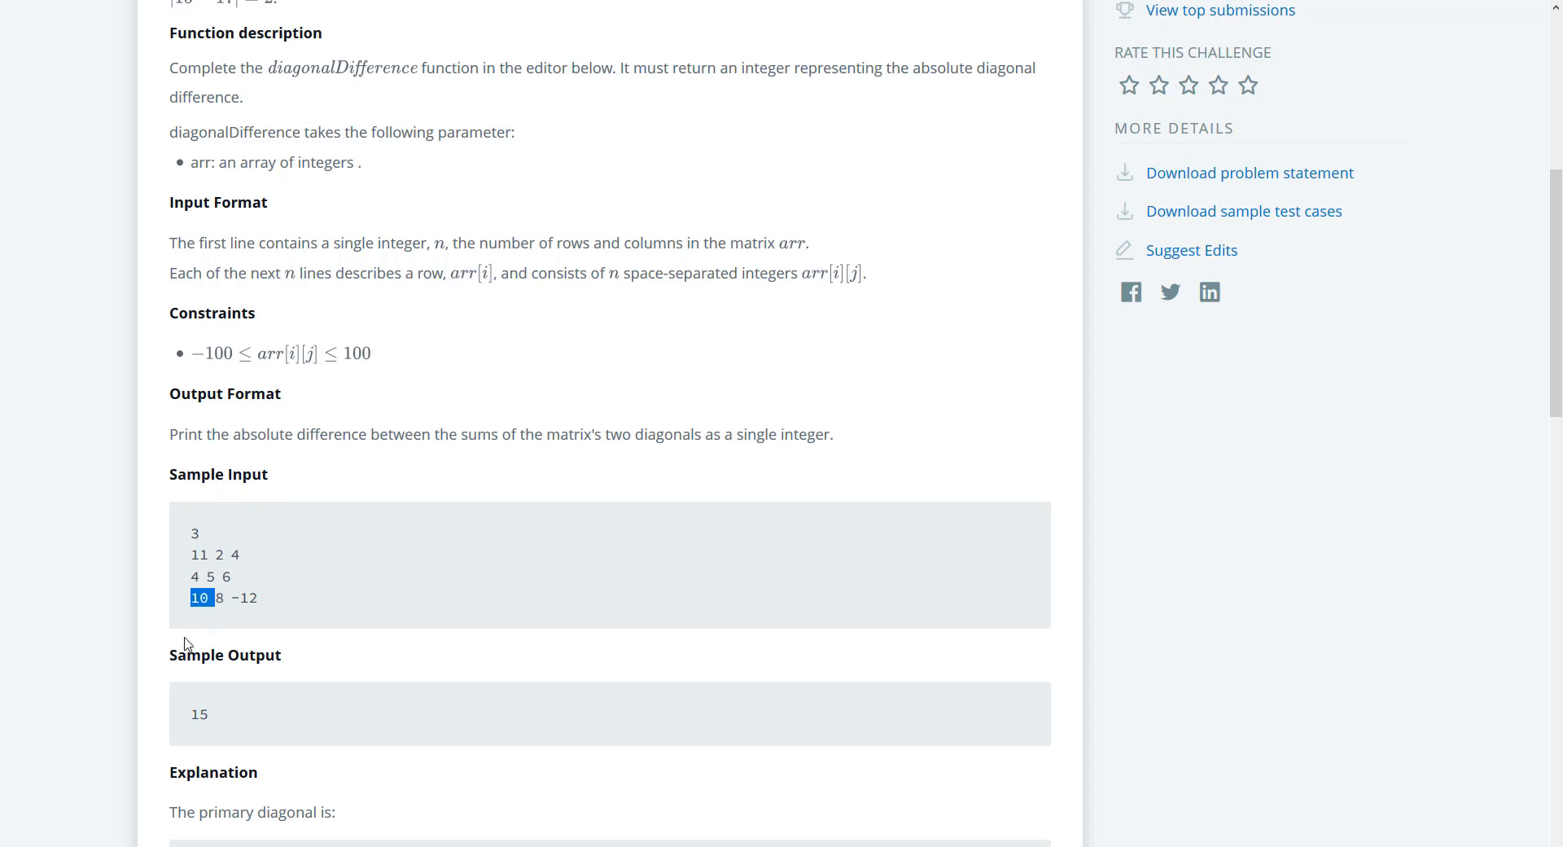
{"action": "double_click", "coordinate": [199, 714]}
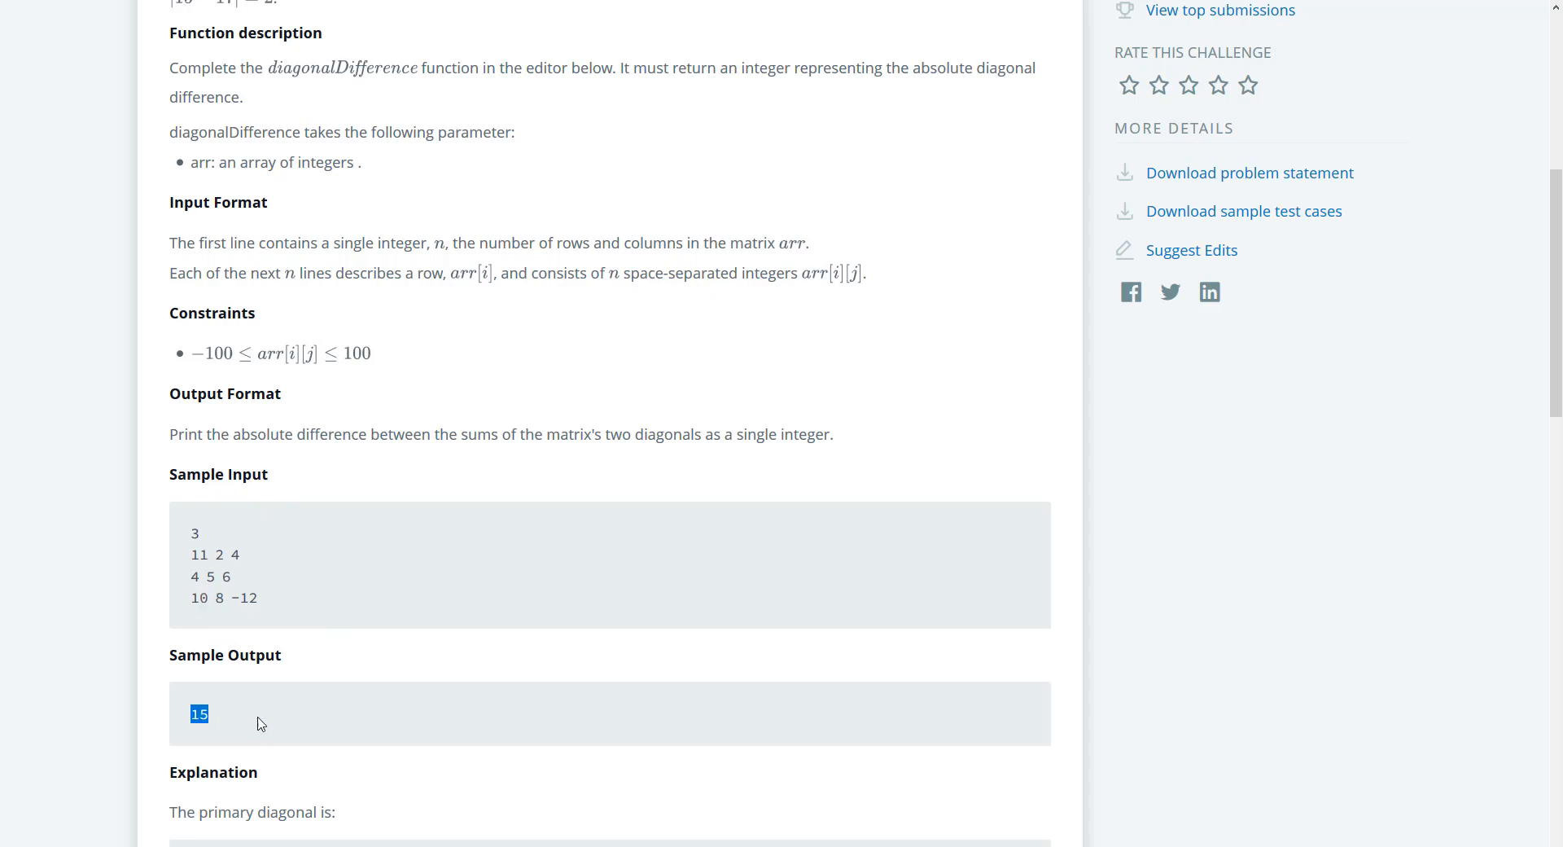
Scroll down through the problem statement to the code editor
{"action": "scroll", "scroll_direction": "down", "scroll_amount": 3}
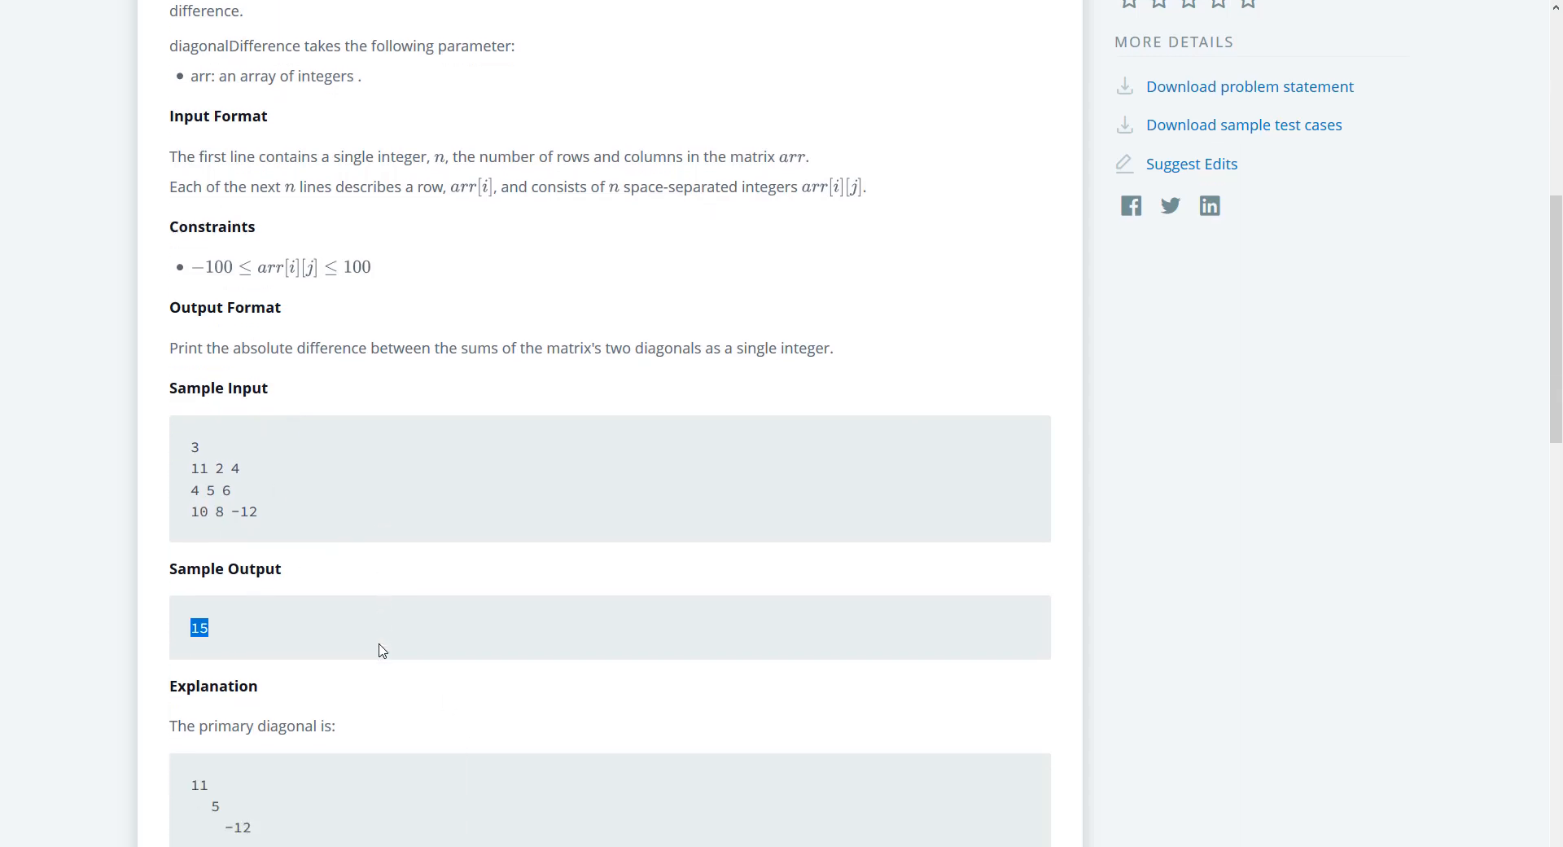
{"action": "scroll", "scroll_direction": "down", "scroll_amount": 3}
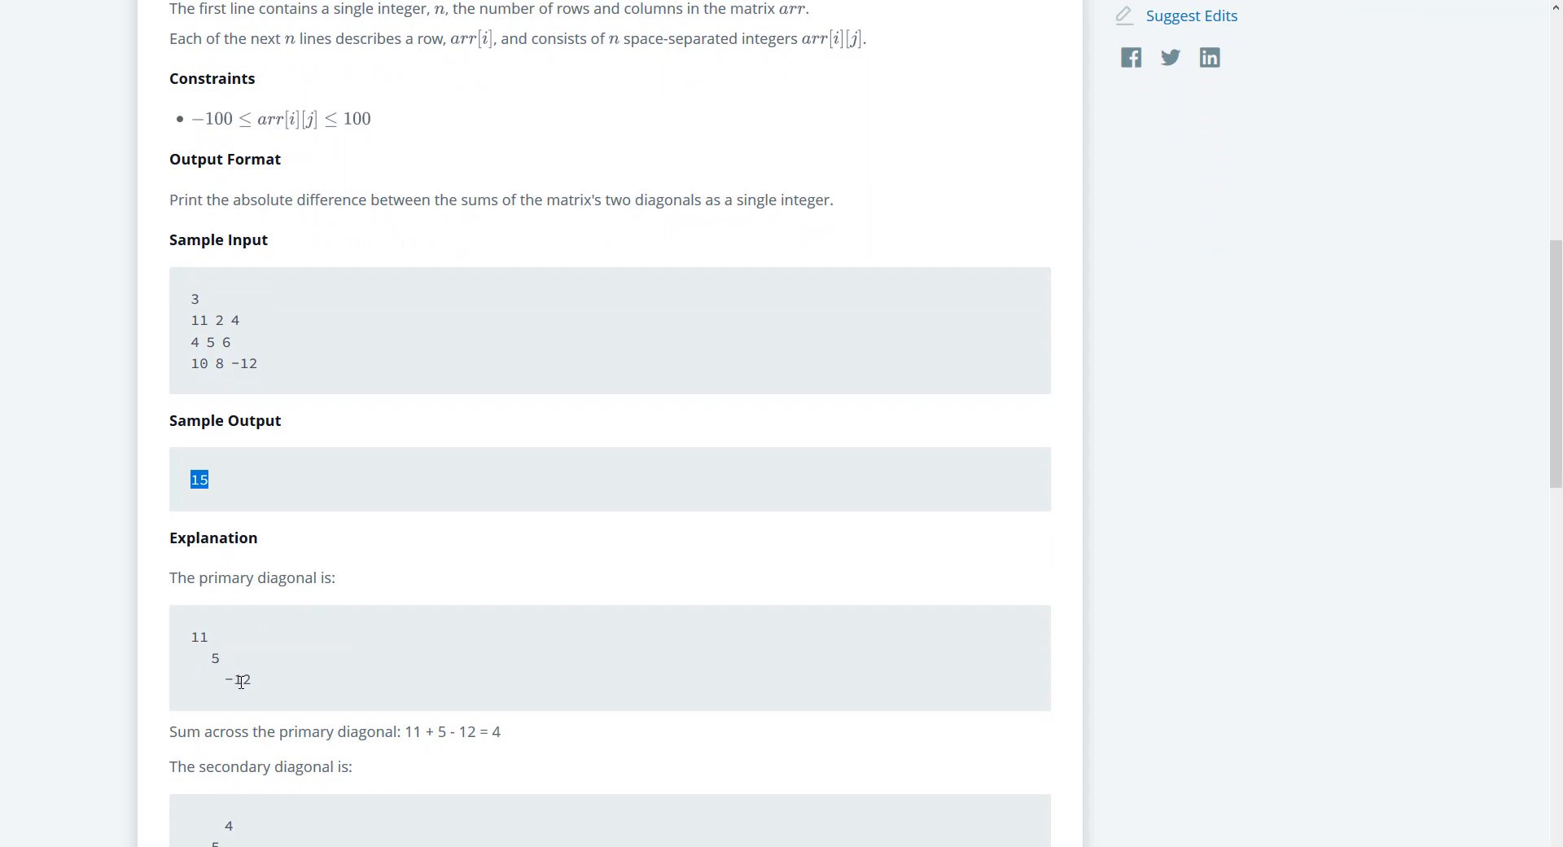
{"action": "mouse_move", "coordinate": [212, 600]}
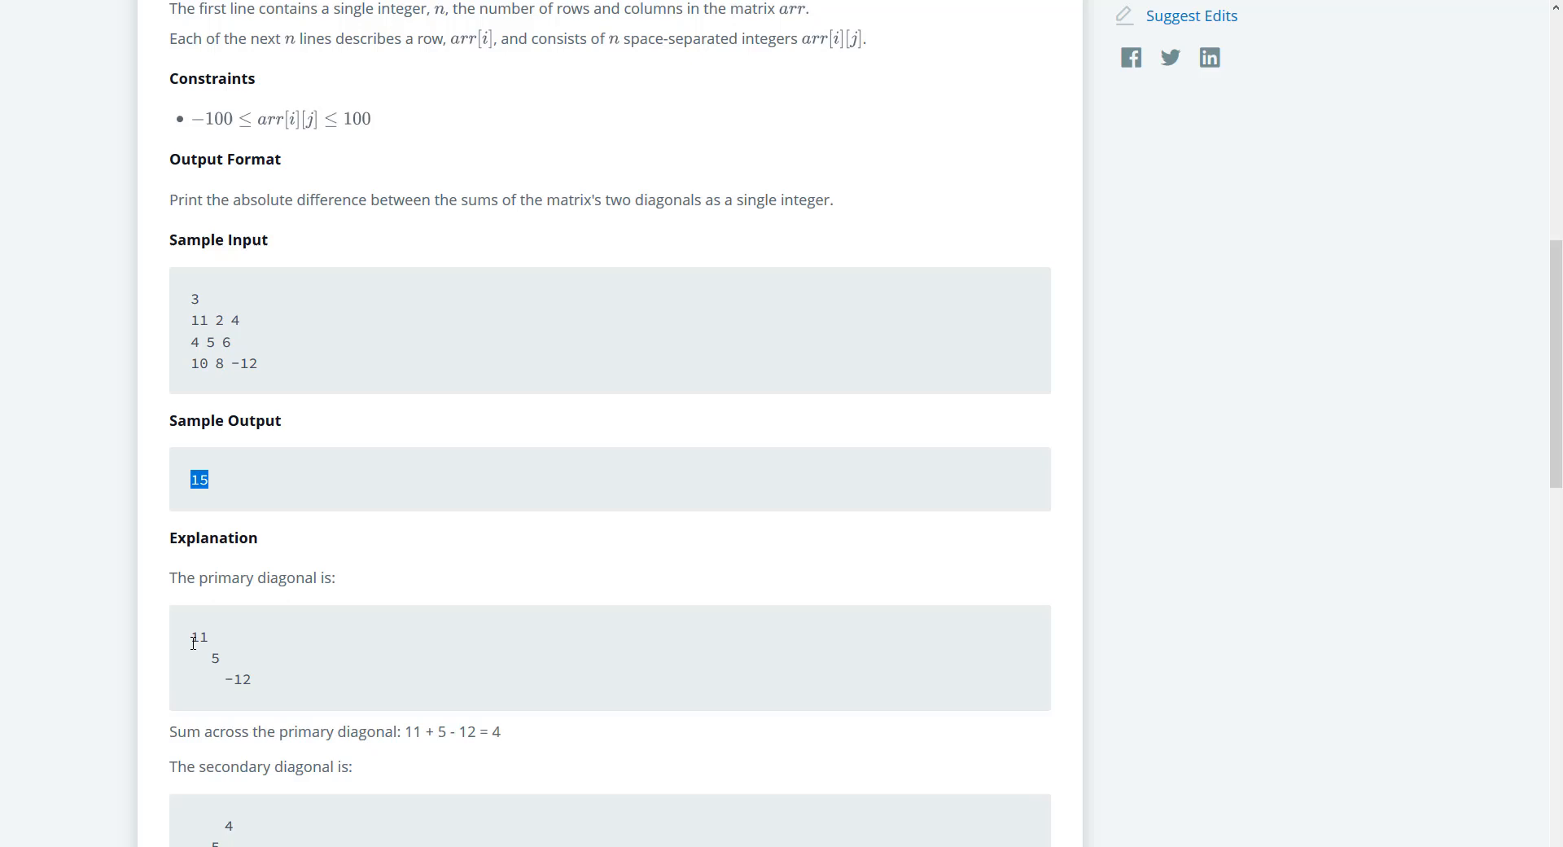
{"action": "mouse_move", "coordinate": [255, 683]}
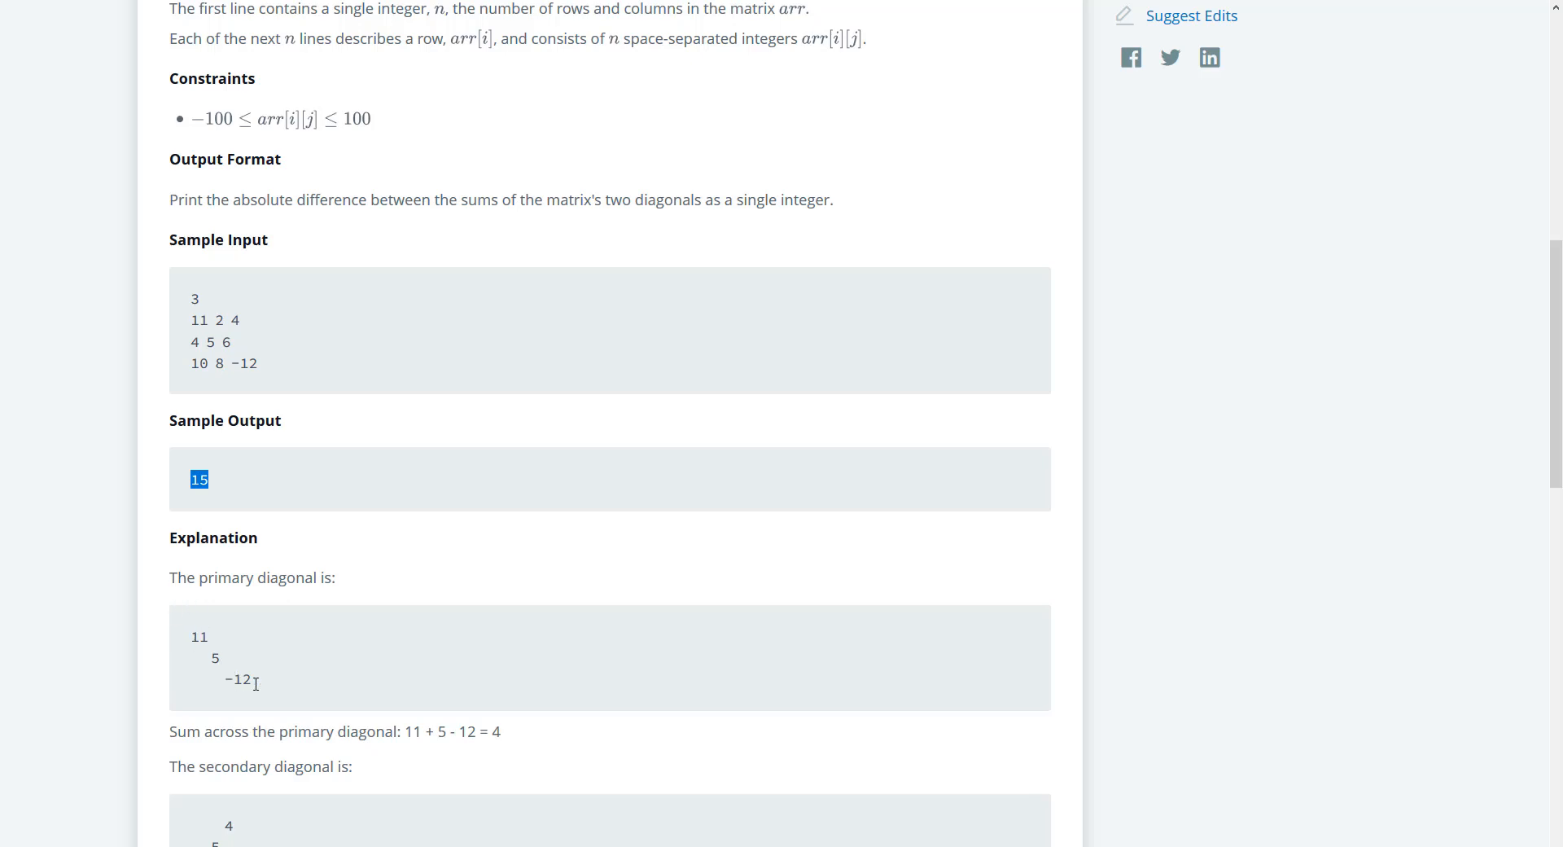
{"action": "mouse_move", "coordinate": [215, 665]}
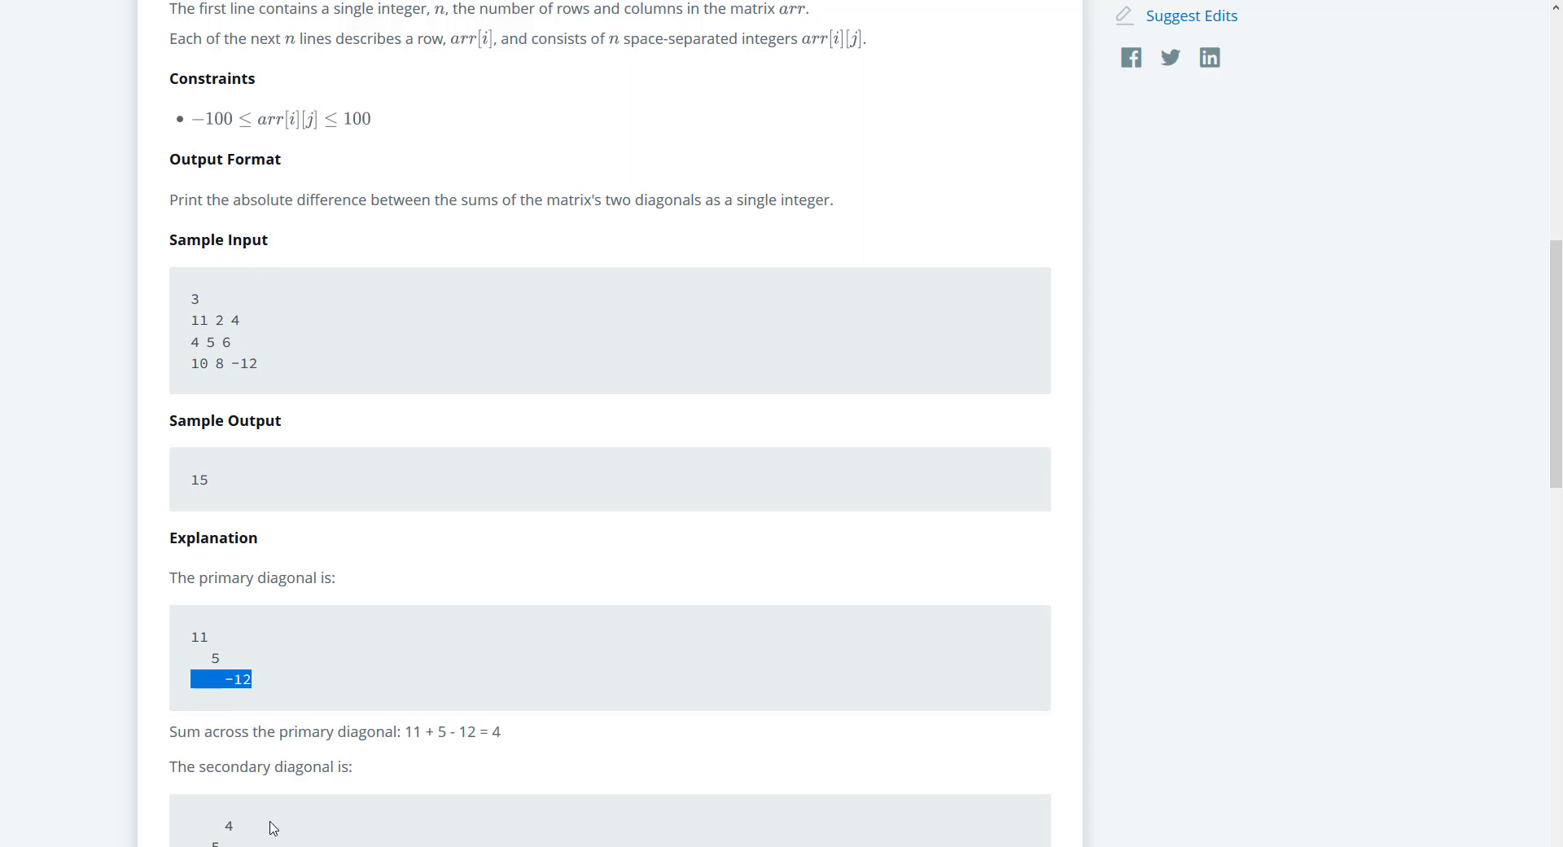
{"action": "mouse_move", "coordinate": [339, 760]}
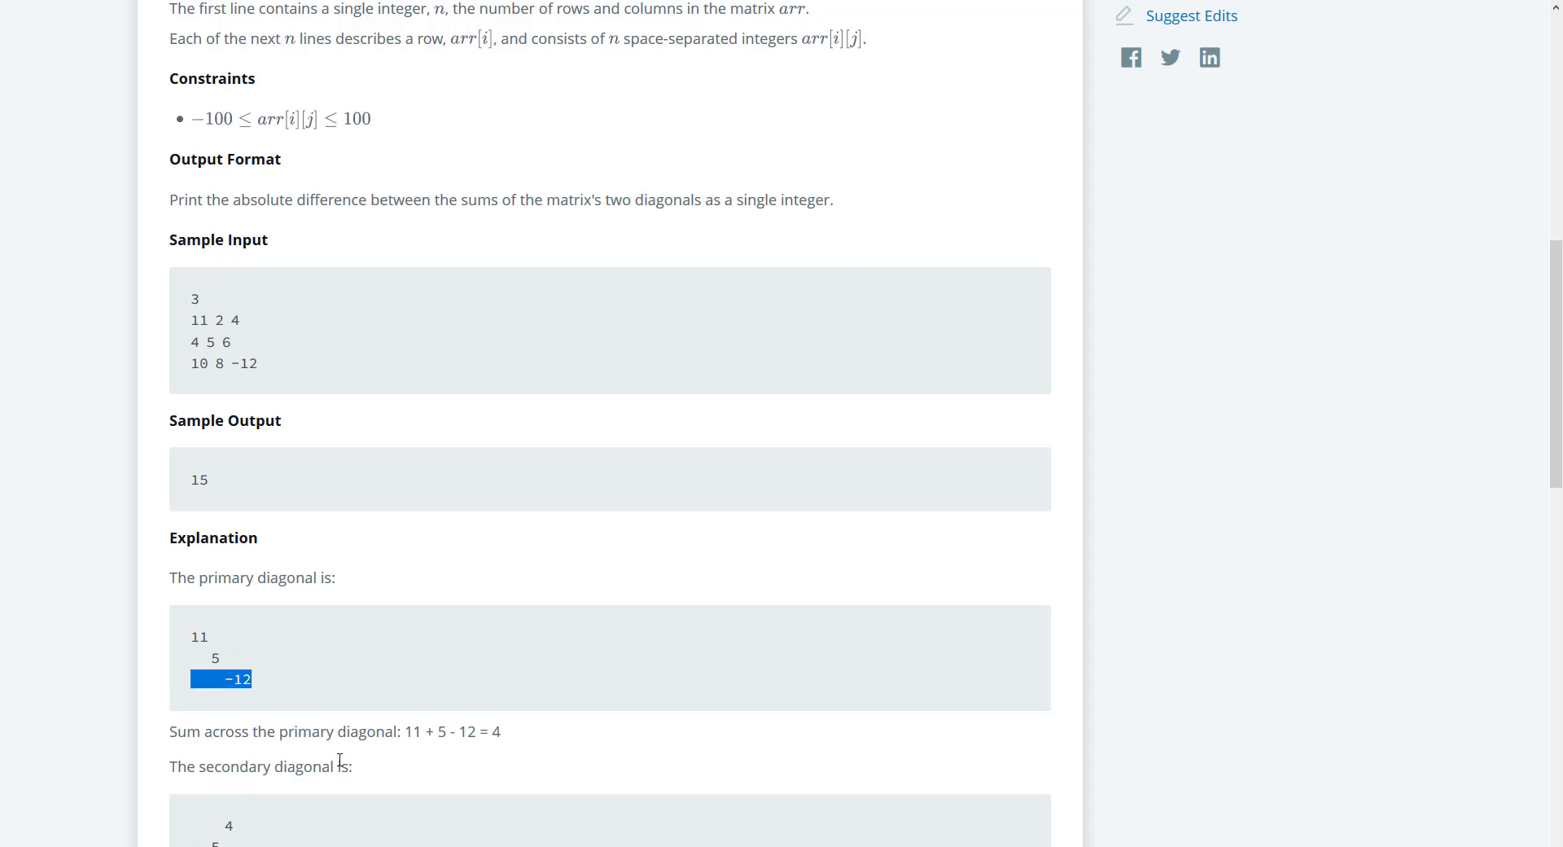
{"action": "mouse_move", "coordinate": [249, 766]}
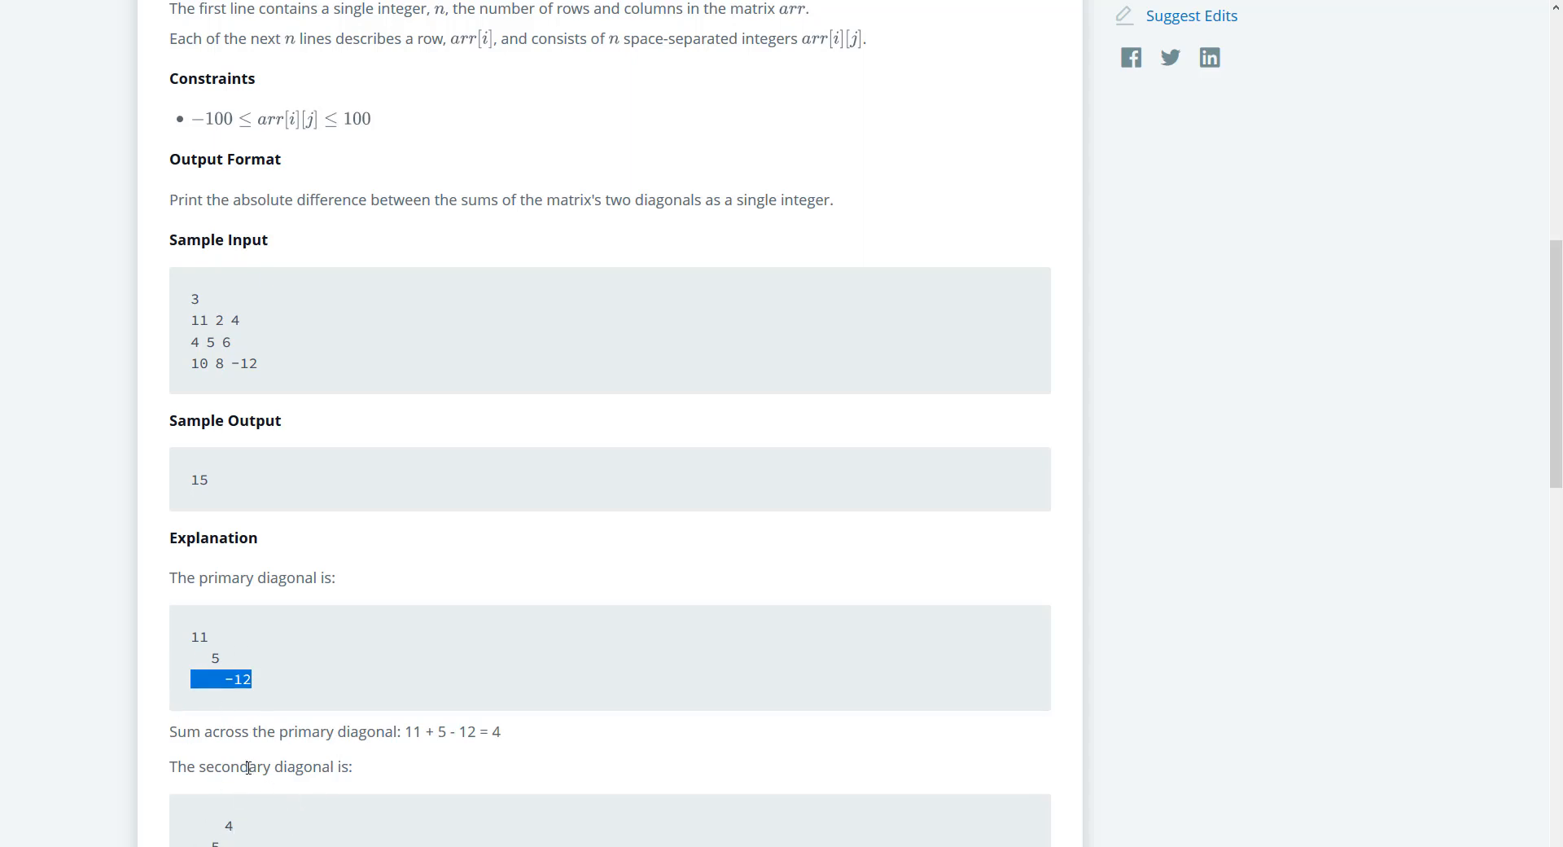
{"action": "scroll", "scroll_direction": "down", "scroll_amount": 3}
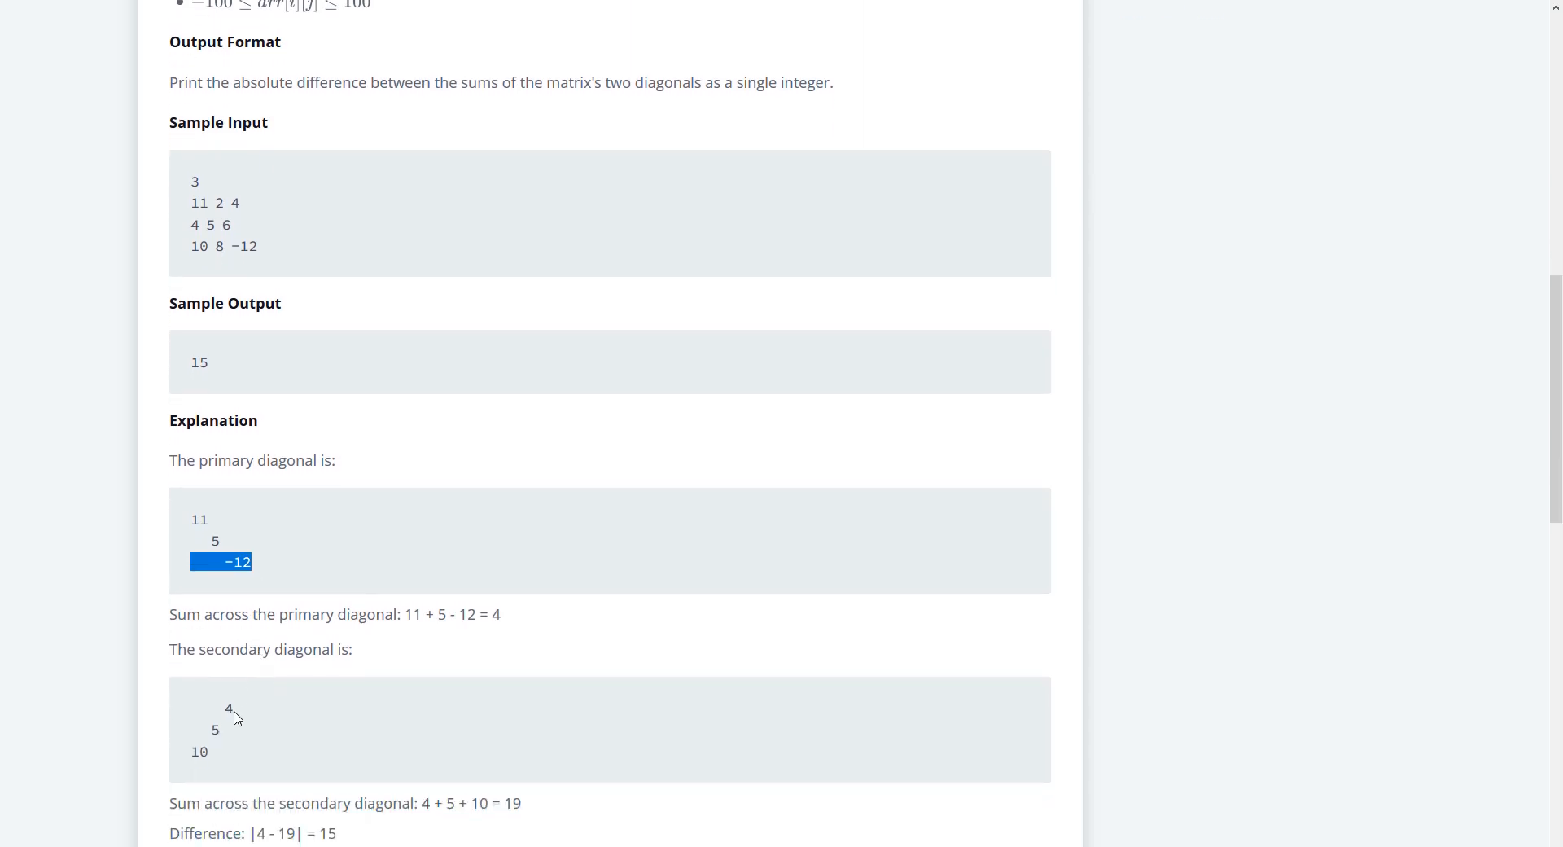
{"action": "mouse_move", "coordinate": [260, 718]}
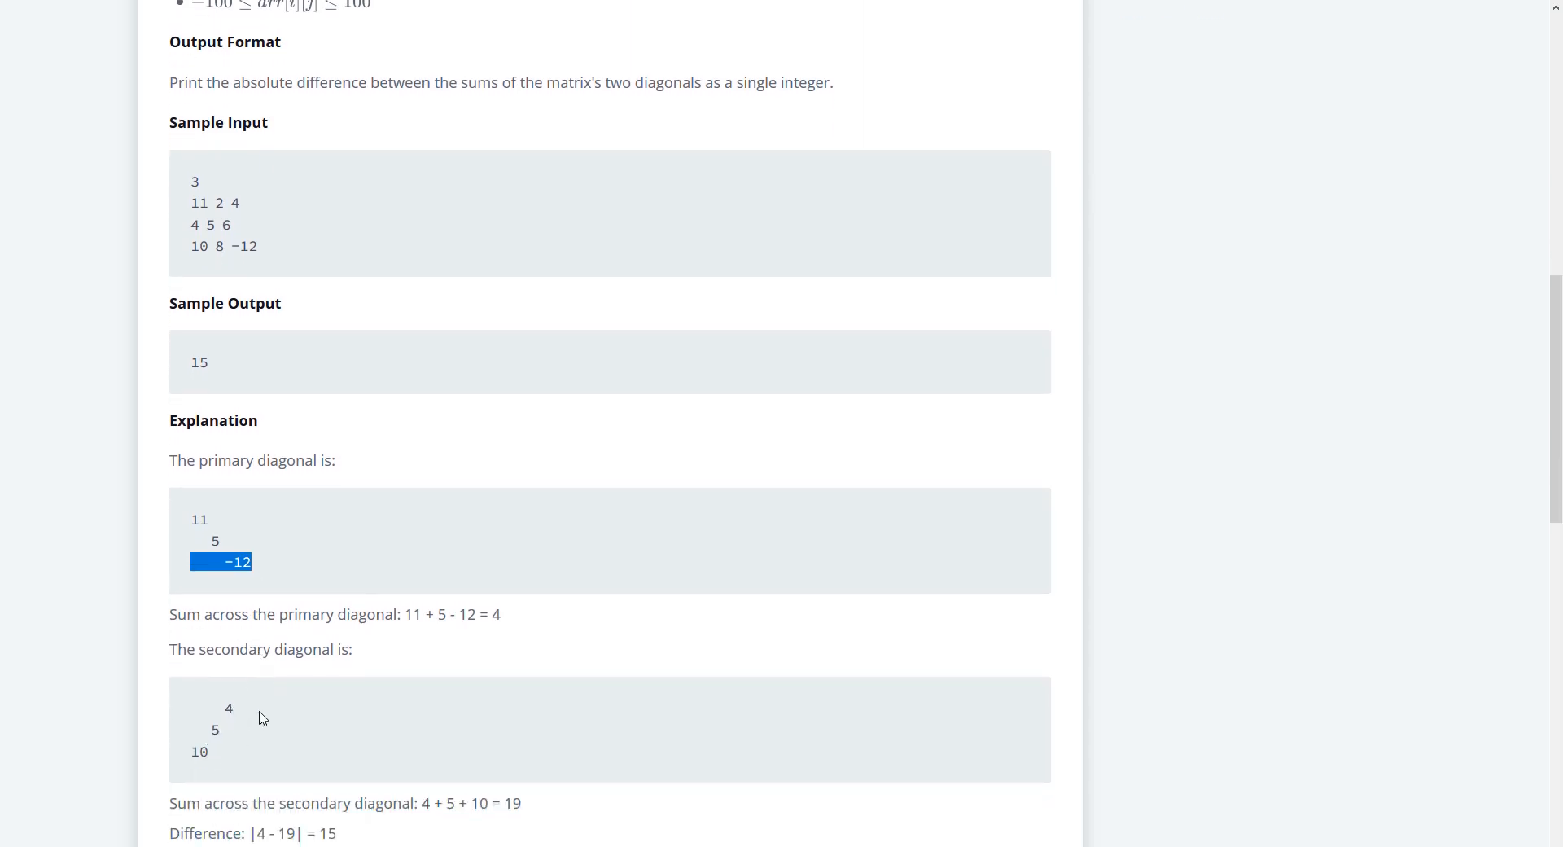
{"action": "scroll", "scroll_direction": "down", "scroll_amount": 3}
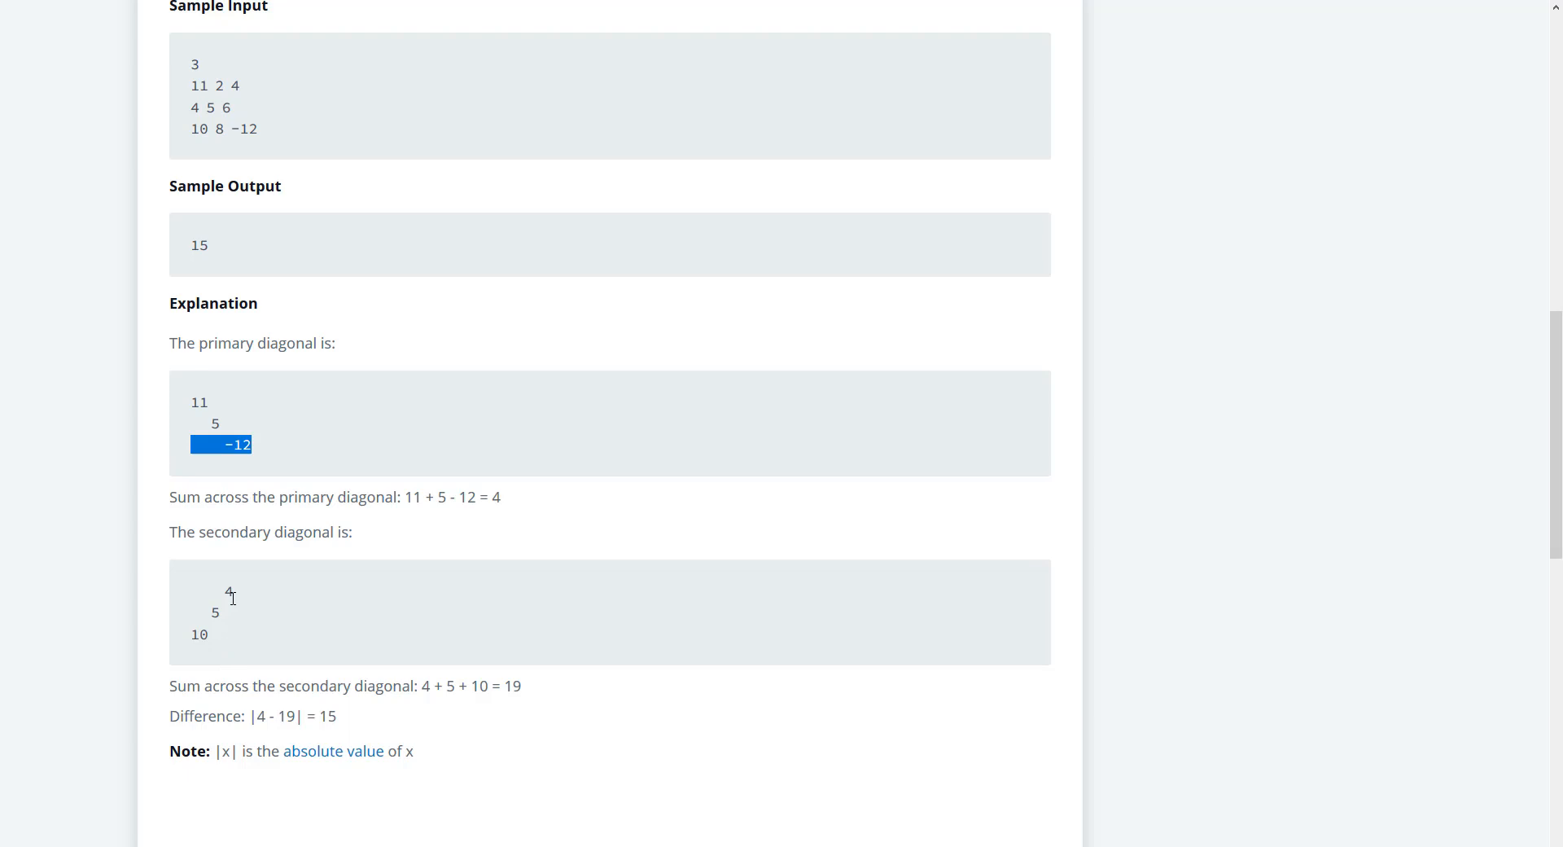
{"action": "mouse_move", "coordinate": [166, 600]}
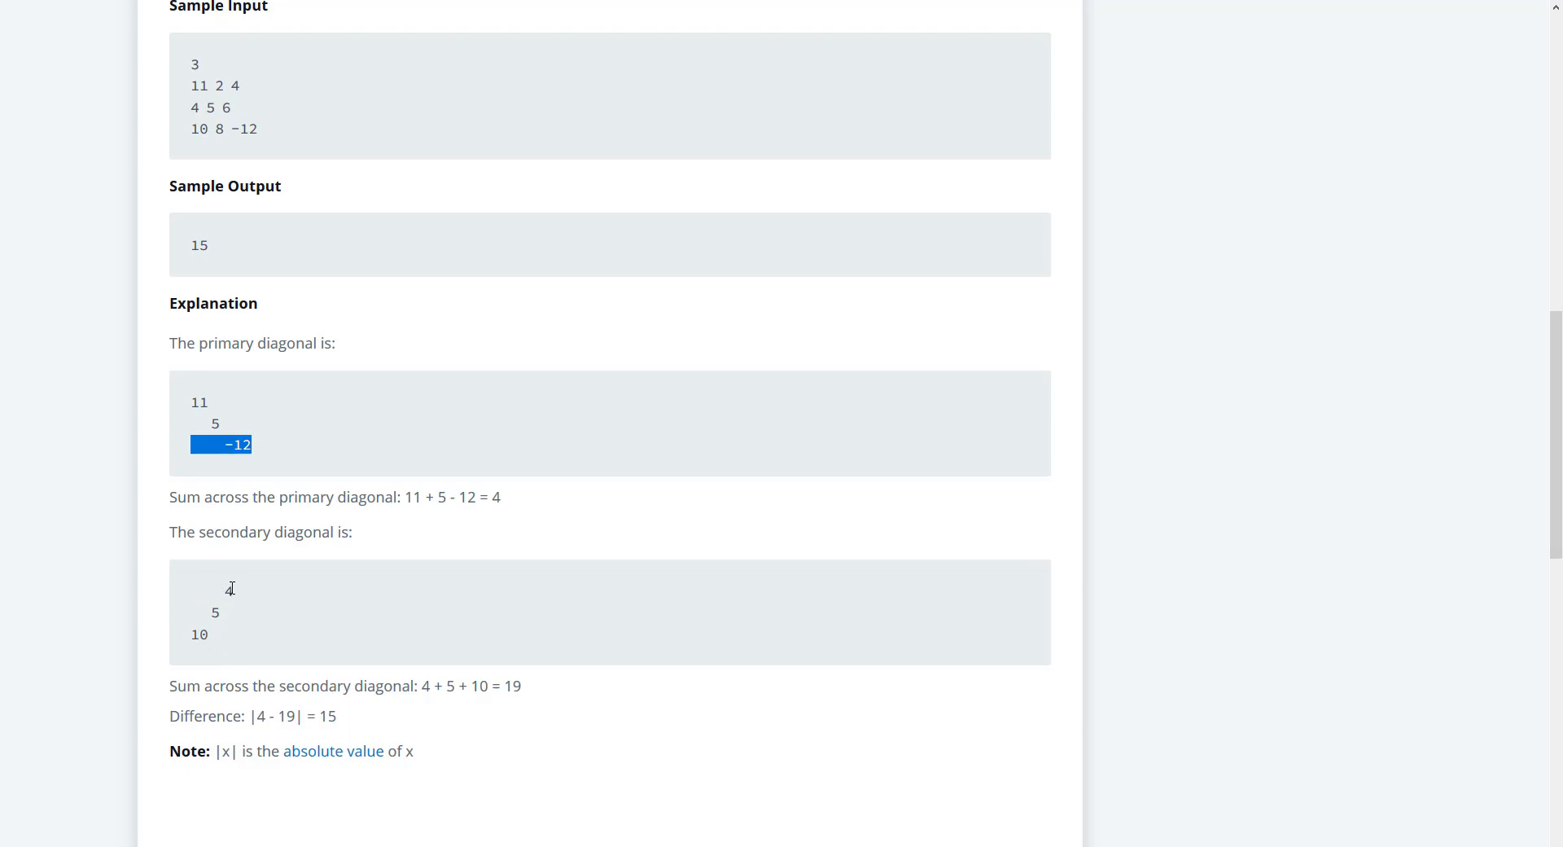
{"action": "mouse_move", "coordinate": [246, 602]}
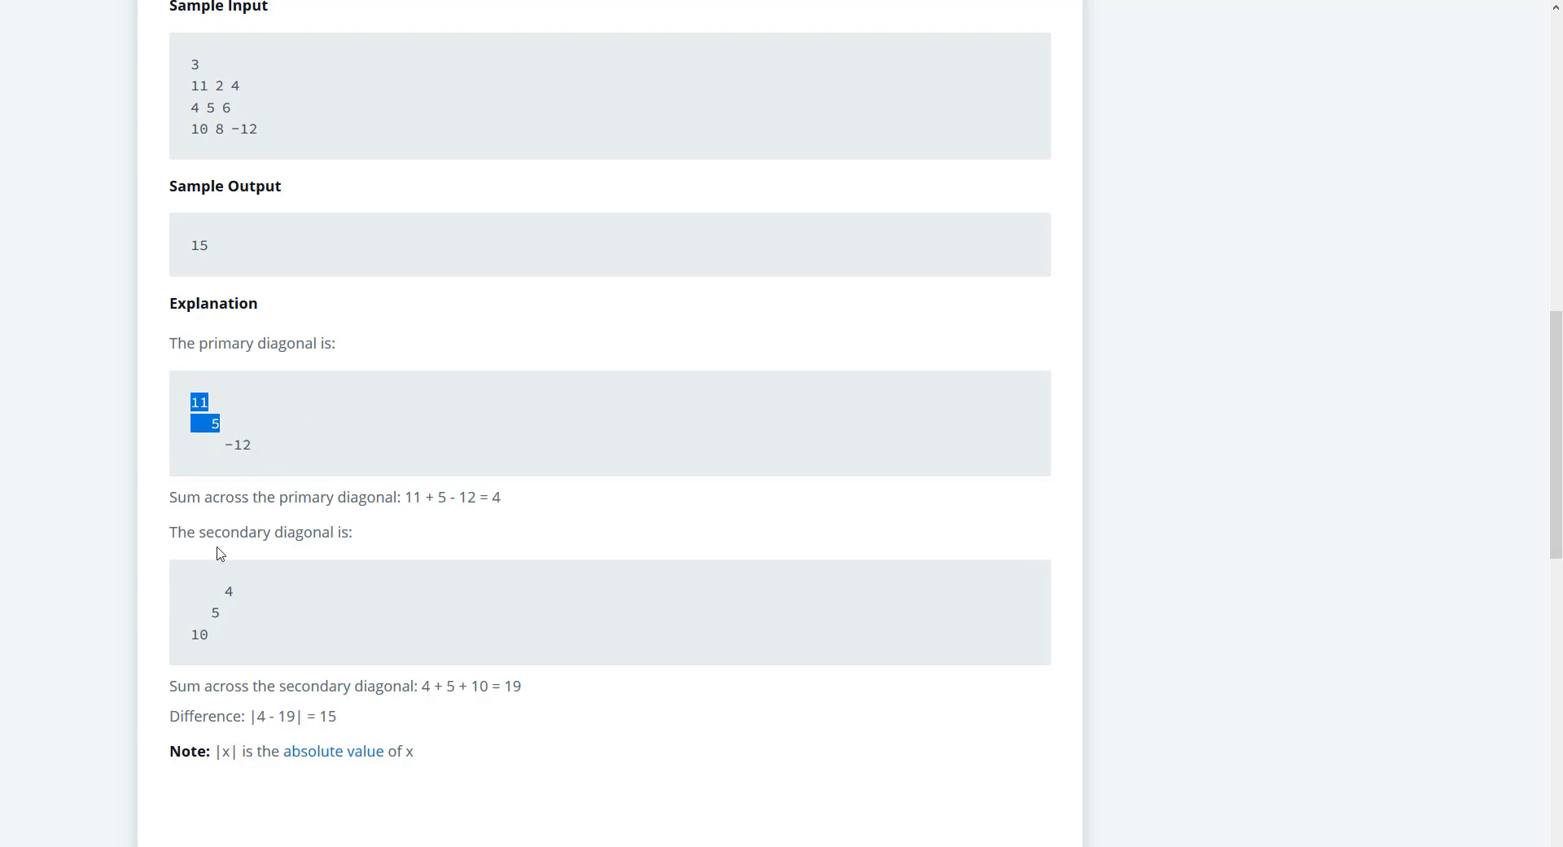
{"action": "mouse_move", "coordinate": [349, 487]}
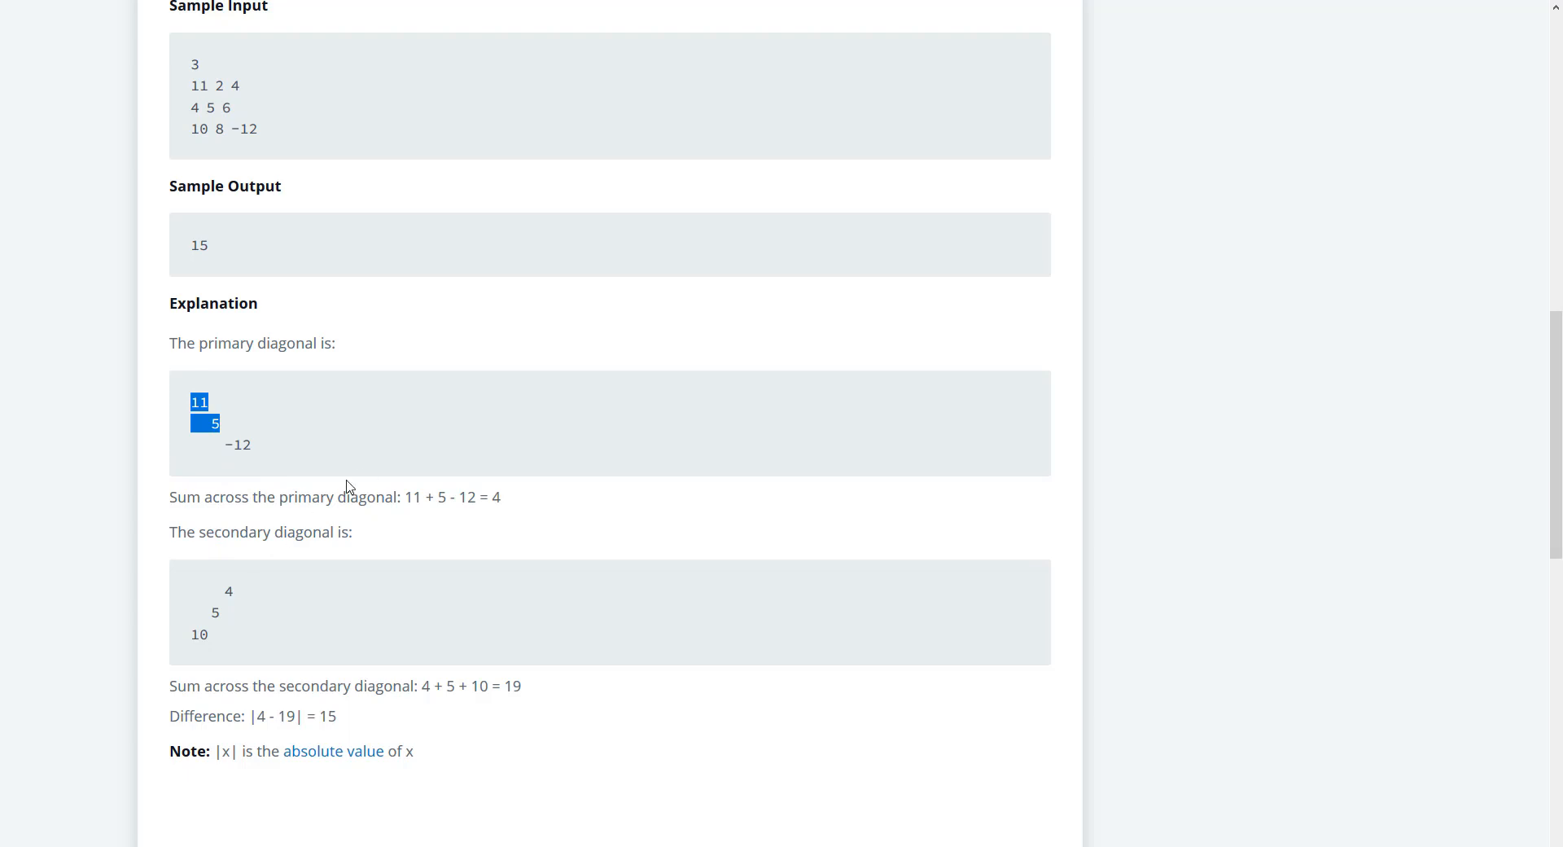
{"action": "scroll", "scroll_direction": "down", "scroll_amount": 3}
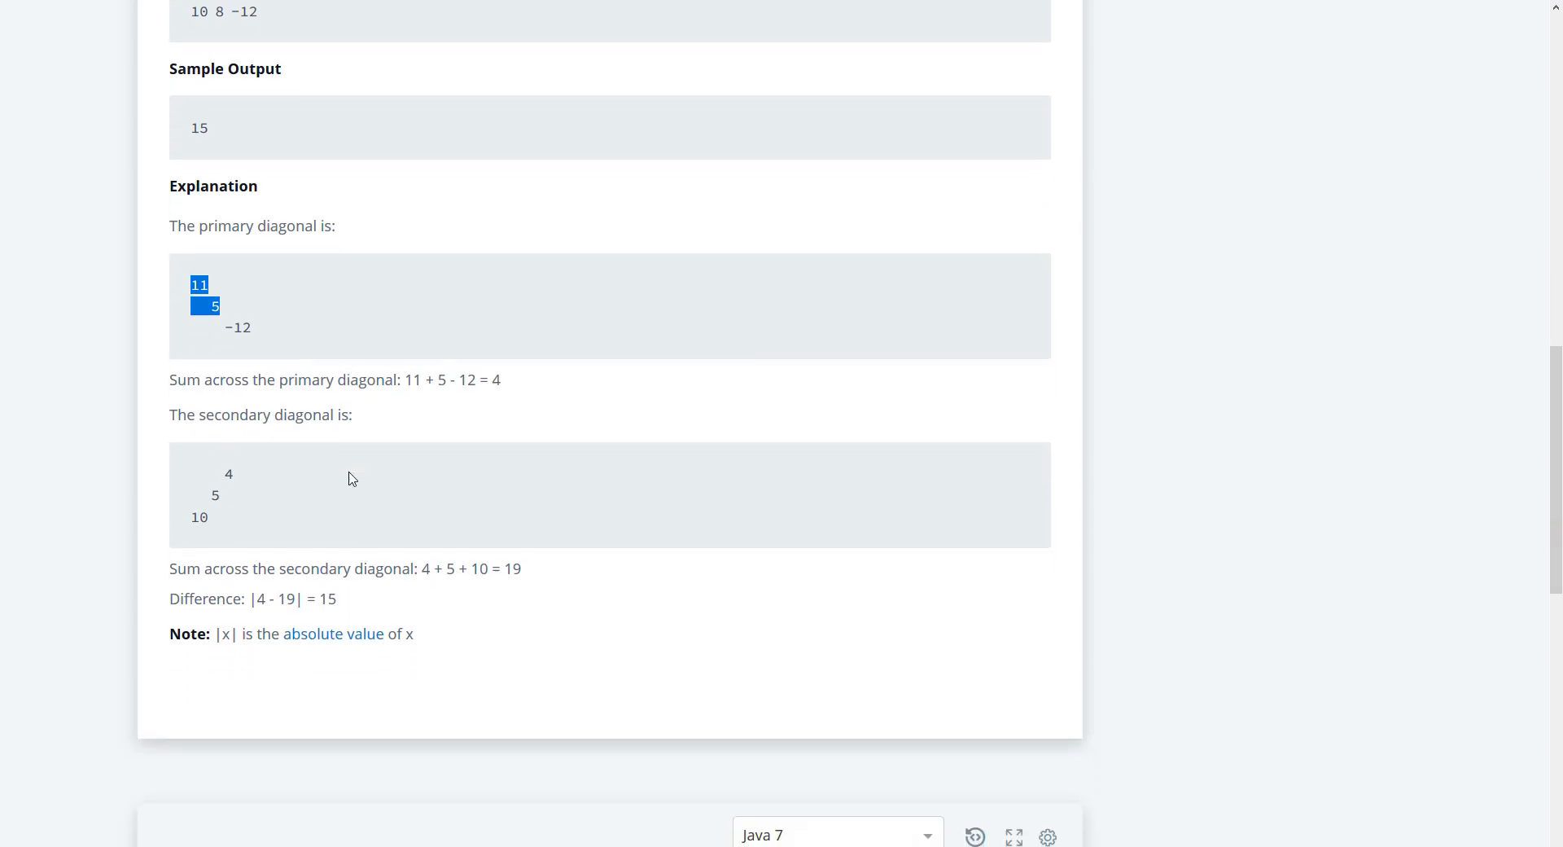
{"action": "scroll", "scroll_direction": "down", "scroll_amount": 3}
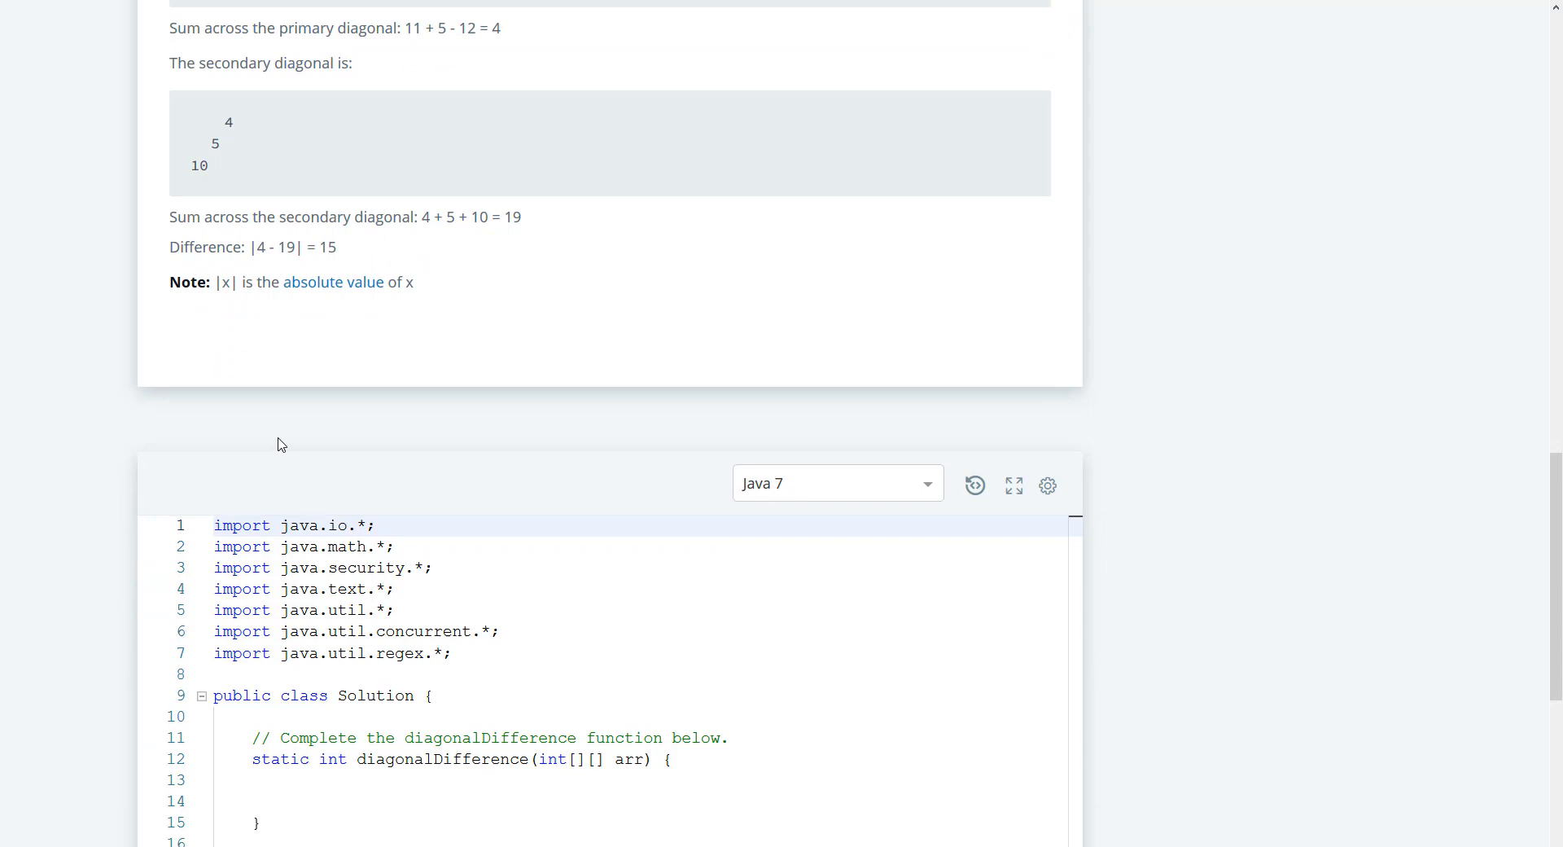
{"action": "mouse_move", "coordinate": [293, 440]}
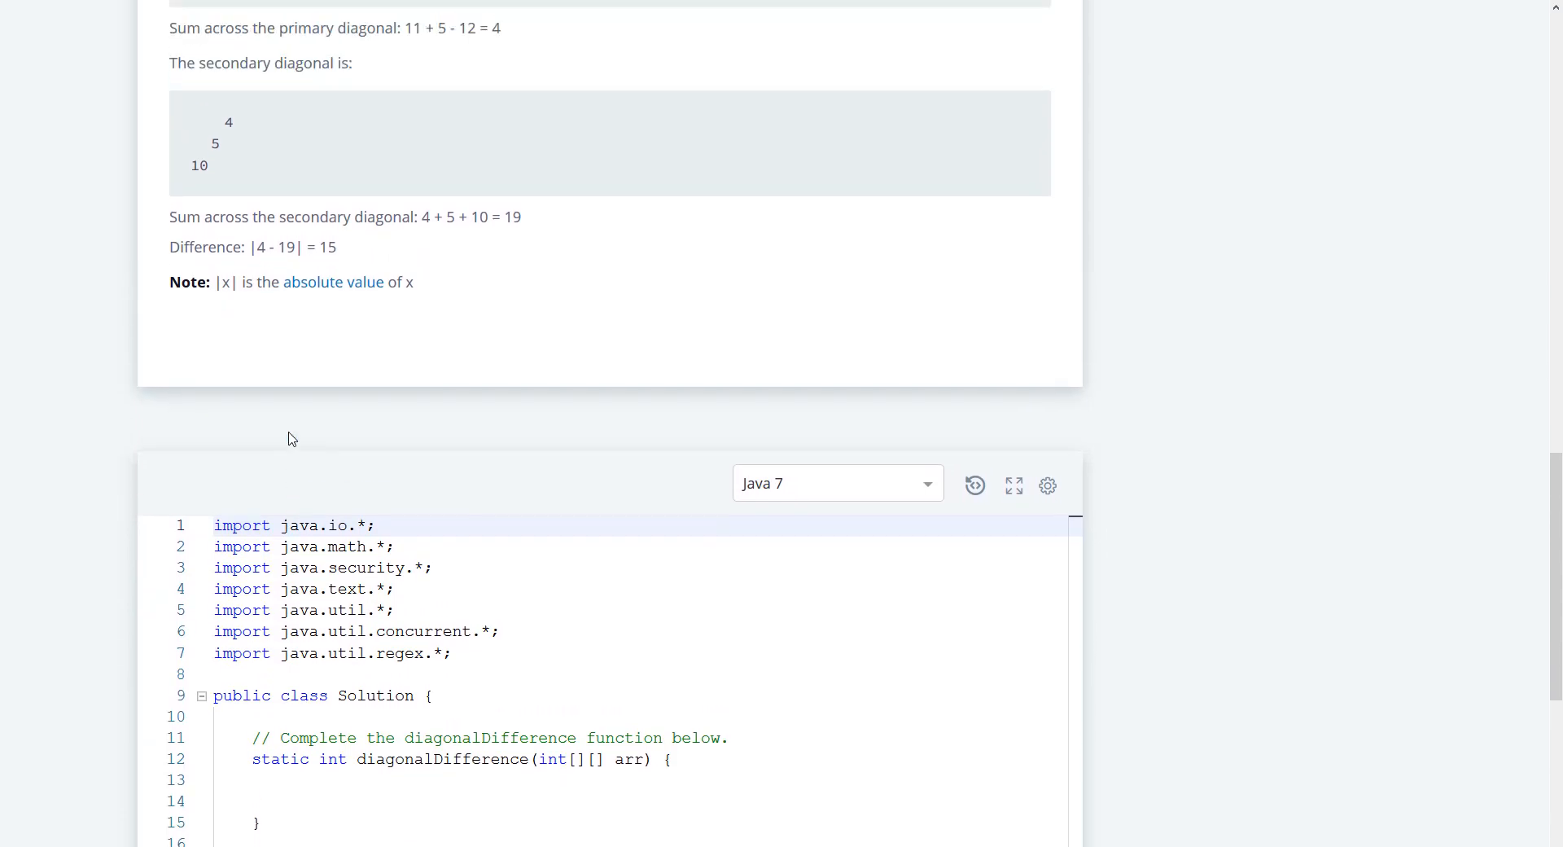
{"action": "scroll", "scroll_direction": "up", "scroll_amount": 3}
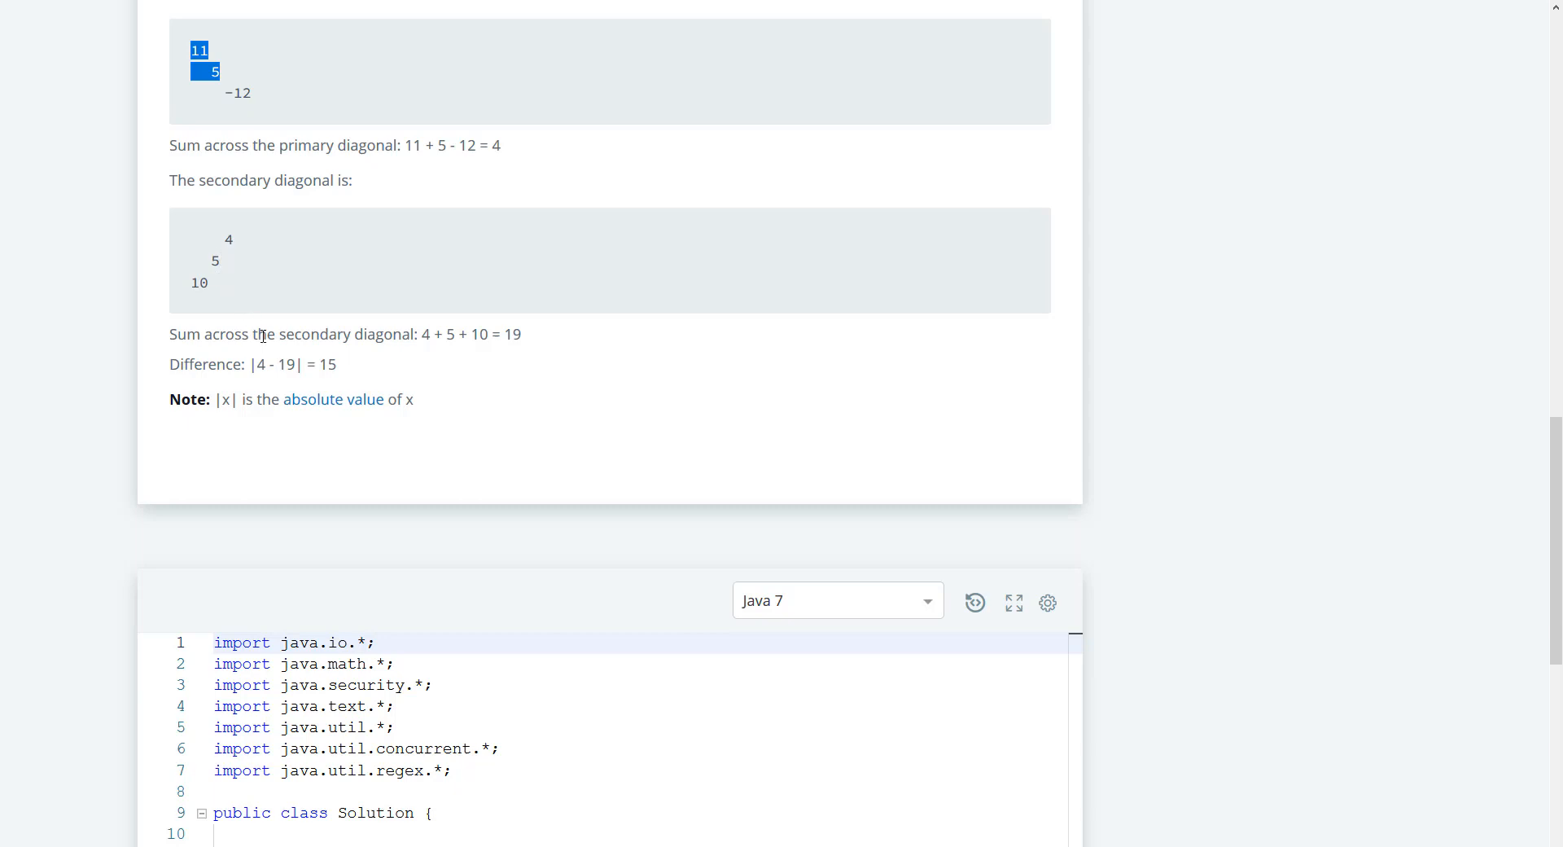
{"action": "scroll", "scroll_direction": "down", "scroll_amount": 3}
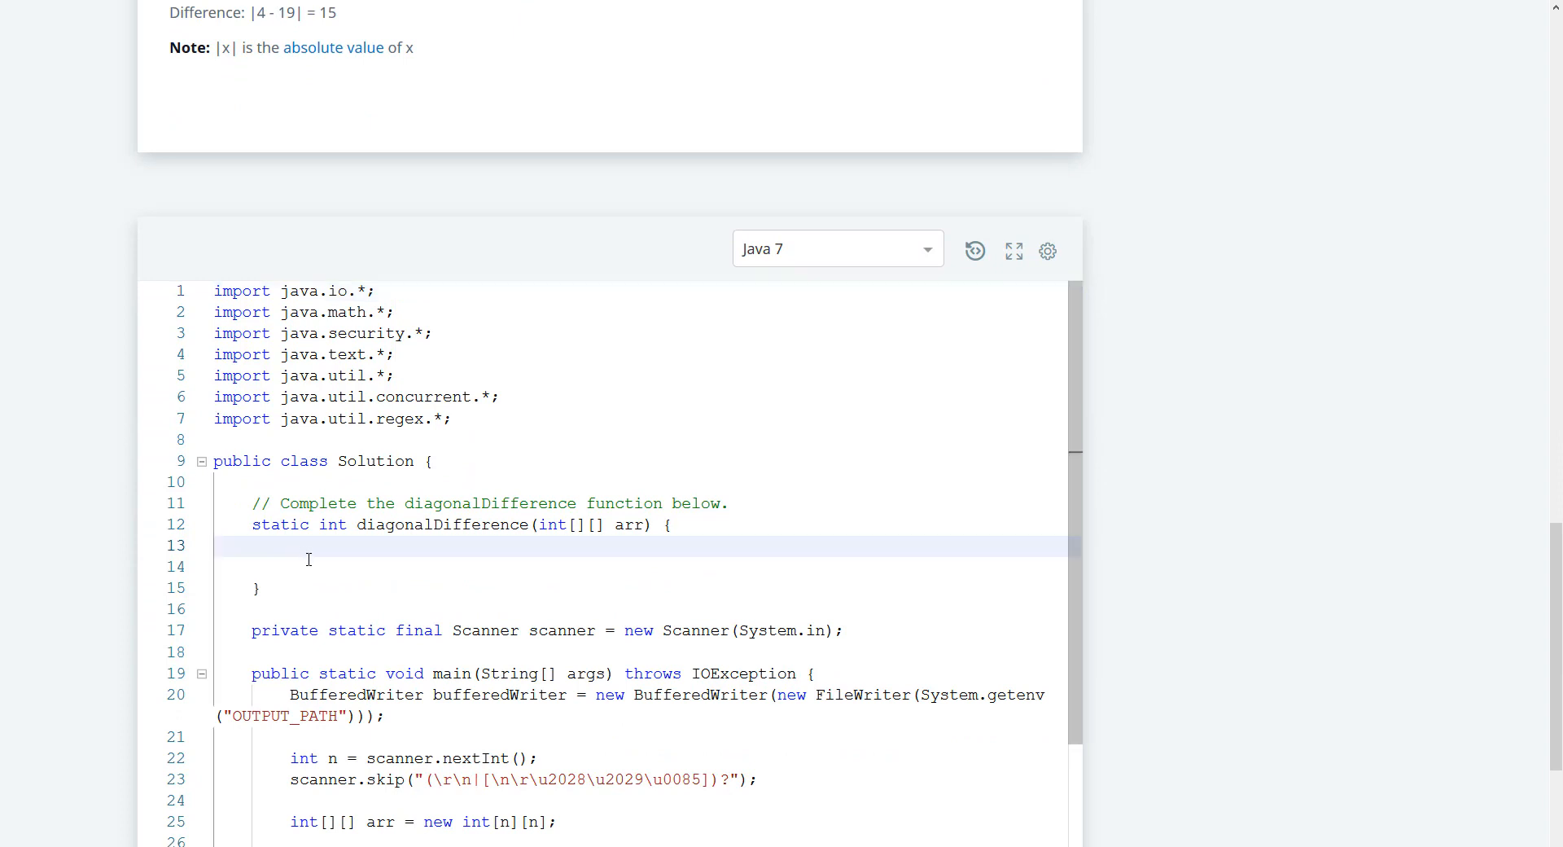
Declare int right = 0; and int left = 0; inside diagonalDifference
{"action": "left_click", "coordinate": [290, 546]}
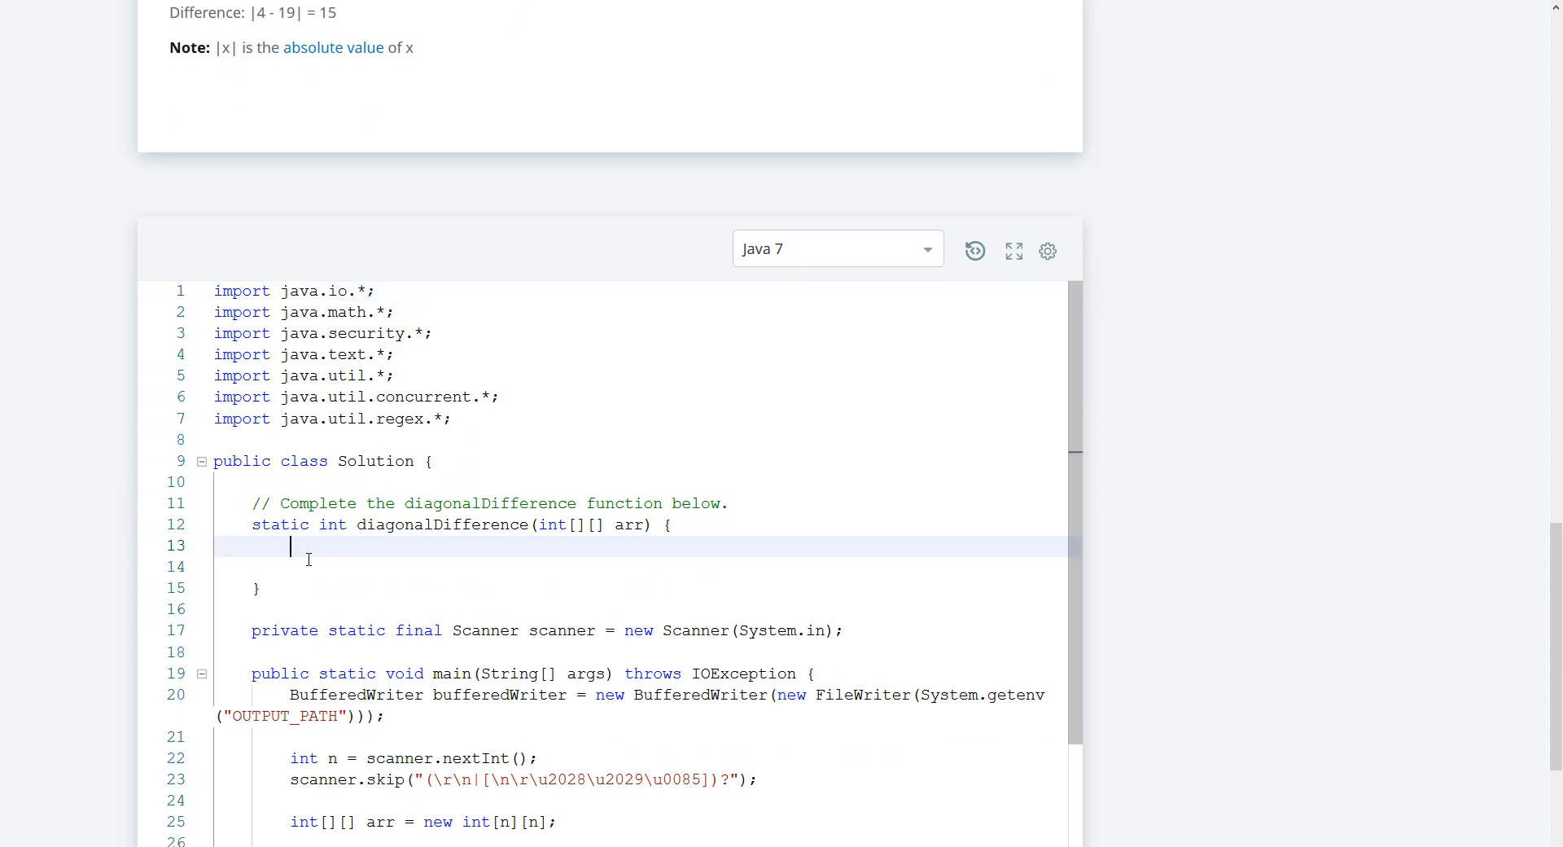
{"action": "type", "text": "int"}
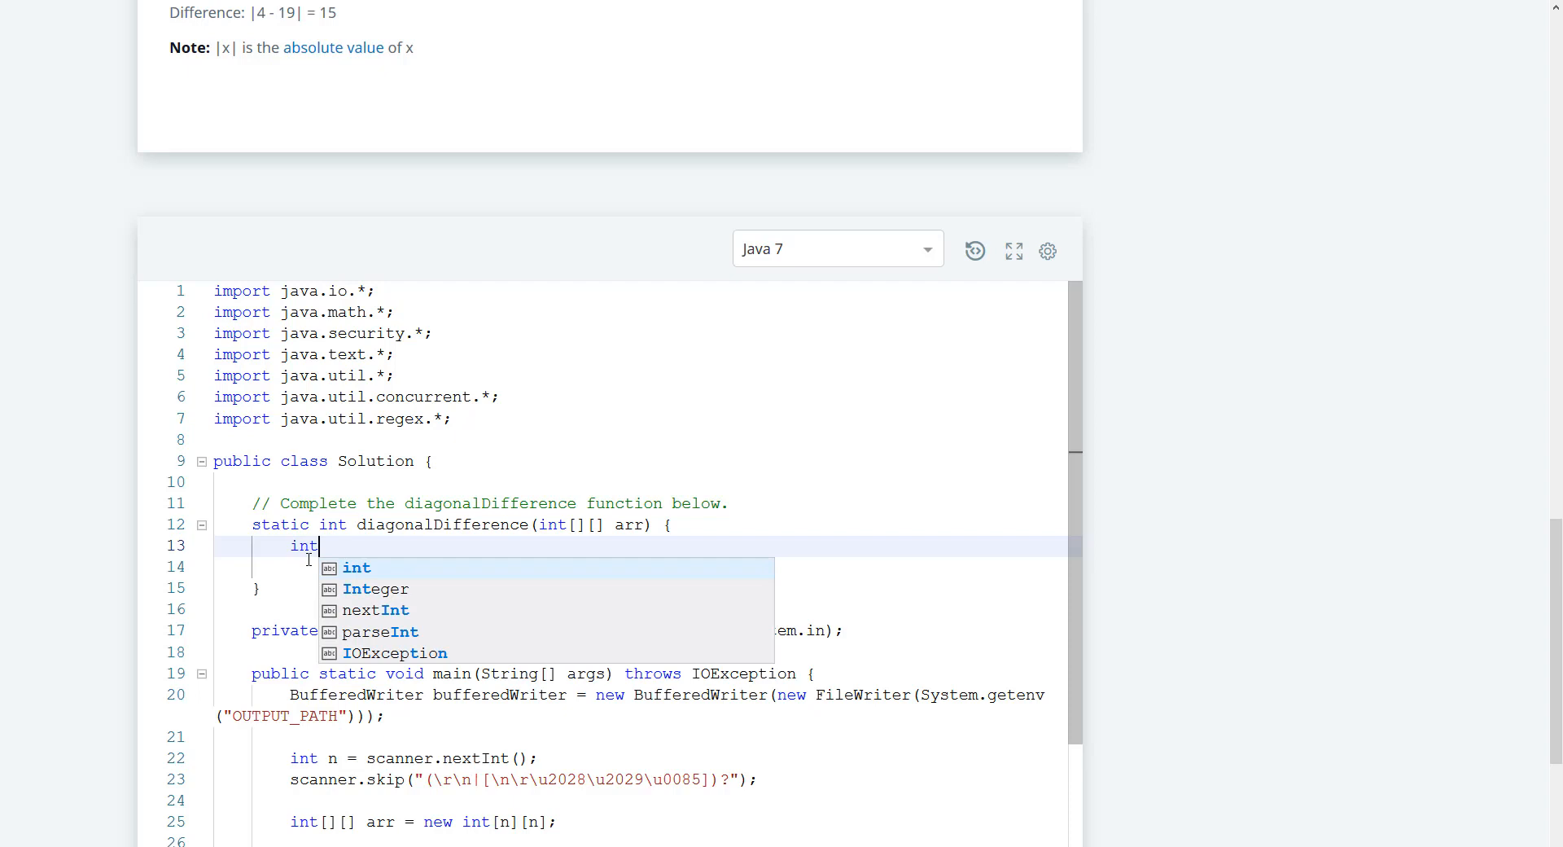
{"action": "type", "text": "right"}
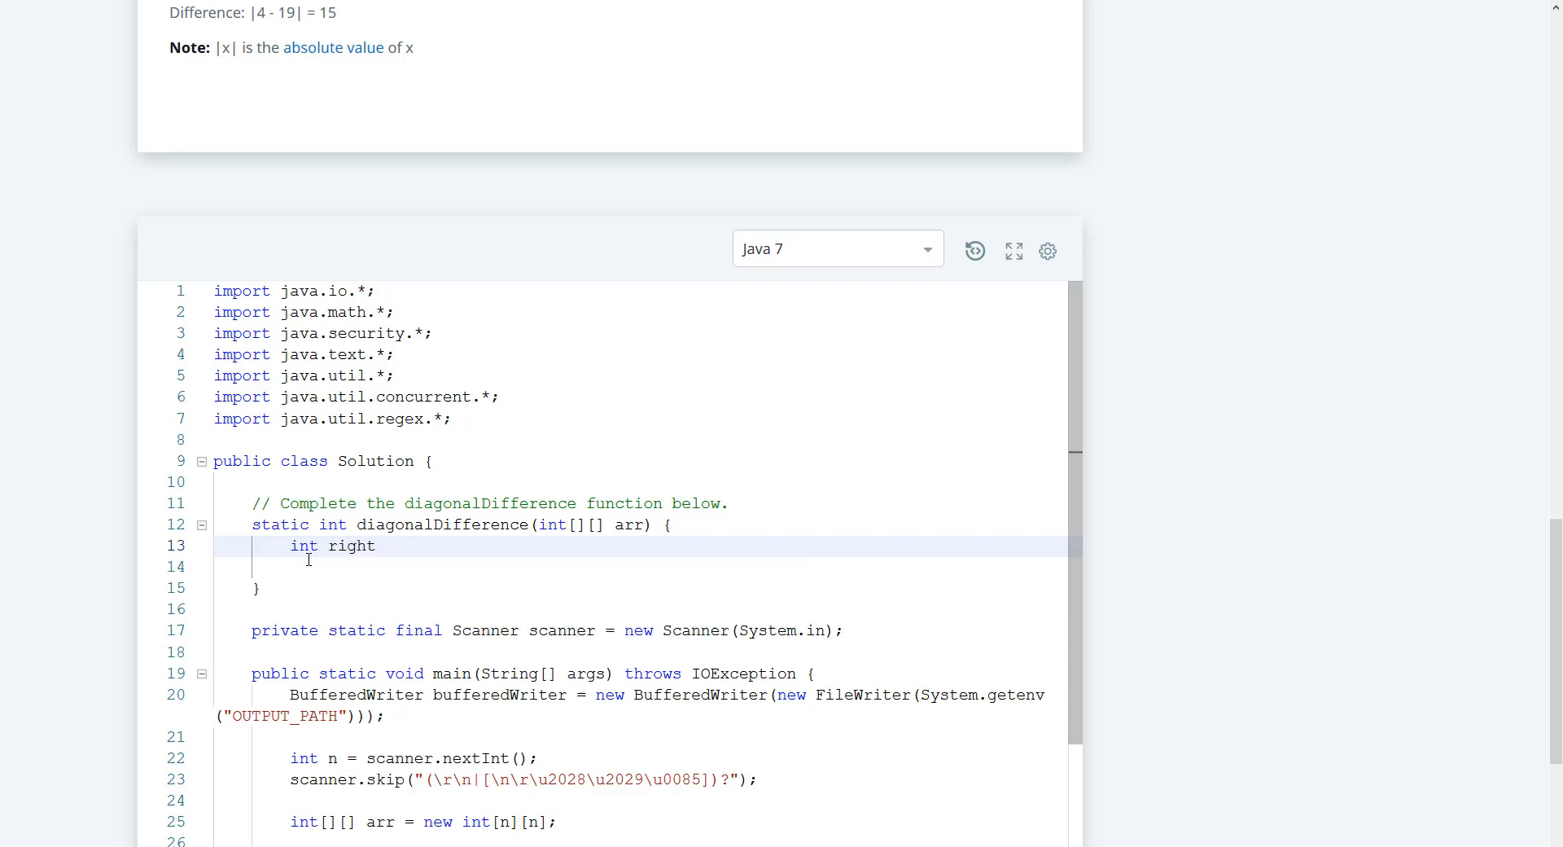
{"action": "left_click", "coordinate": [377, 545]}
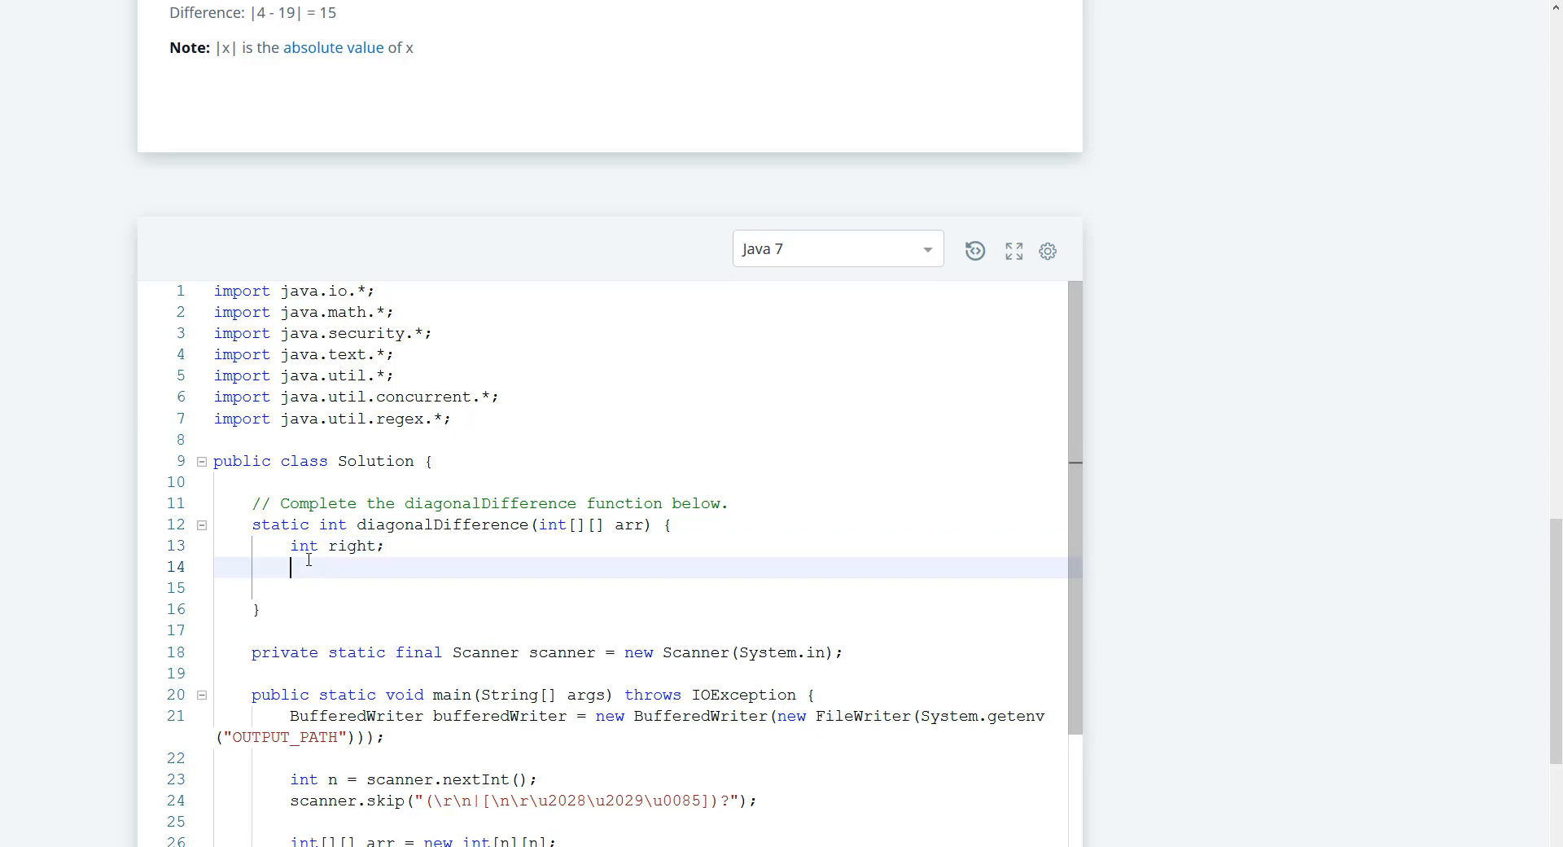
{"action": "type", "text": "int"}
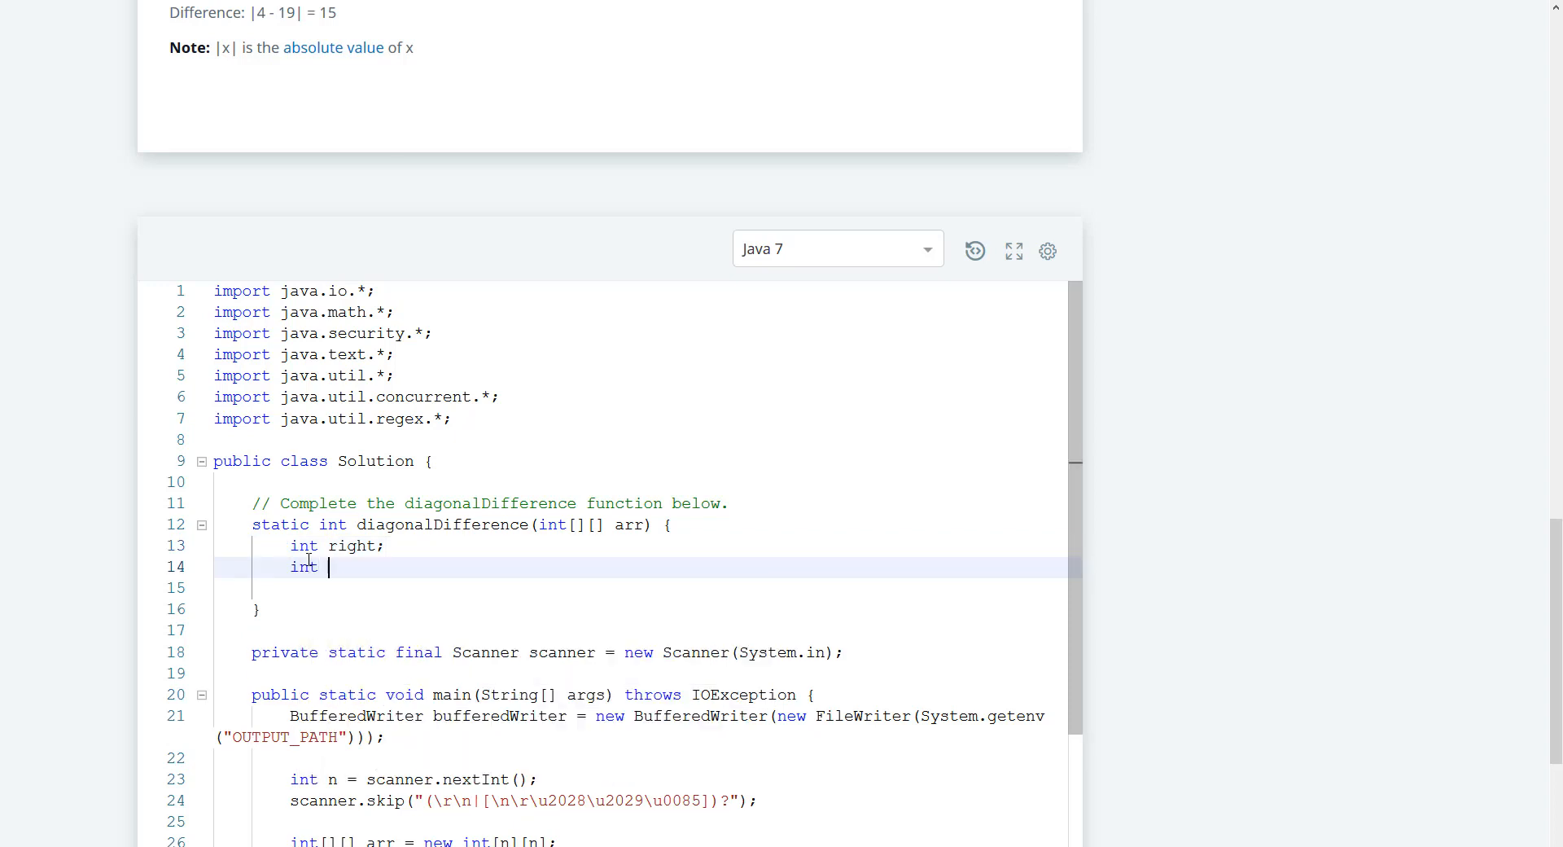
{"action": "type", "text": "left"}
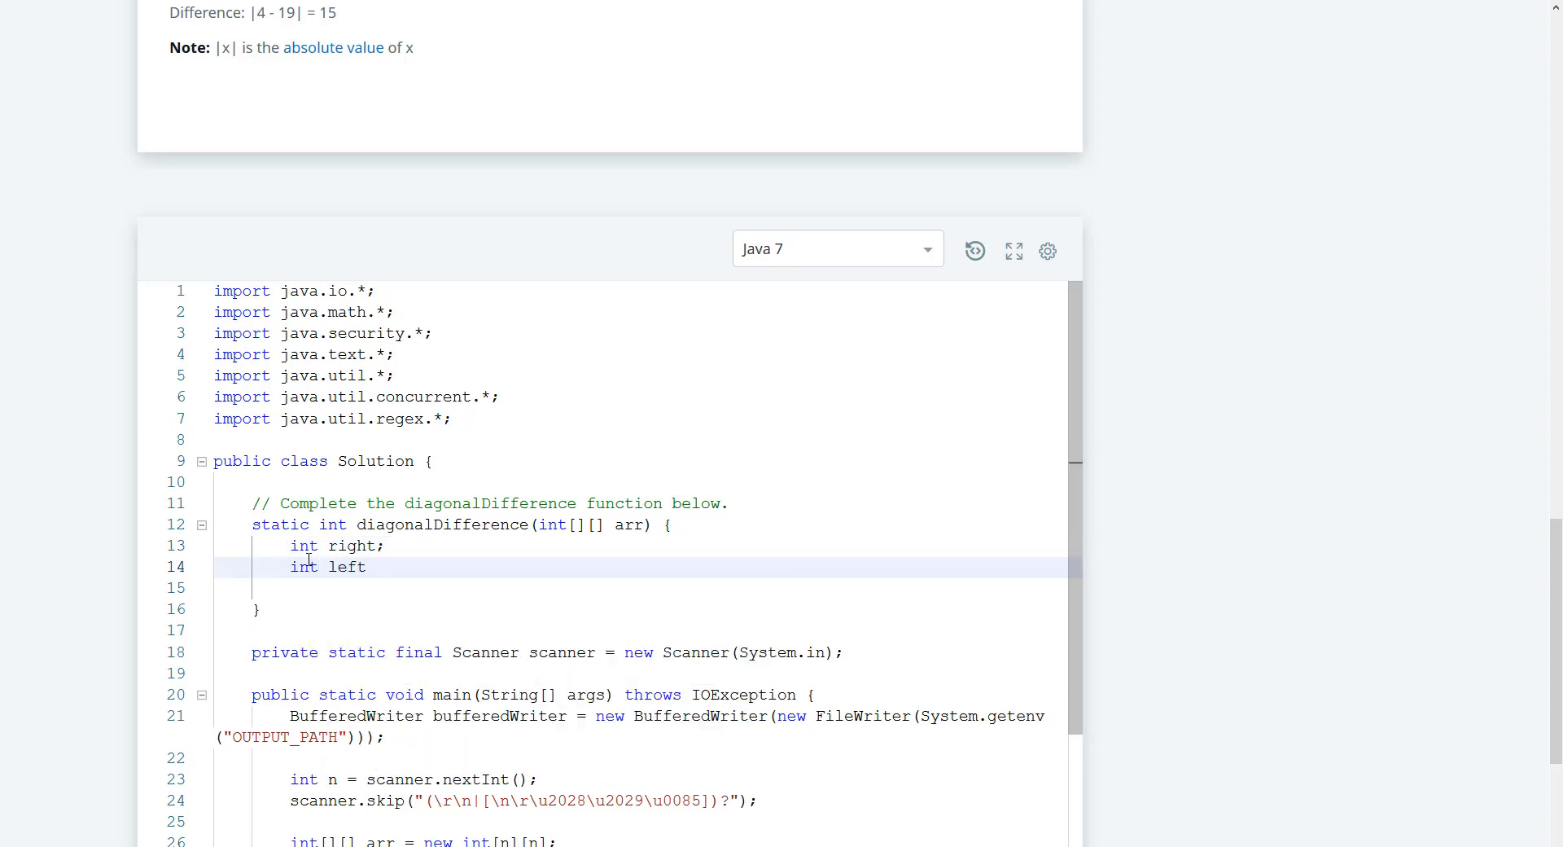
{"action": "type", "text": "= 0;"}
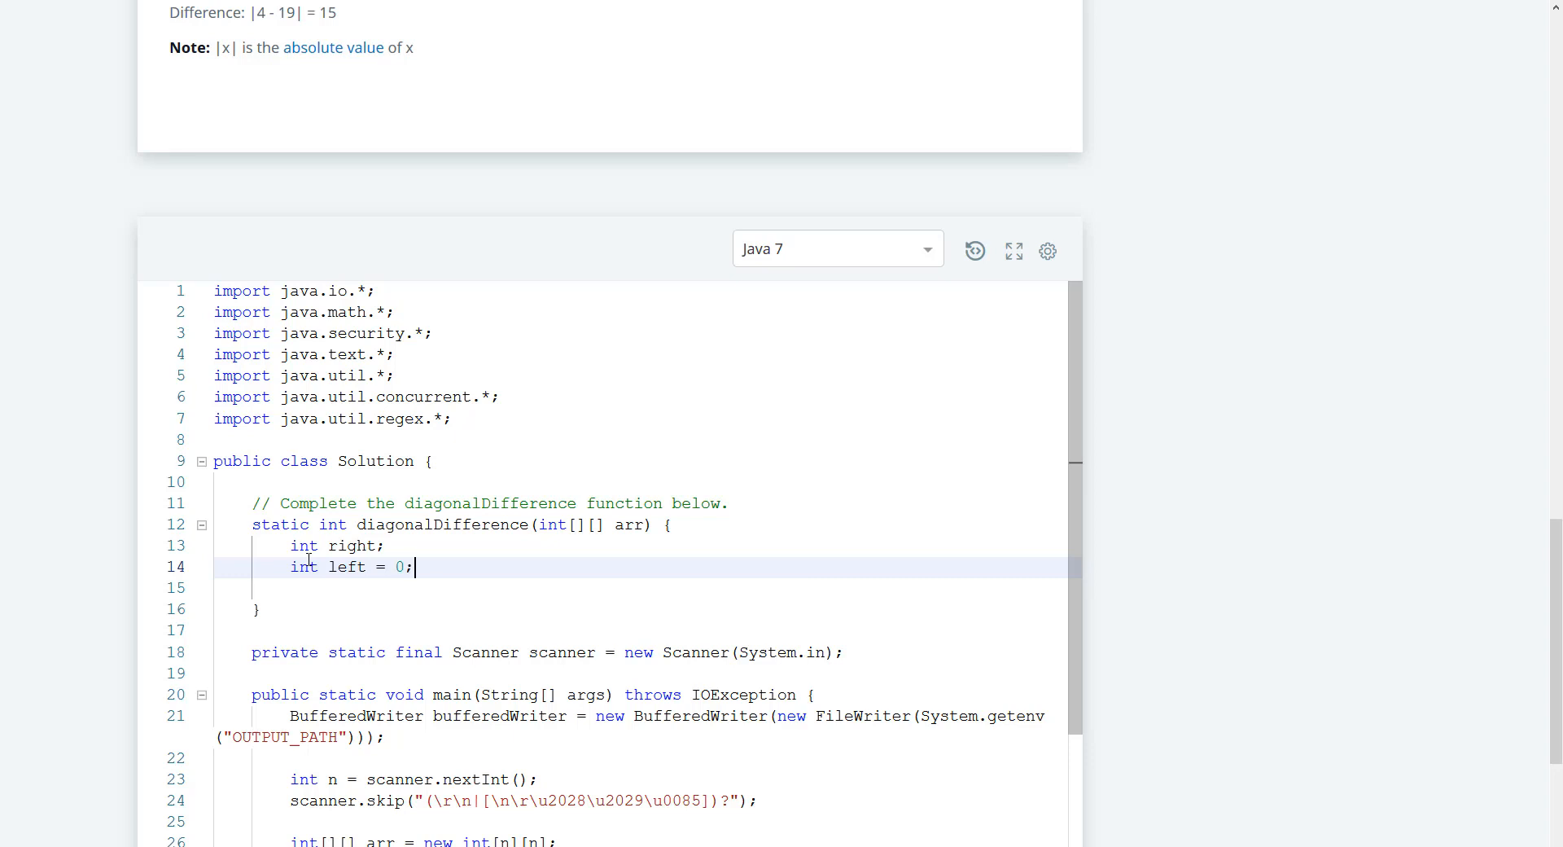
{"action": "left_click", "coordinate": [384, 546]}
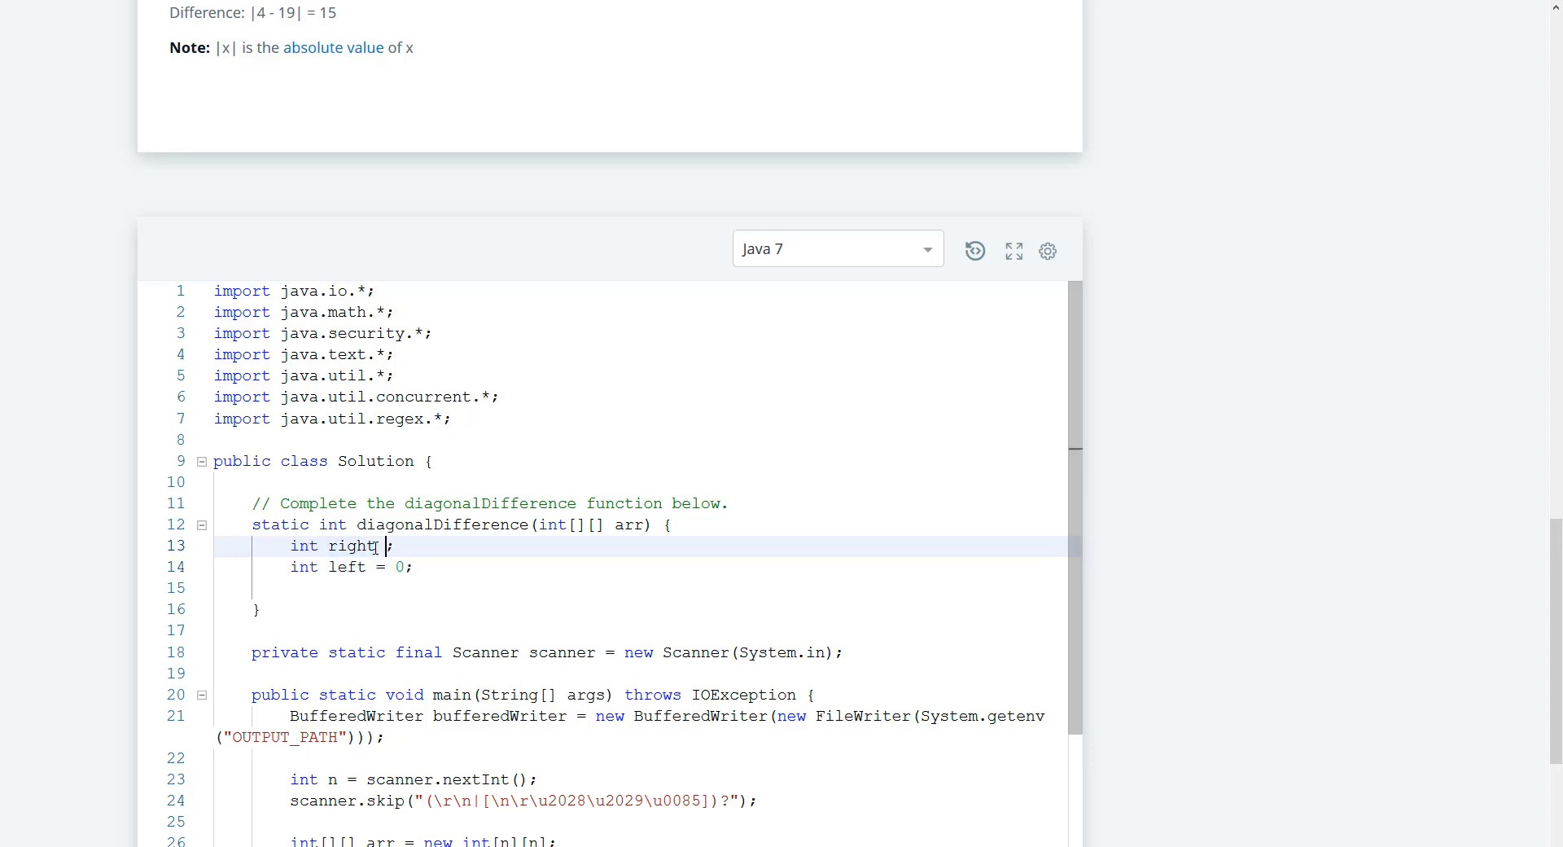
{"action": "type", "text": "= 0;"}
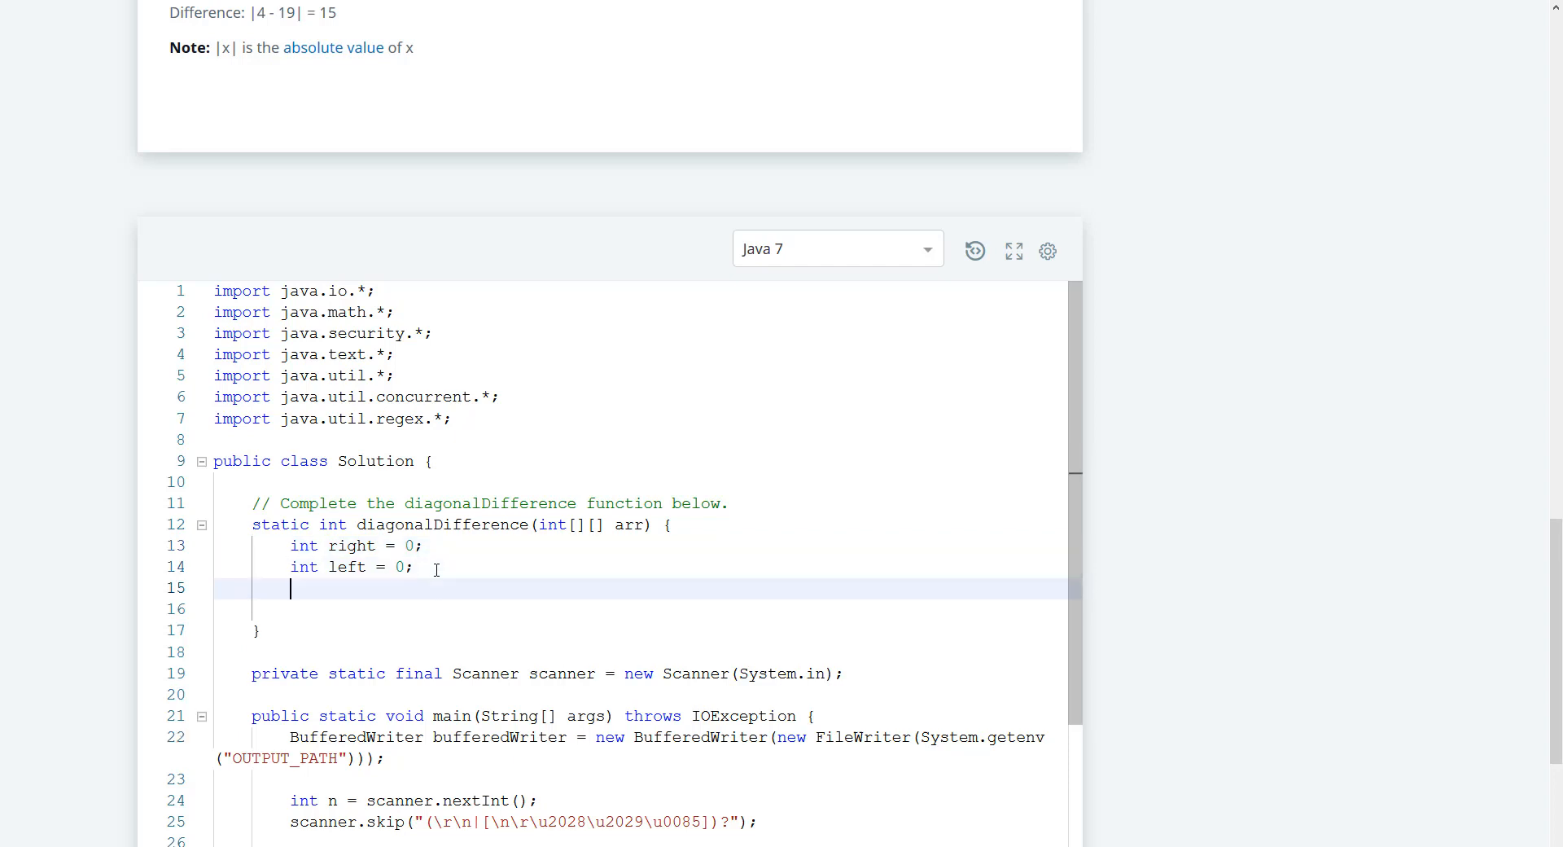
Add for(int col = 0; col < arr.length; col++){ with an empty body
{"action": "type", "text": "for(i"}
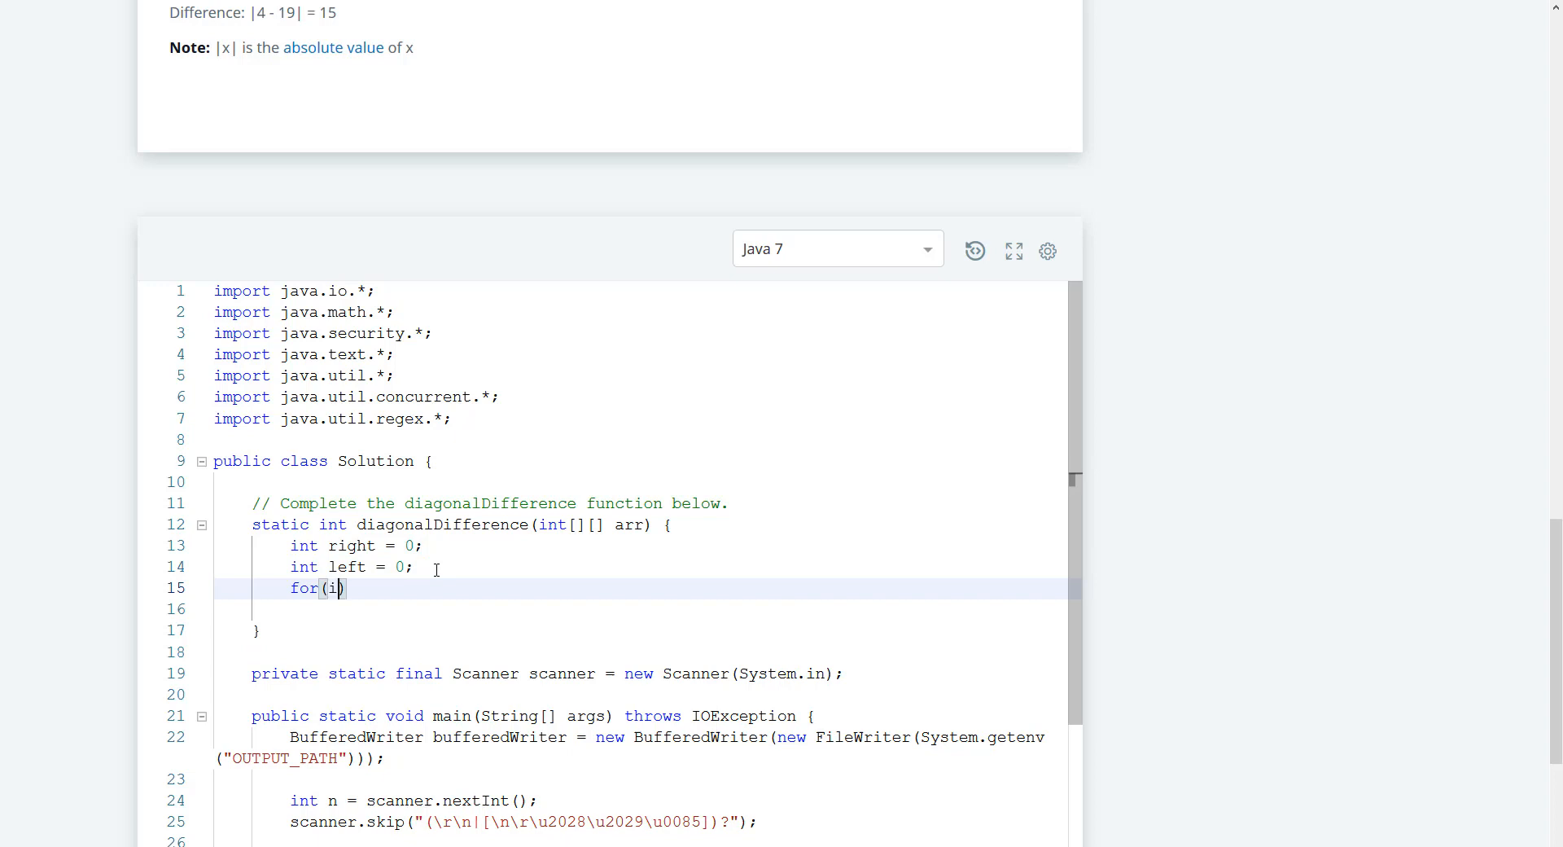
{"action": "type", "text": "nt col = 0; col"}
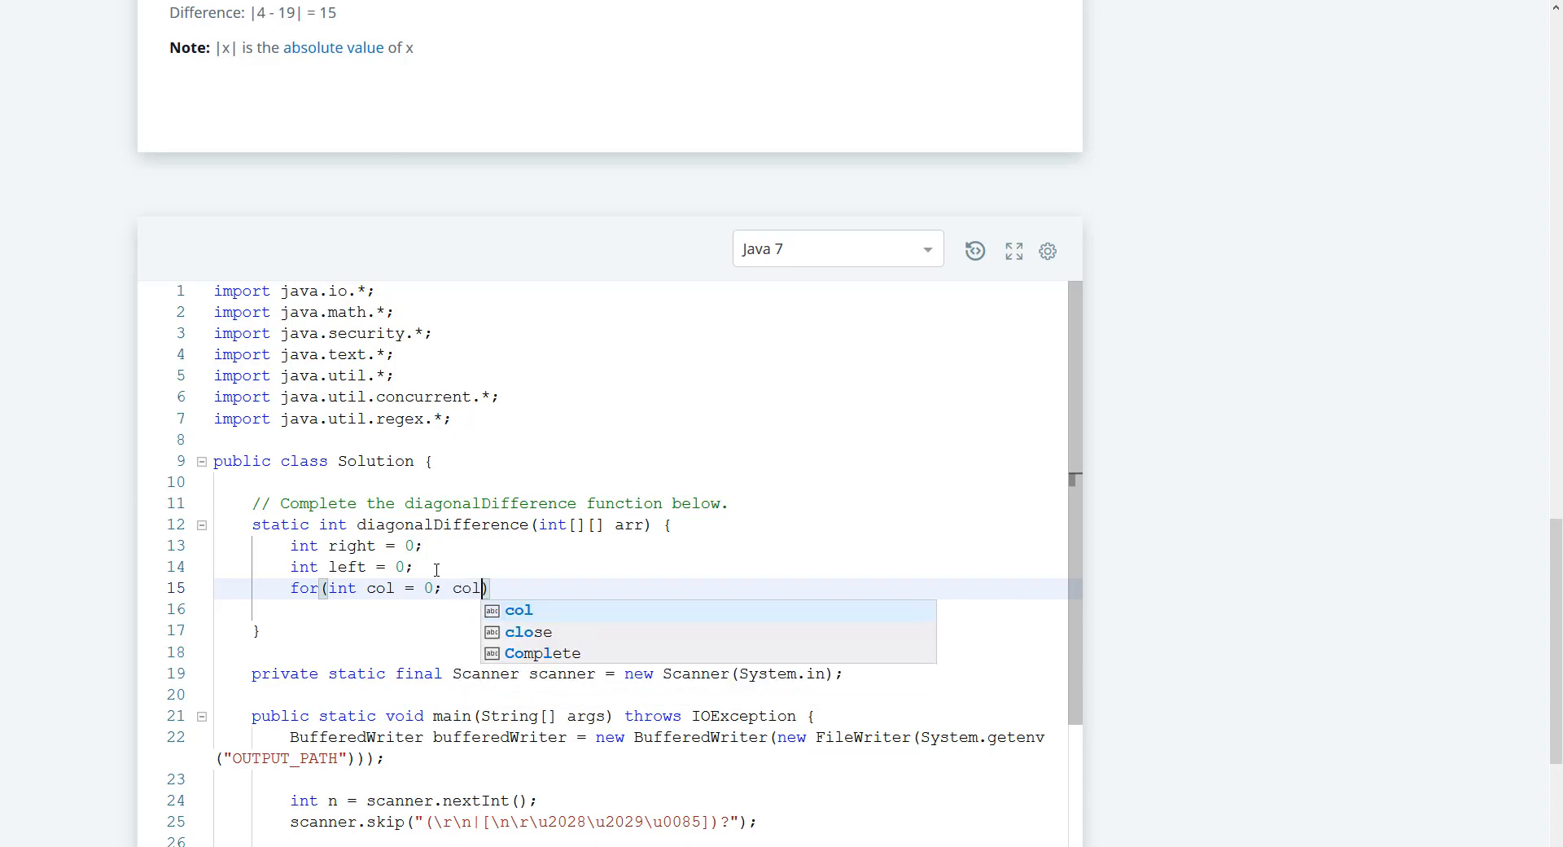
{"action": "type", "text": "< arr.length; col"}
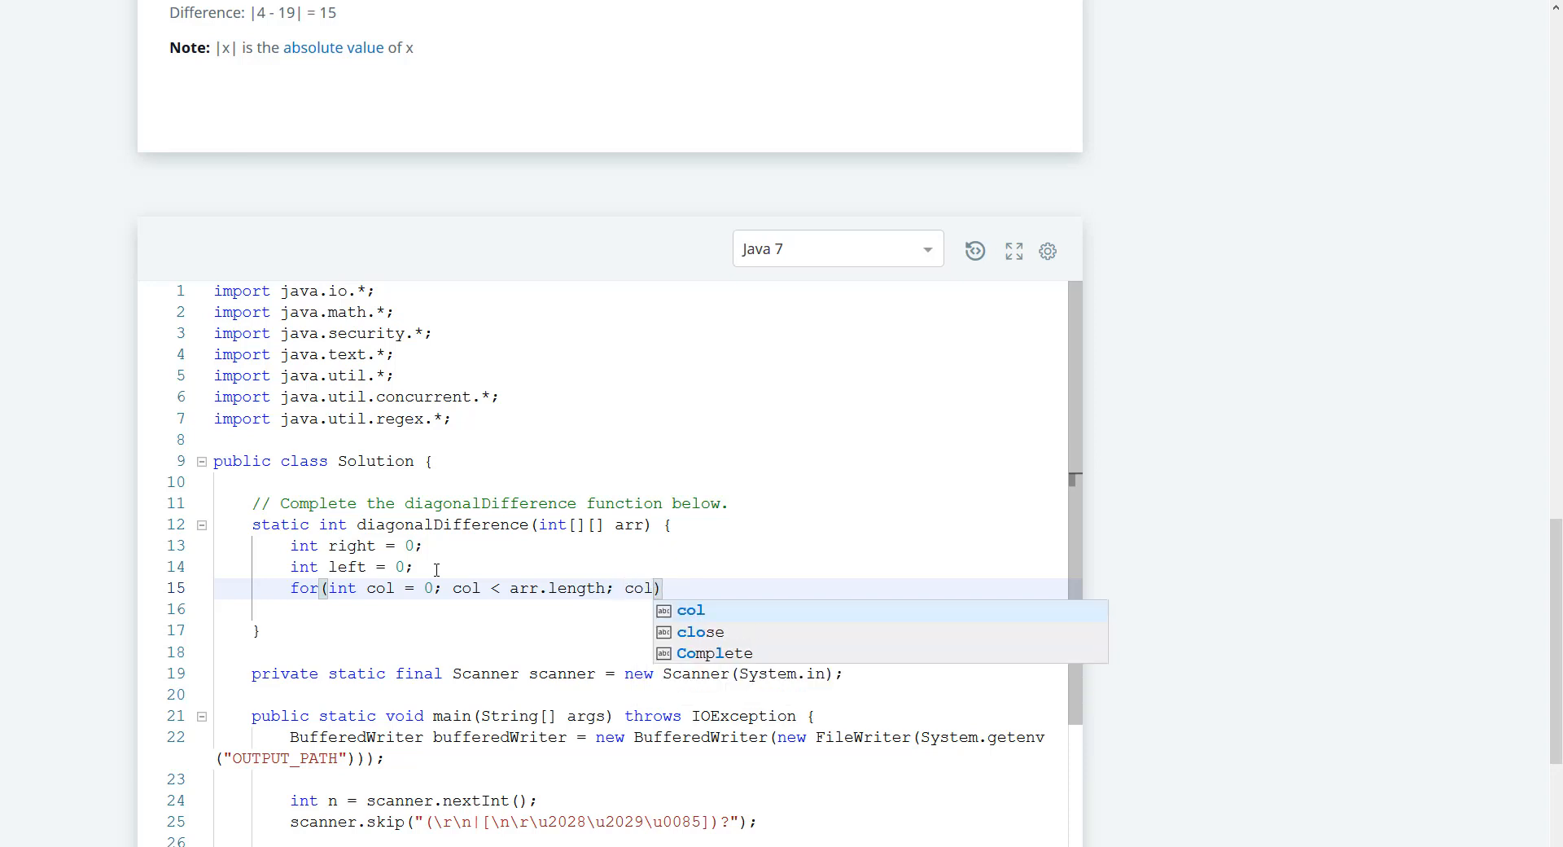
{"action": "type", "text": "++"}
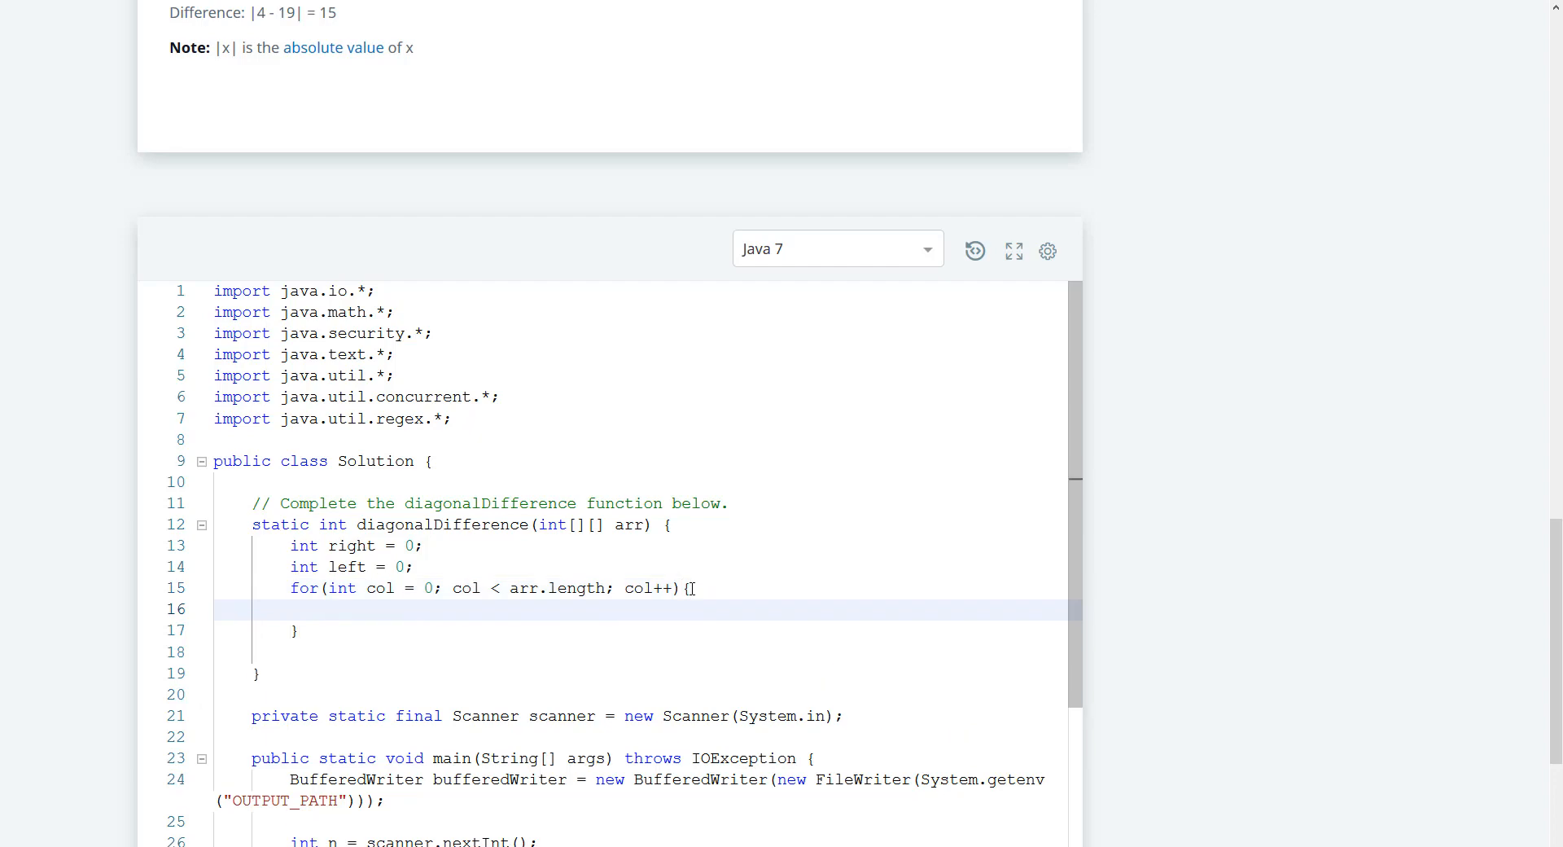
{"action": "mouse_move", "coordinate": [360, 480]}
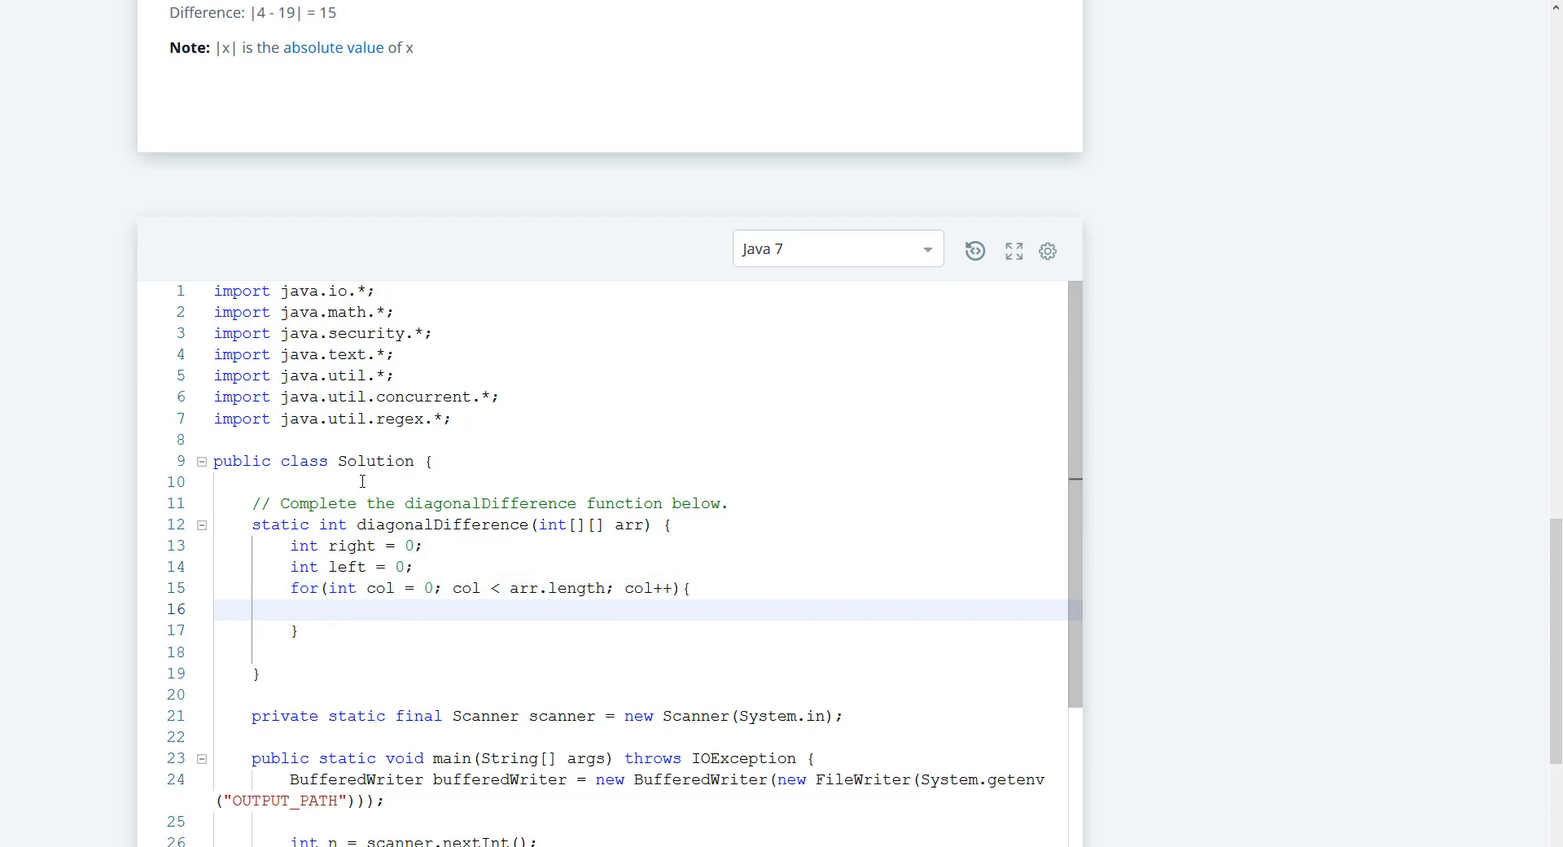
{"action": "scroll", "scroll_direction": "up", "scroll_amount": 3}
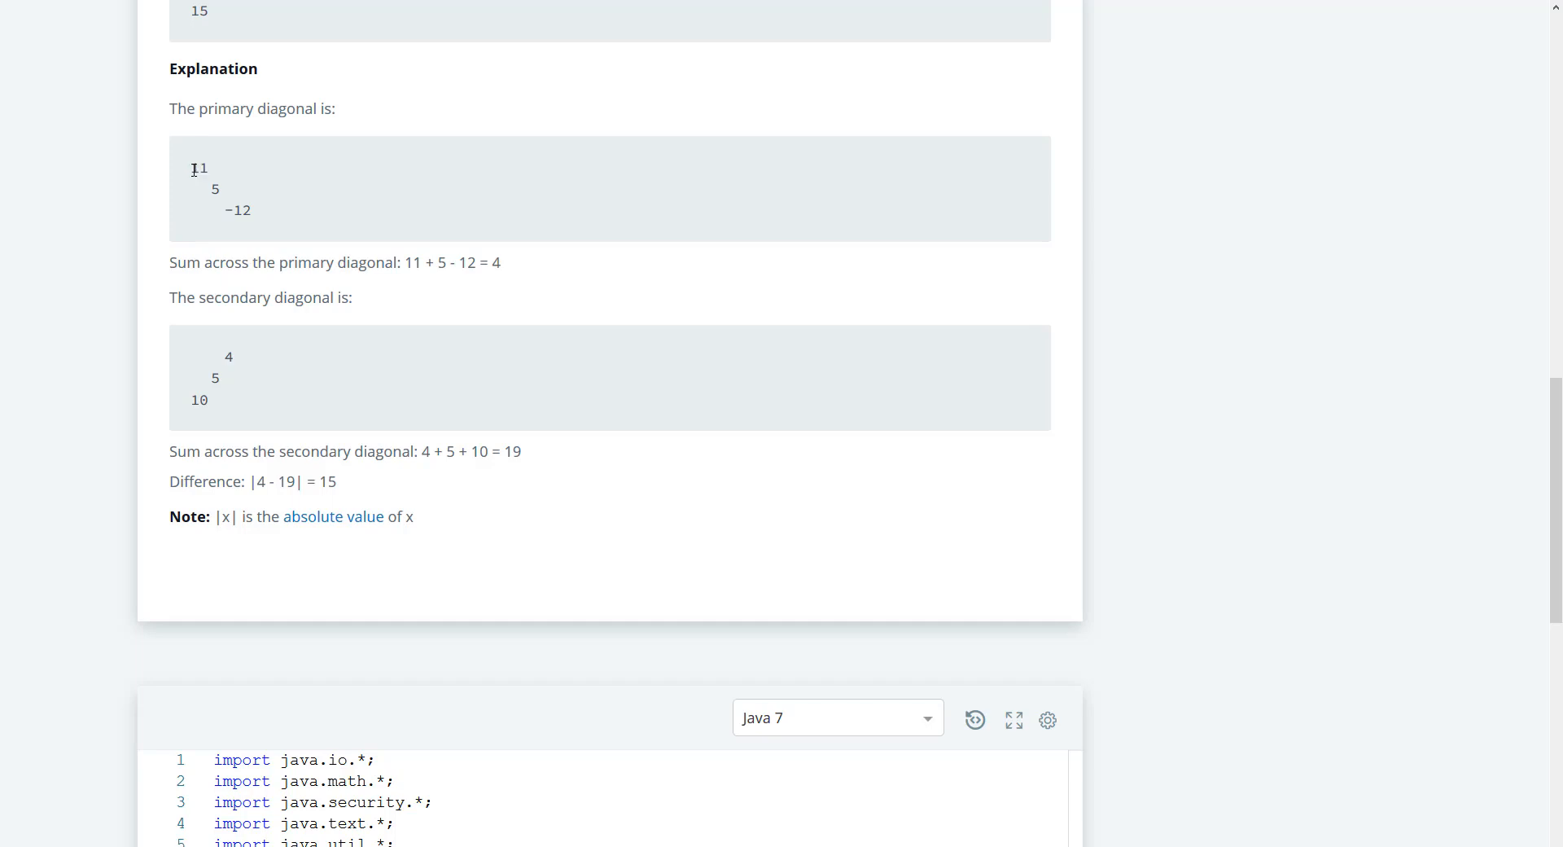
{"action": "mouse_move", "coordinate": [213, 178]}
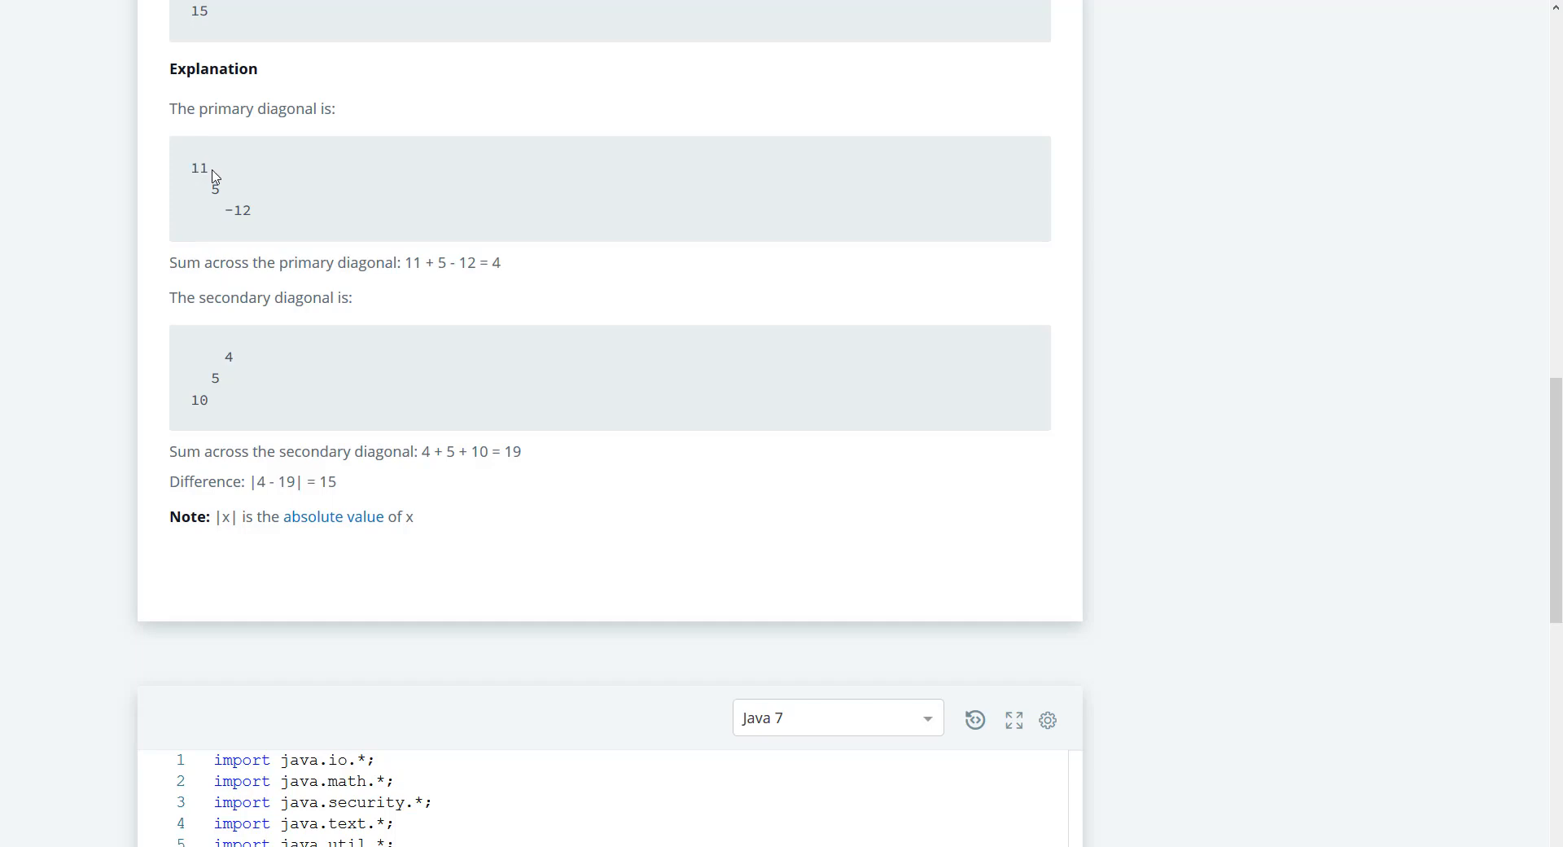
{"action": "double_click", "coordinate": [199, 168]}
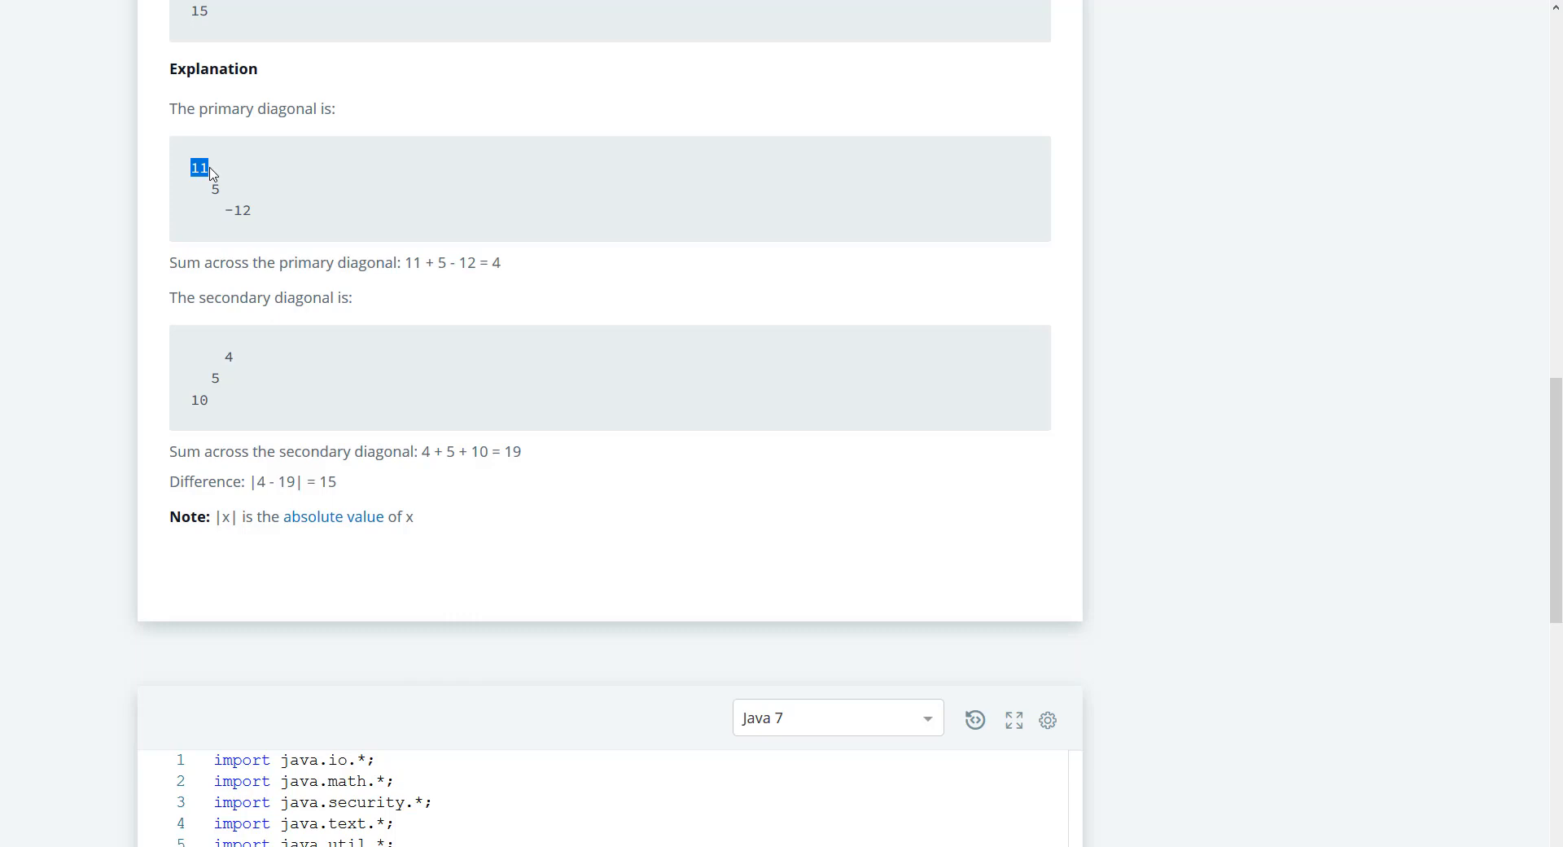
{"action": "mouse_move", "coordinate": [214, 190]}
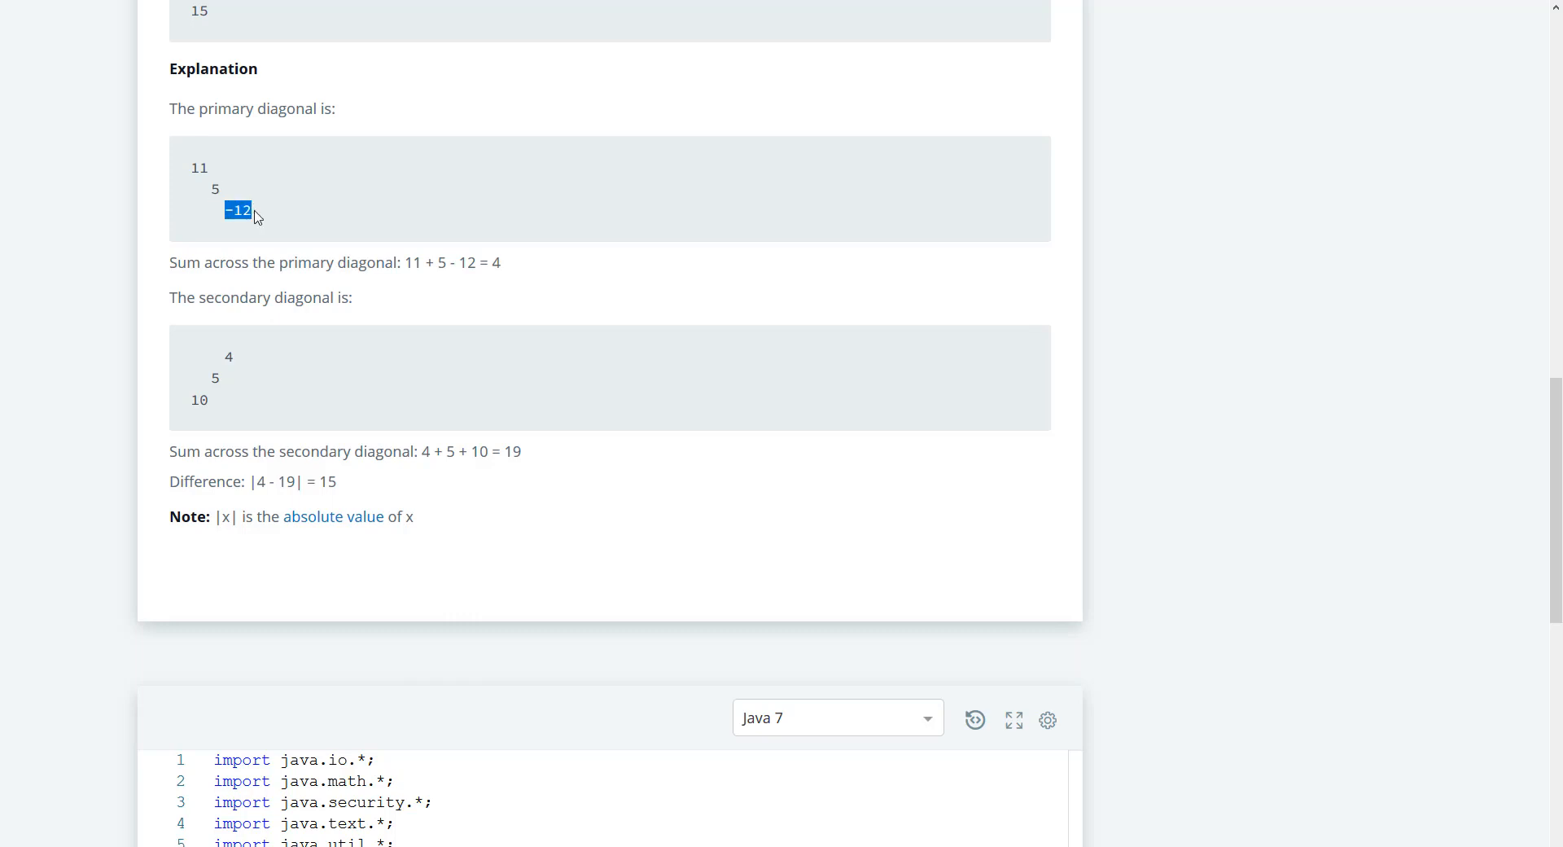
{"action": "scroll", "scroll_direction": "down", "scroll_amount": 3}
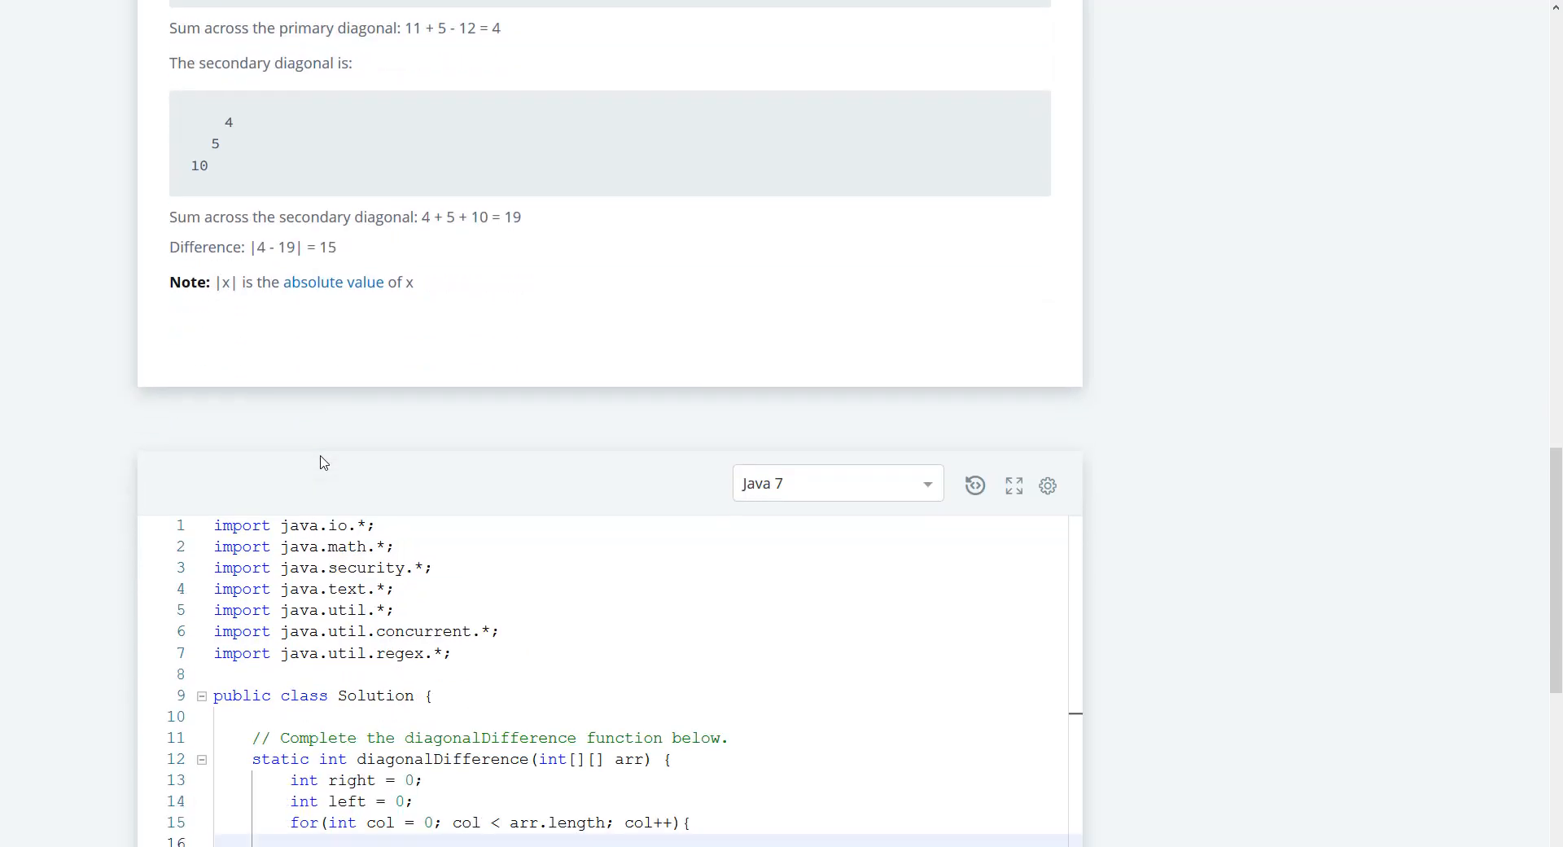
Add left += arr[col][col]; inside the for loop body
{"action": "scroll", "scroll_direction": "down", "scroll_amount": 3}
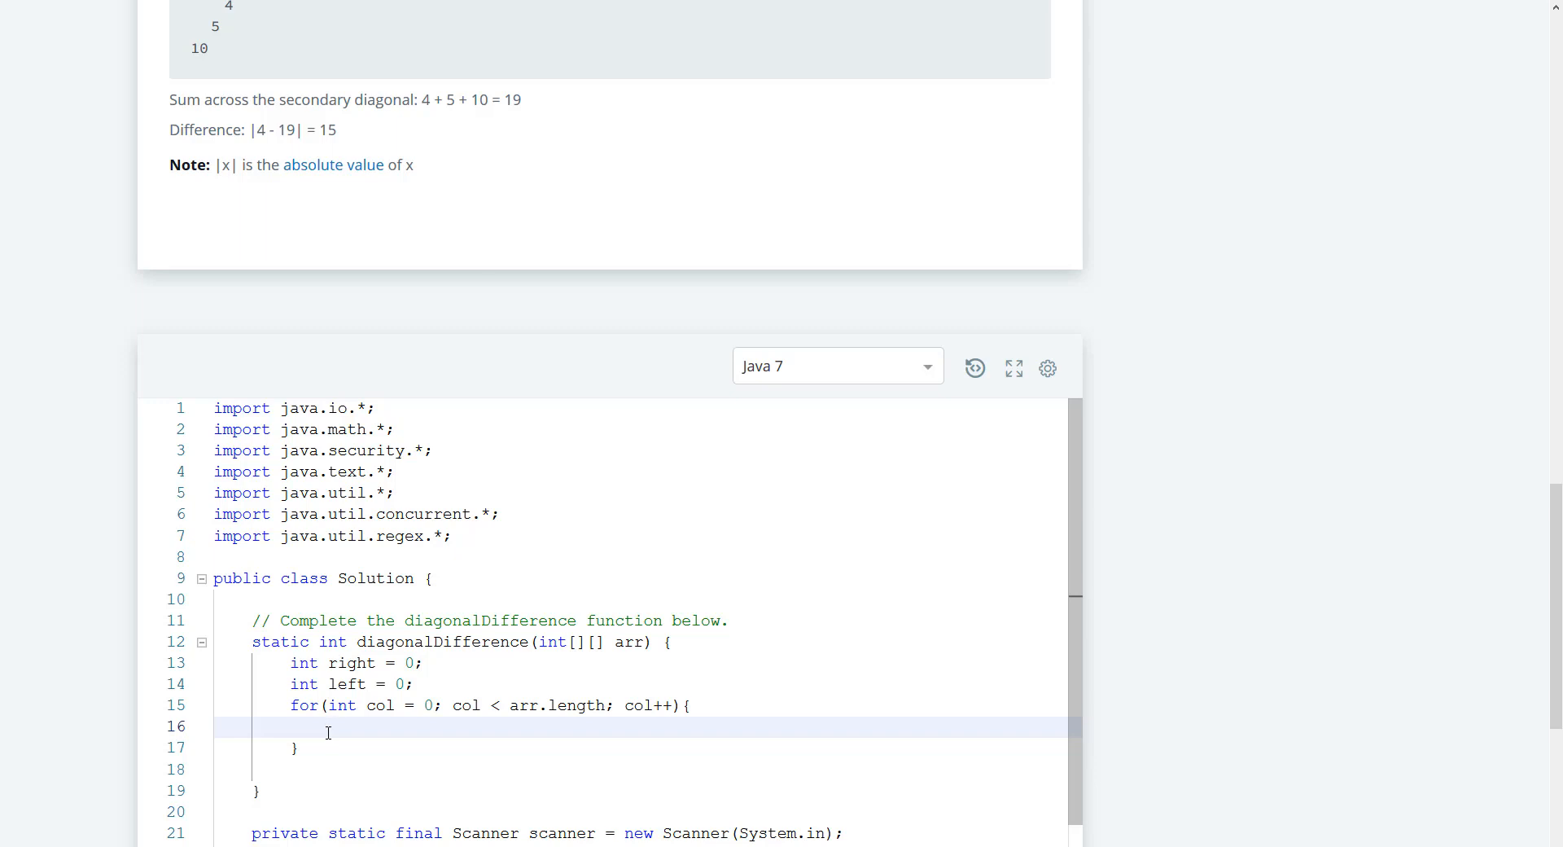
{"action": "type", "text": "left +"}
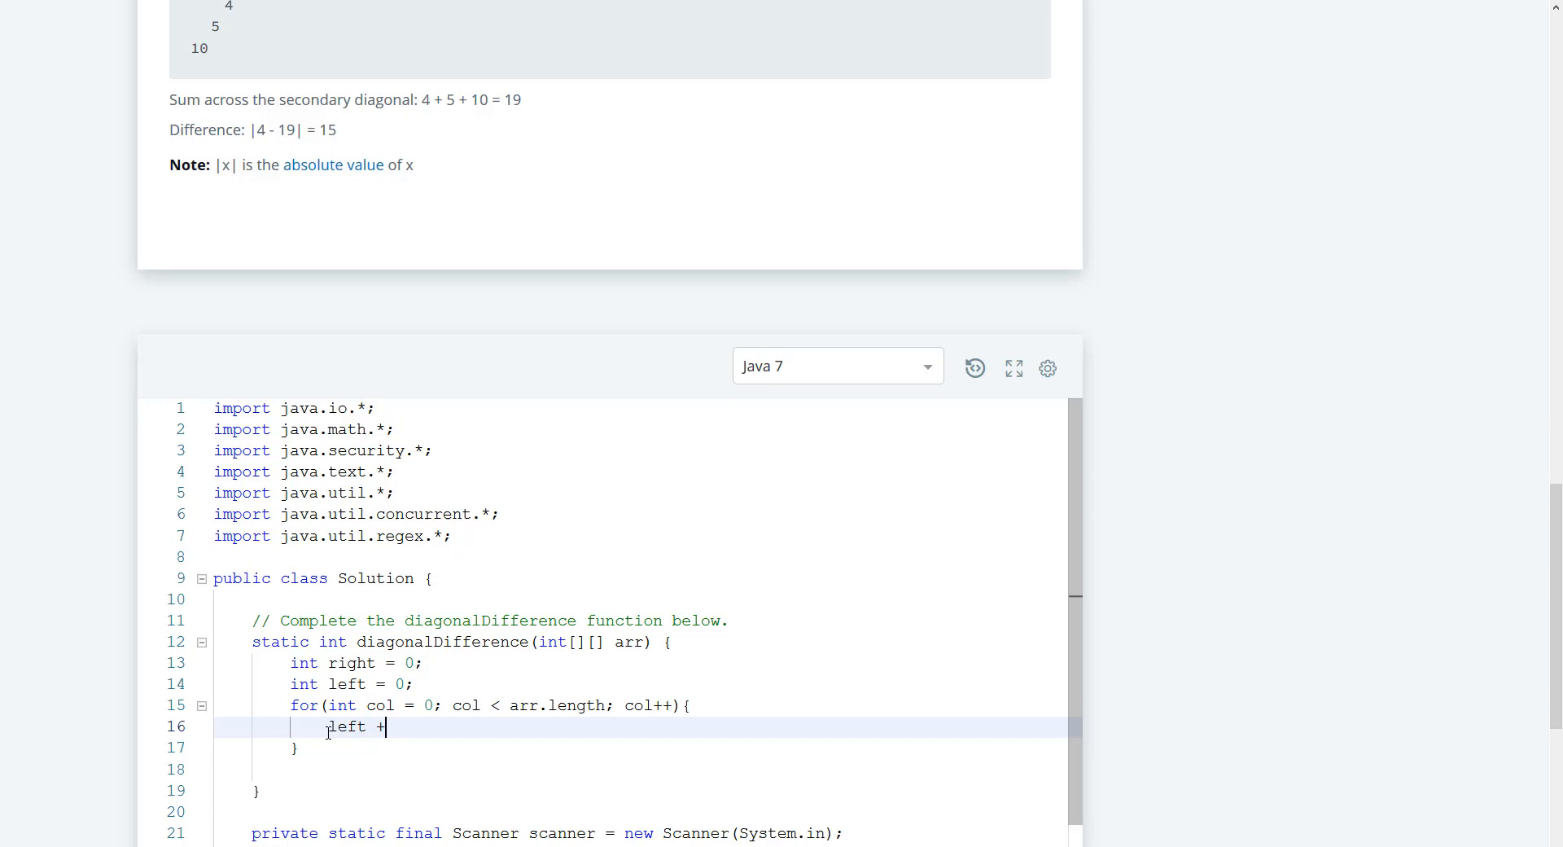
{"action": "type", "text": "="}
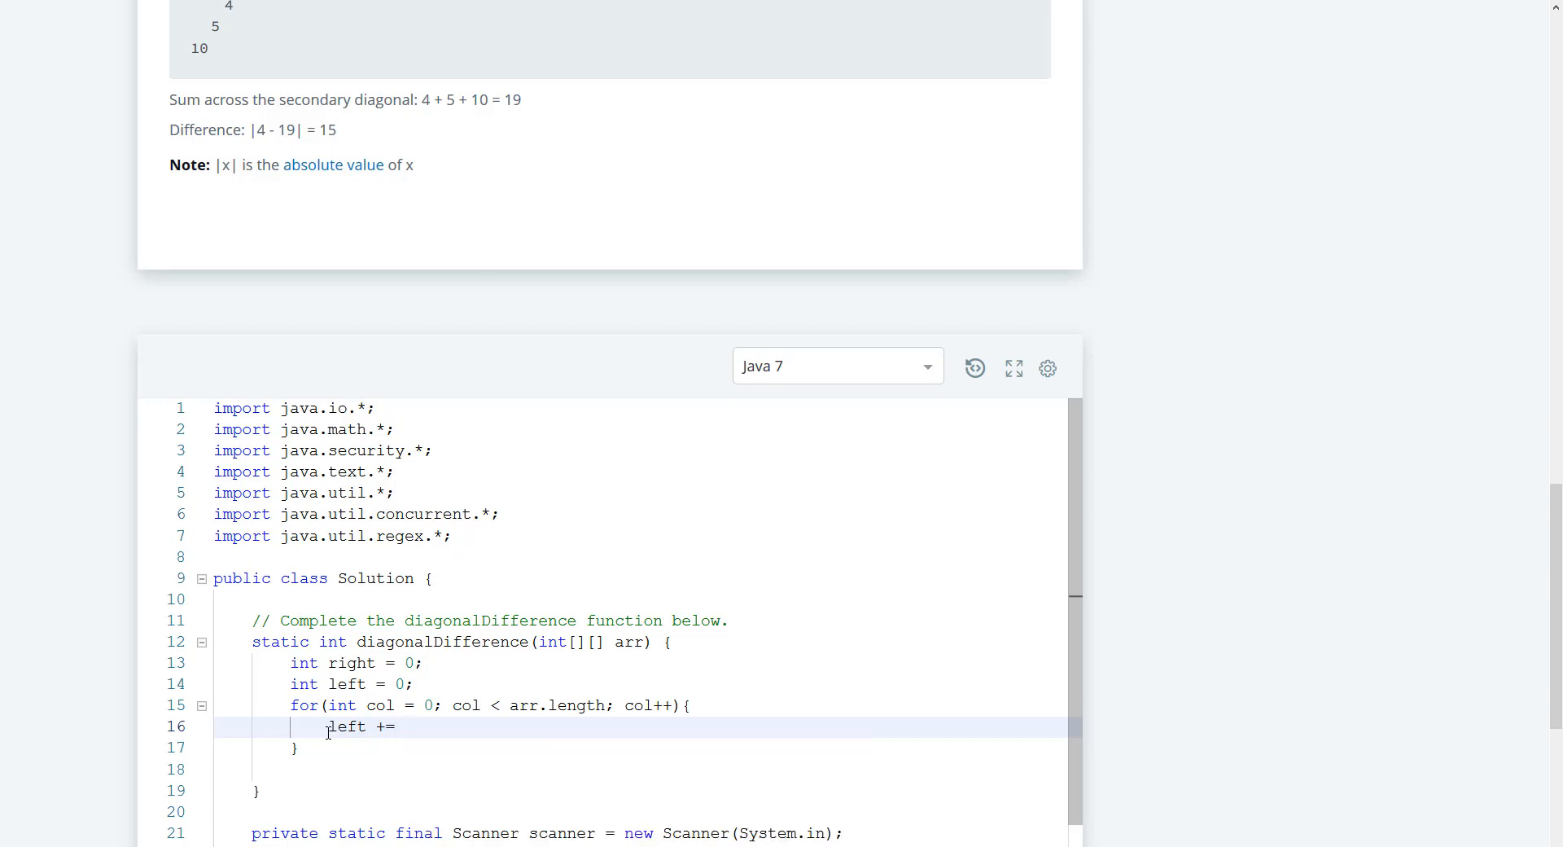
{"action": "type", "text": "arr[]"}
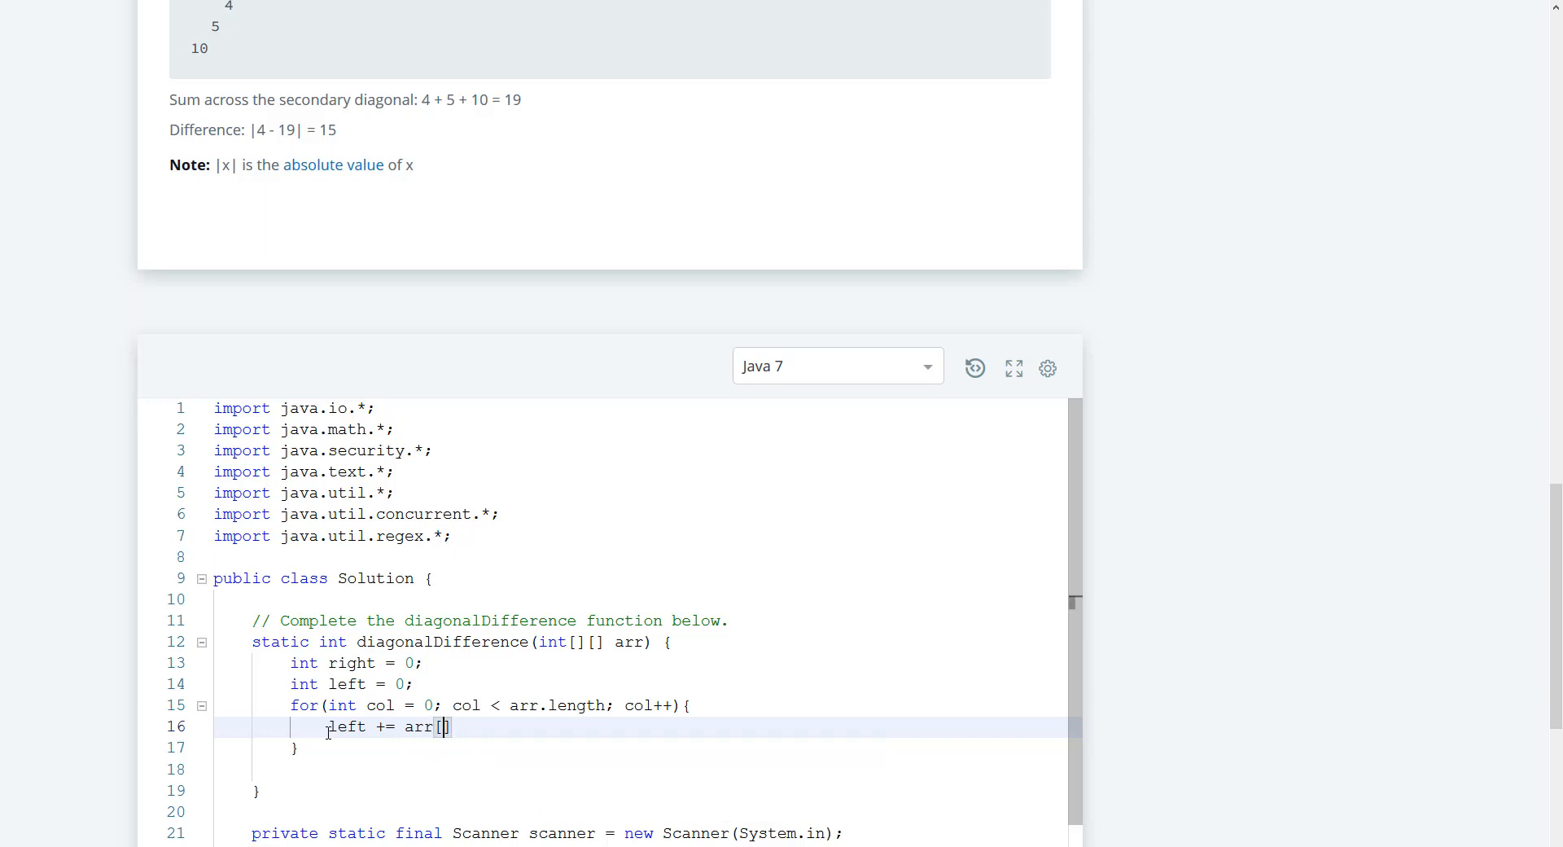
{"action": "type", "text": "col"}
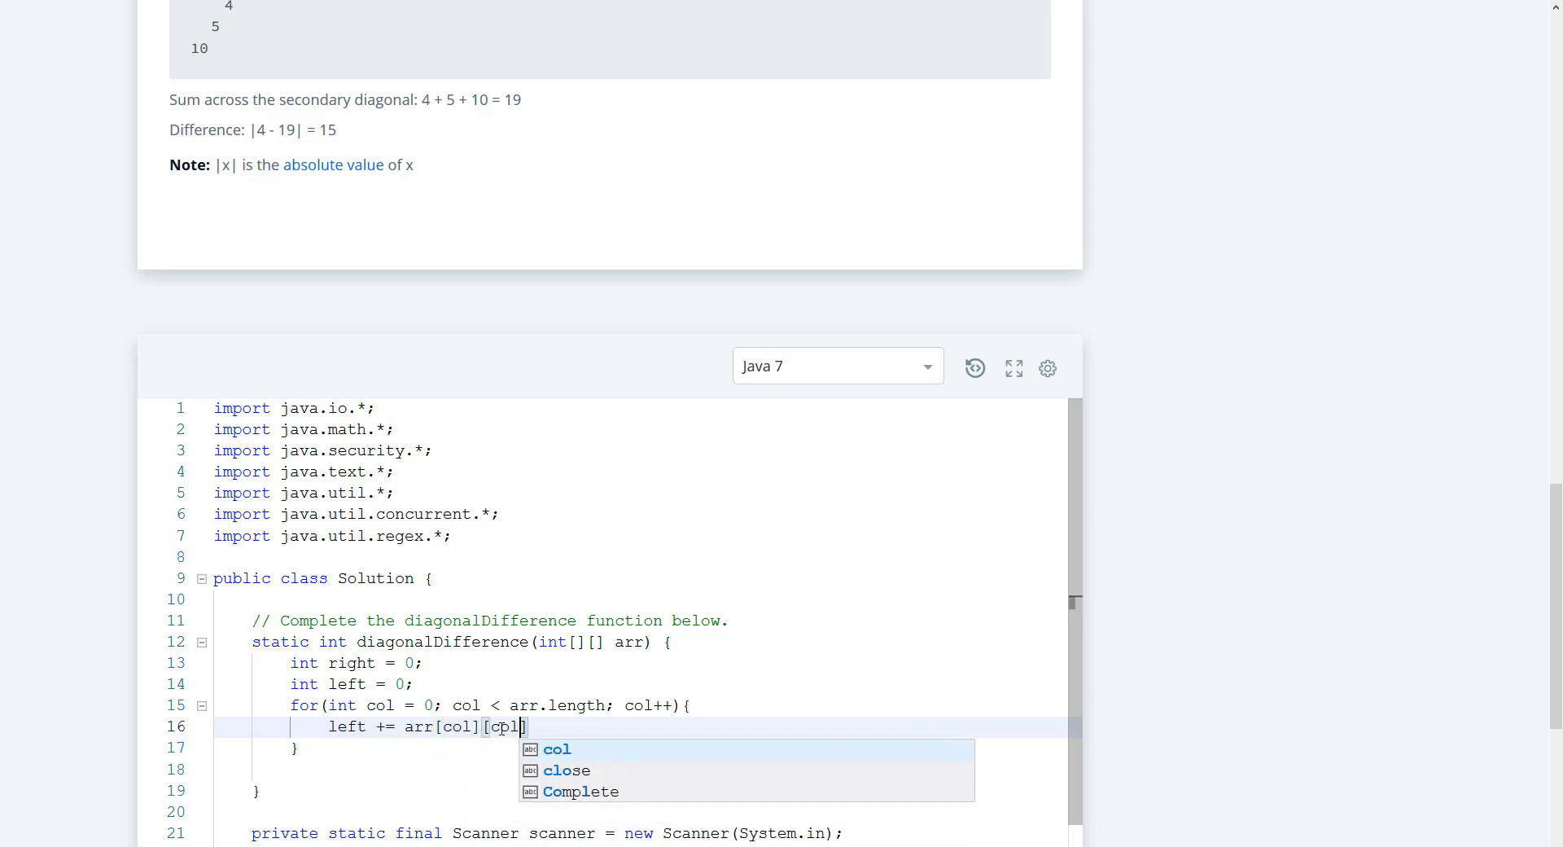
{"action": "left_click", "coordinate": [557, 749]}
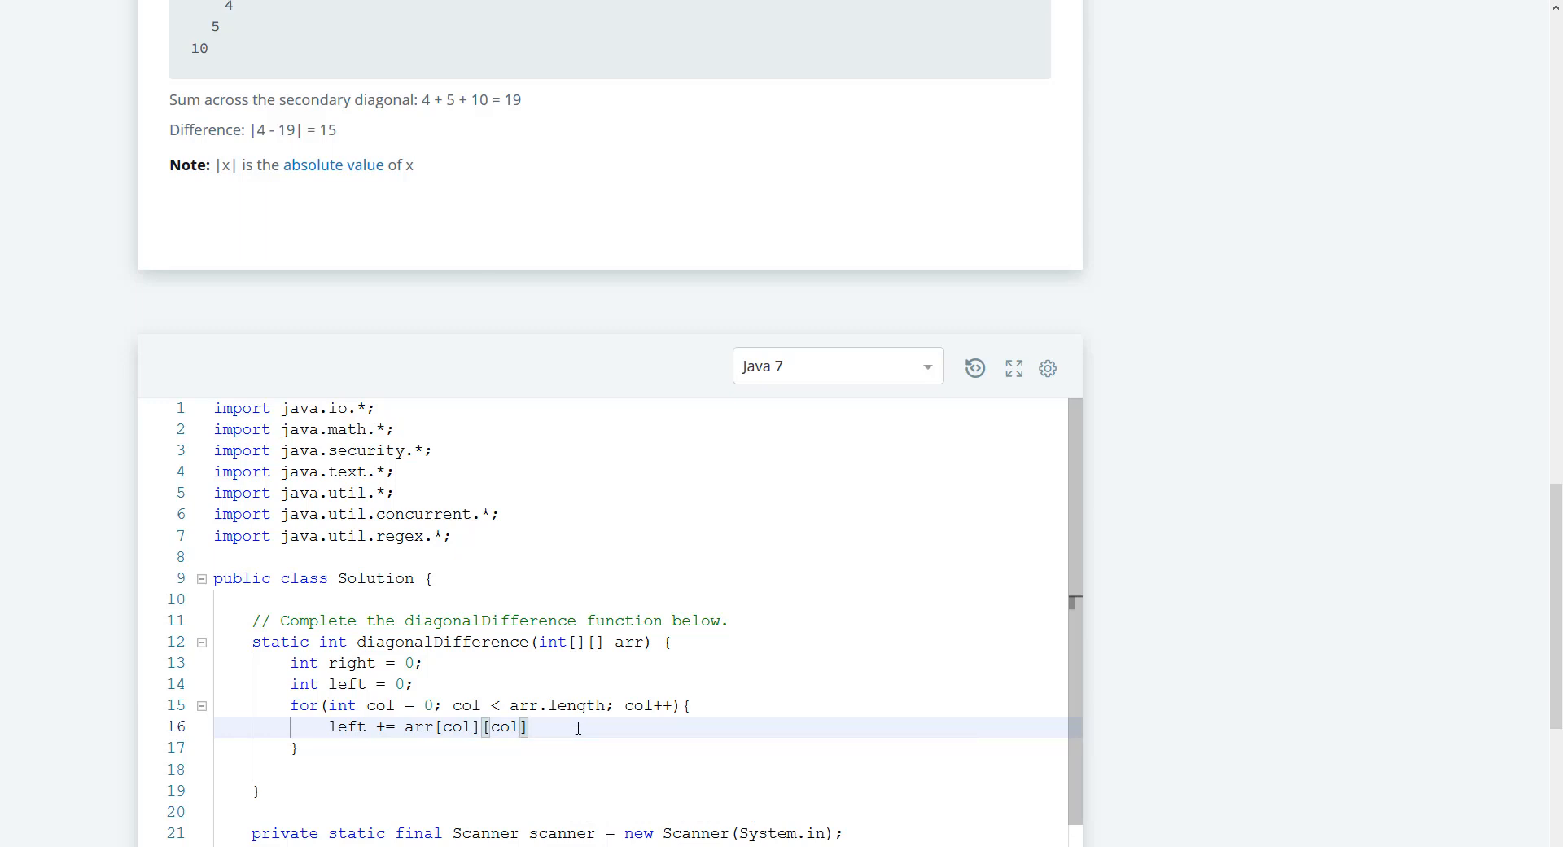
{"action": "type", "text": ";"}
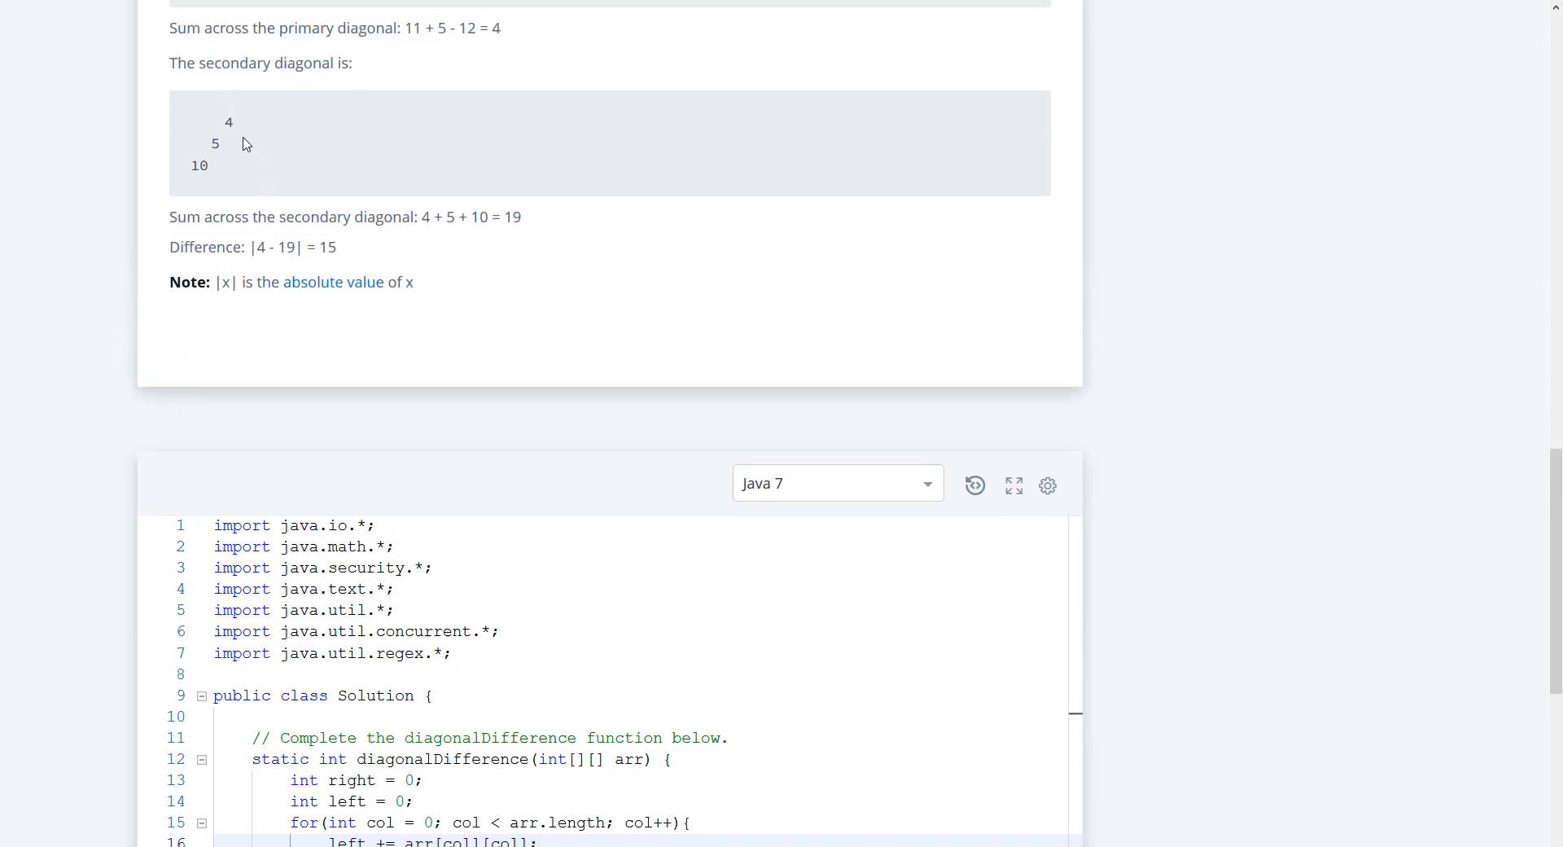
{"action": "mouse_move", "coordinate": [230, 130]}
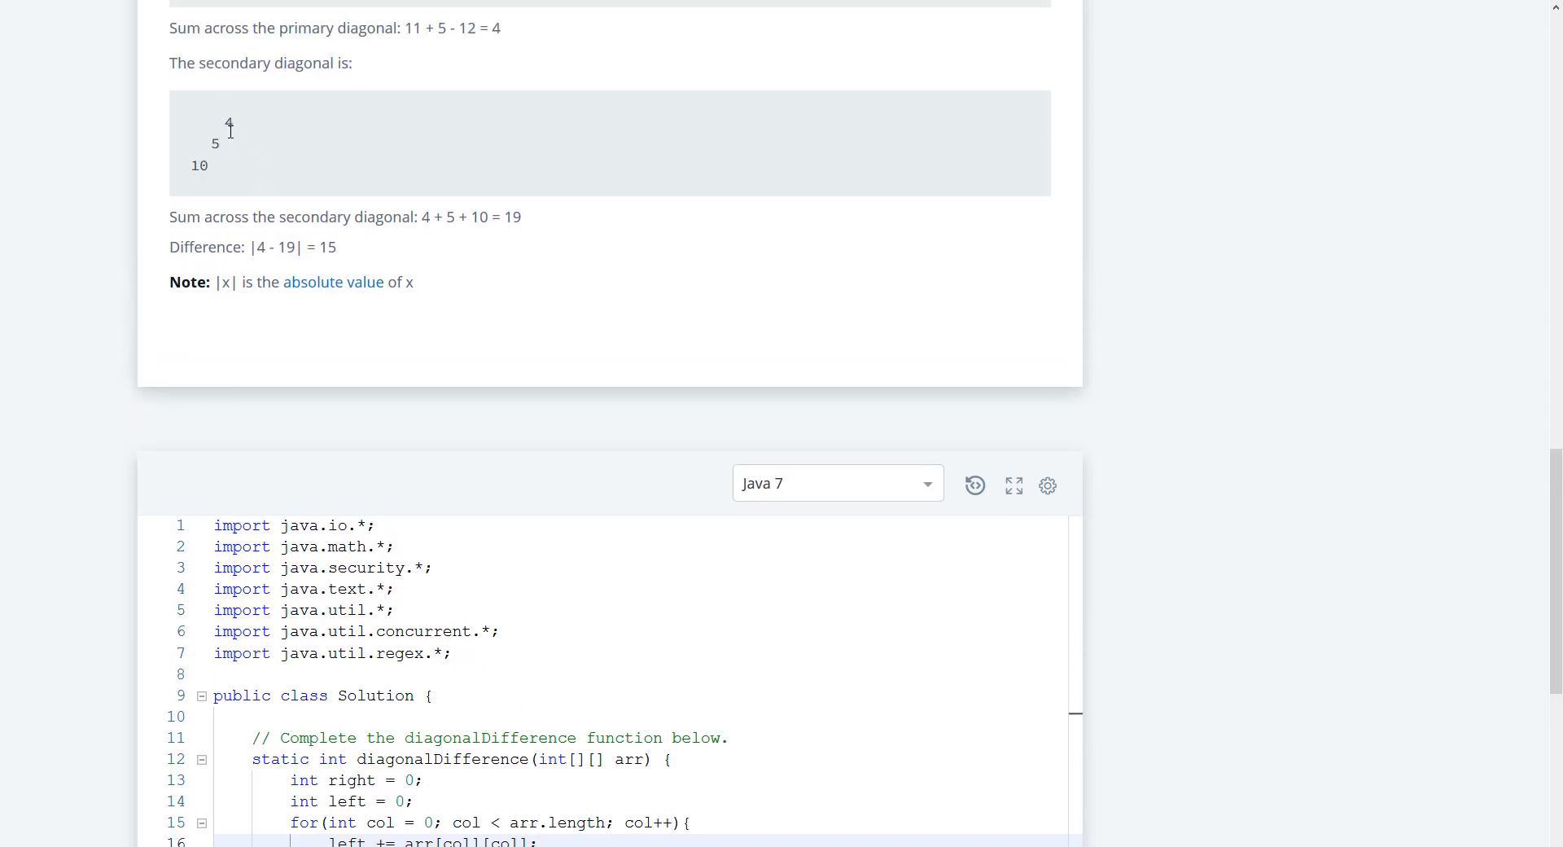
{"action": "mouse_move", "coordinate": [223, 190]}
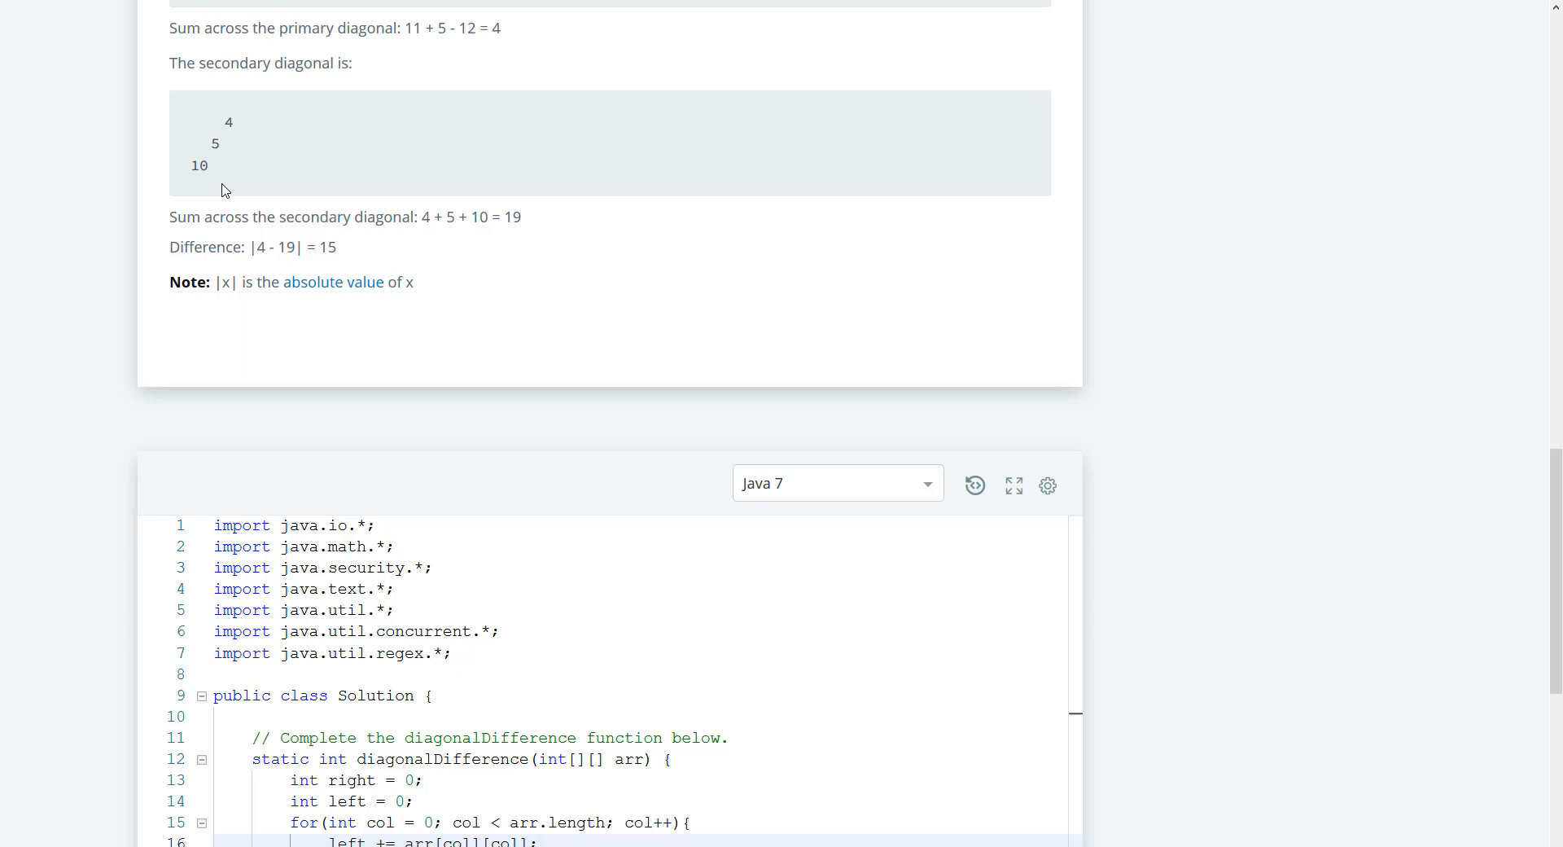
{"action": "mouse_move", "coordinate": [224, 186]}
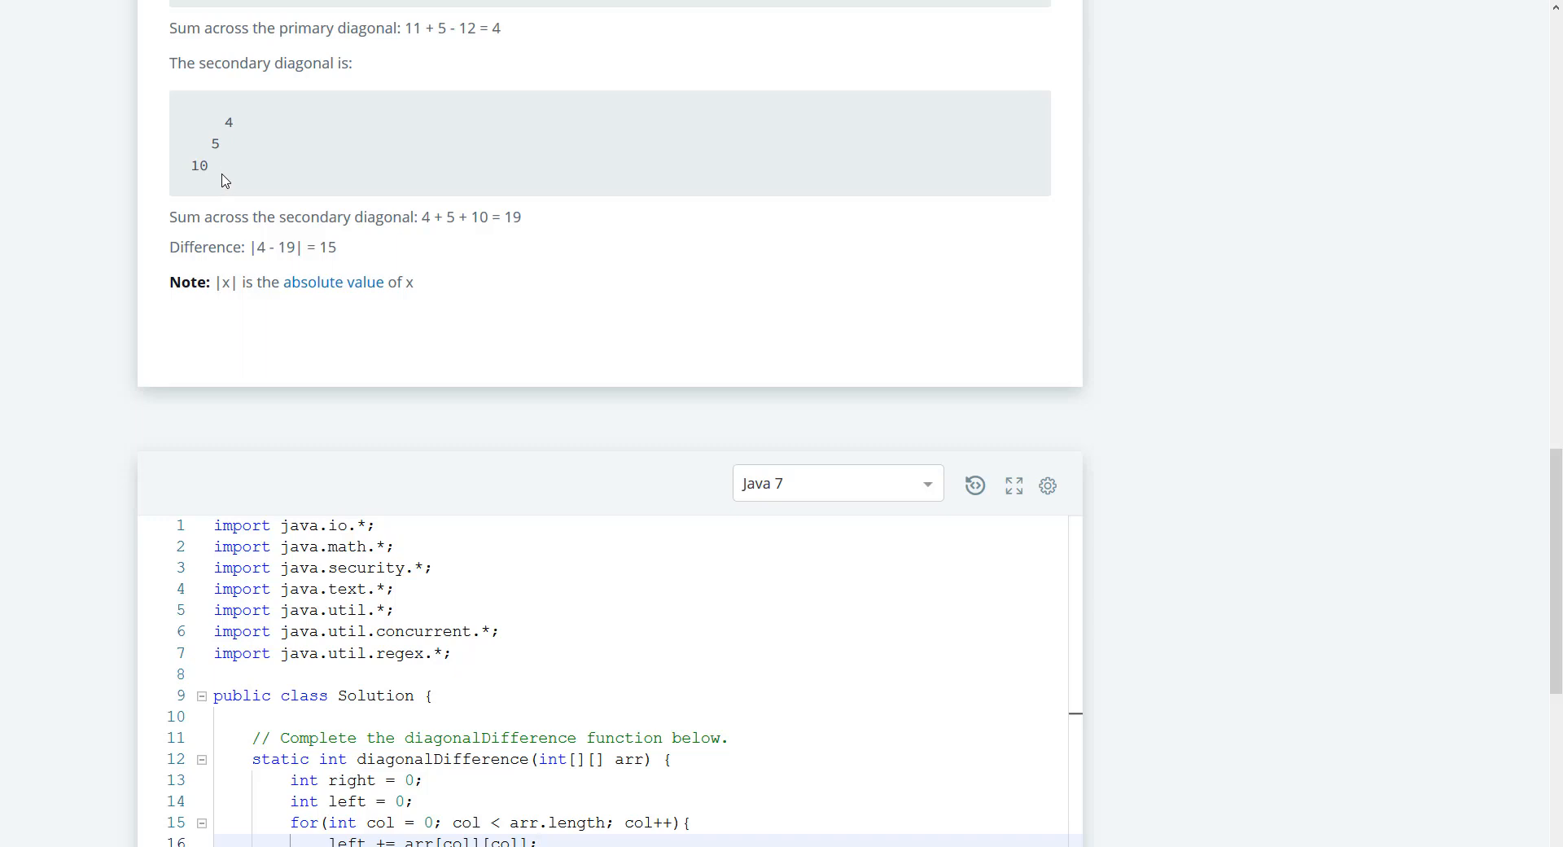
{"action": "mouse_move", "coordinate": [203, 164]}
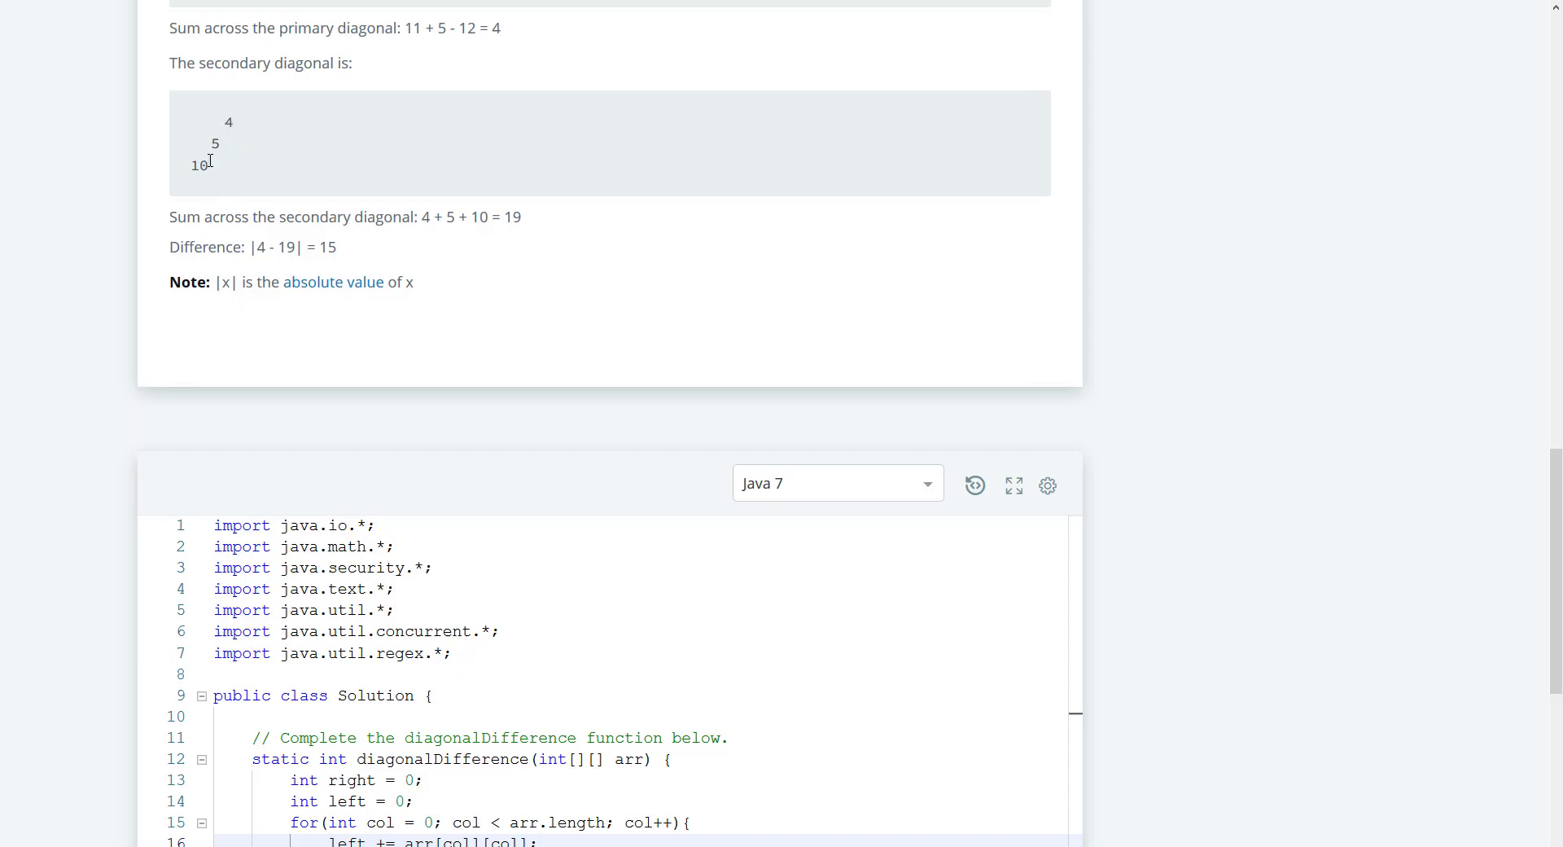
{"action": "left_click", "coordinate": [417, 801]}
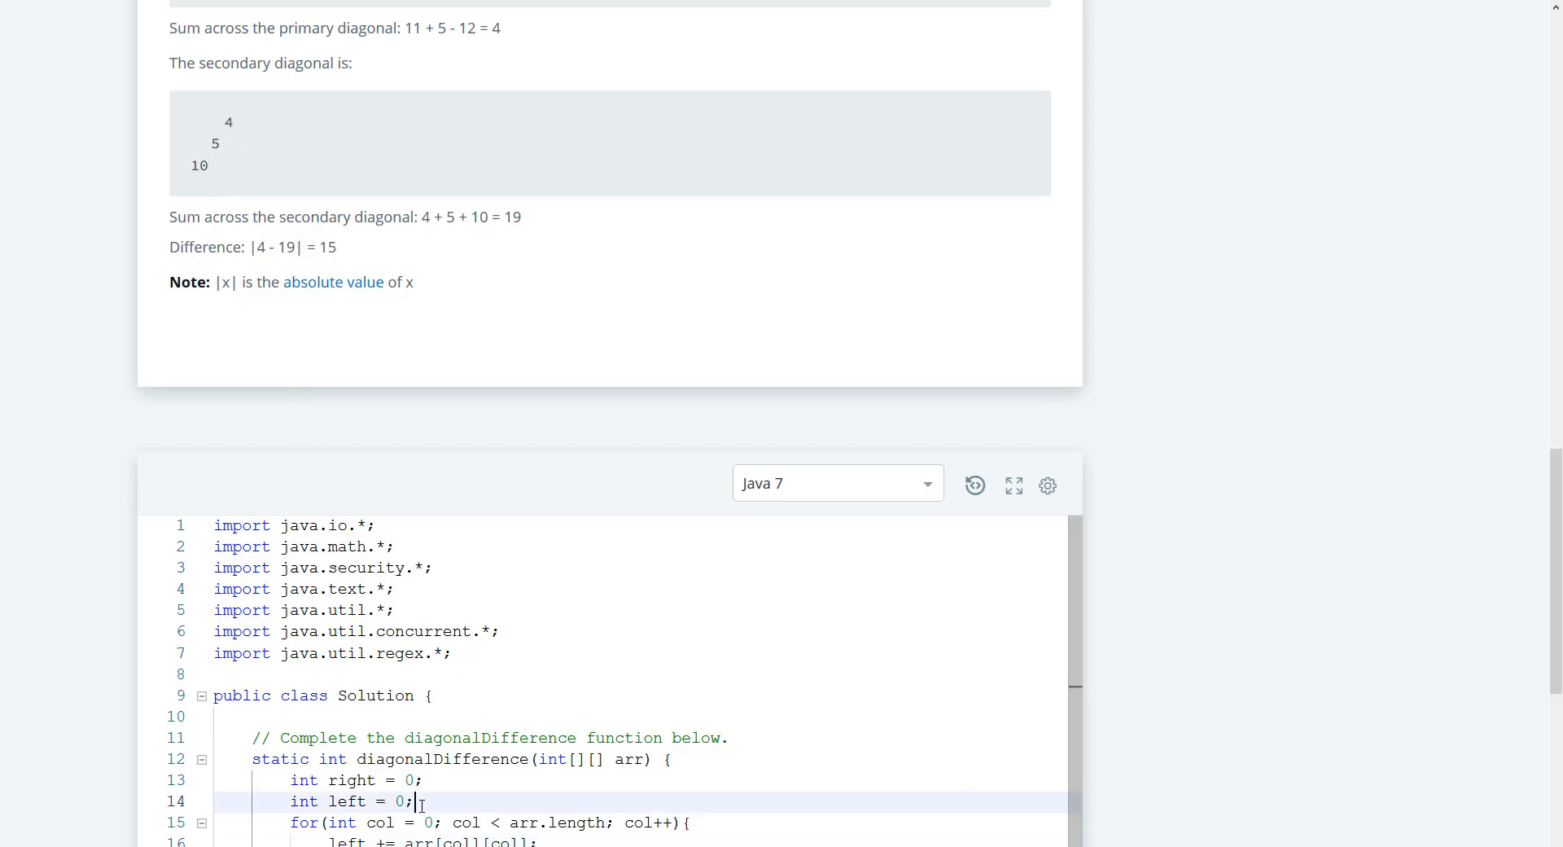
Declare int row = arr.length - 1; after the left declaration
{"action": "type", "text": "int row ="}
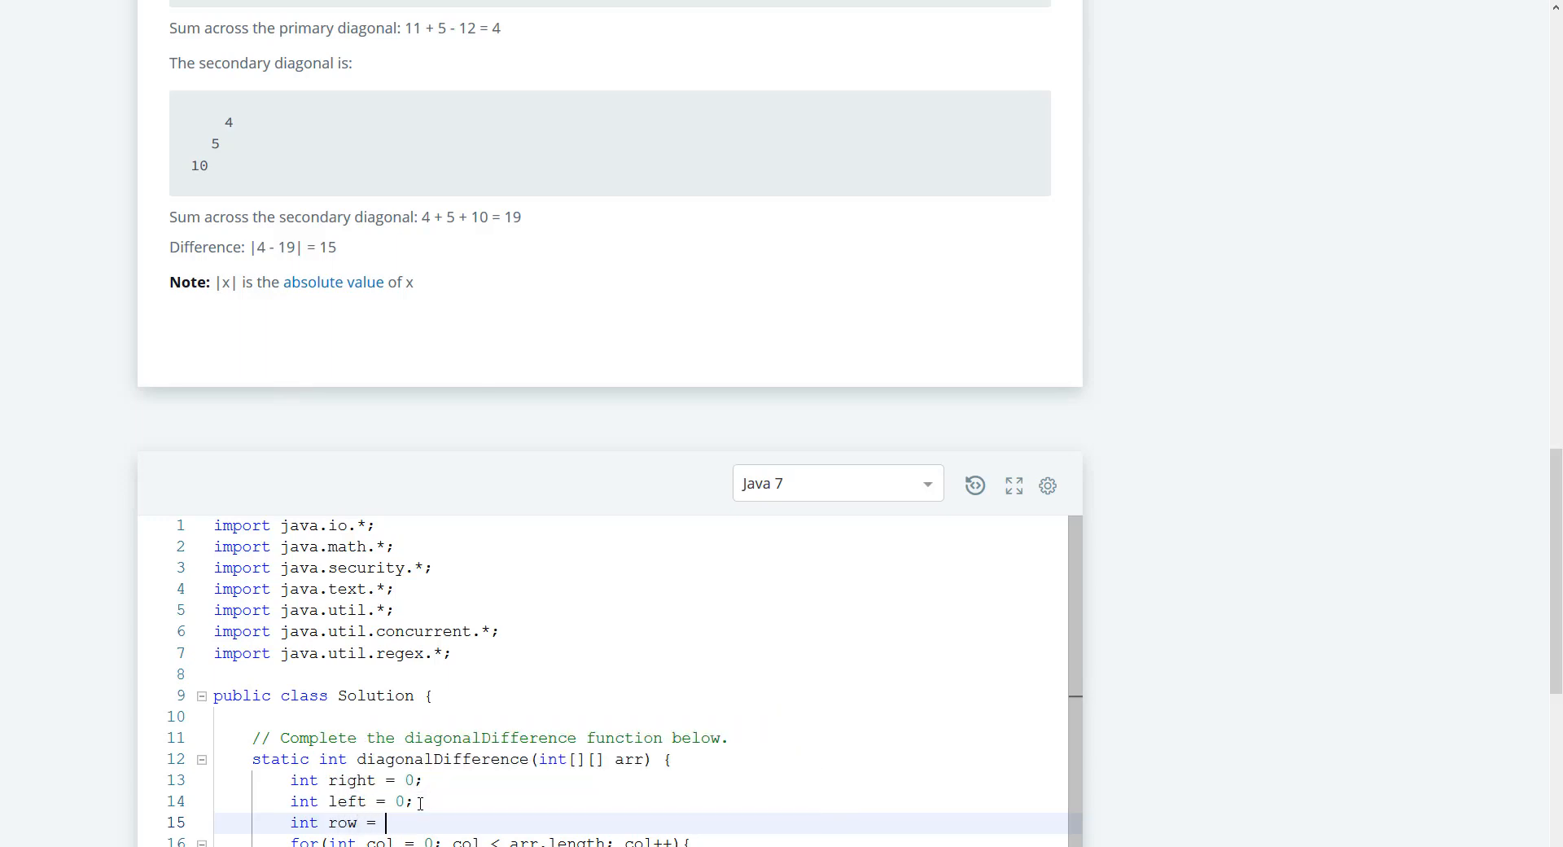
{"action": "type", "text": "arr."}
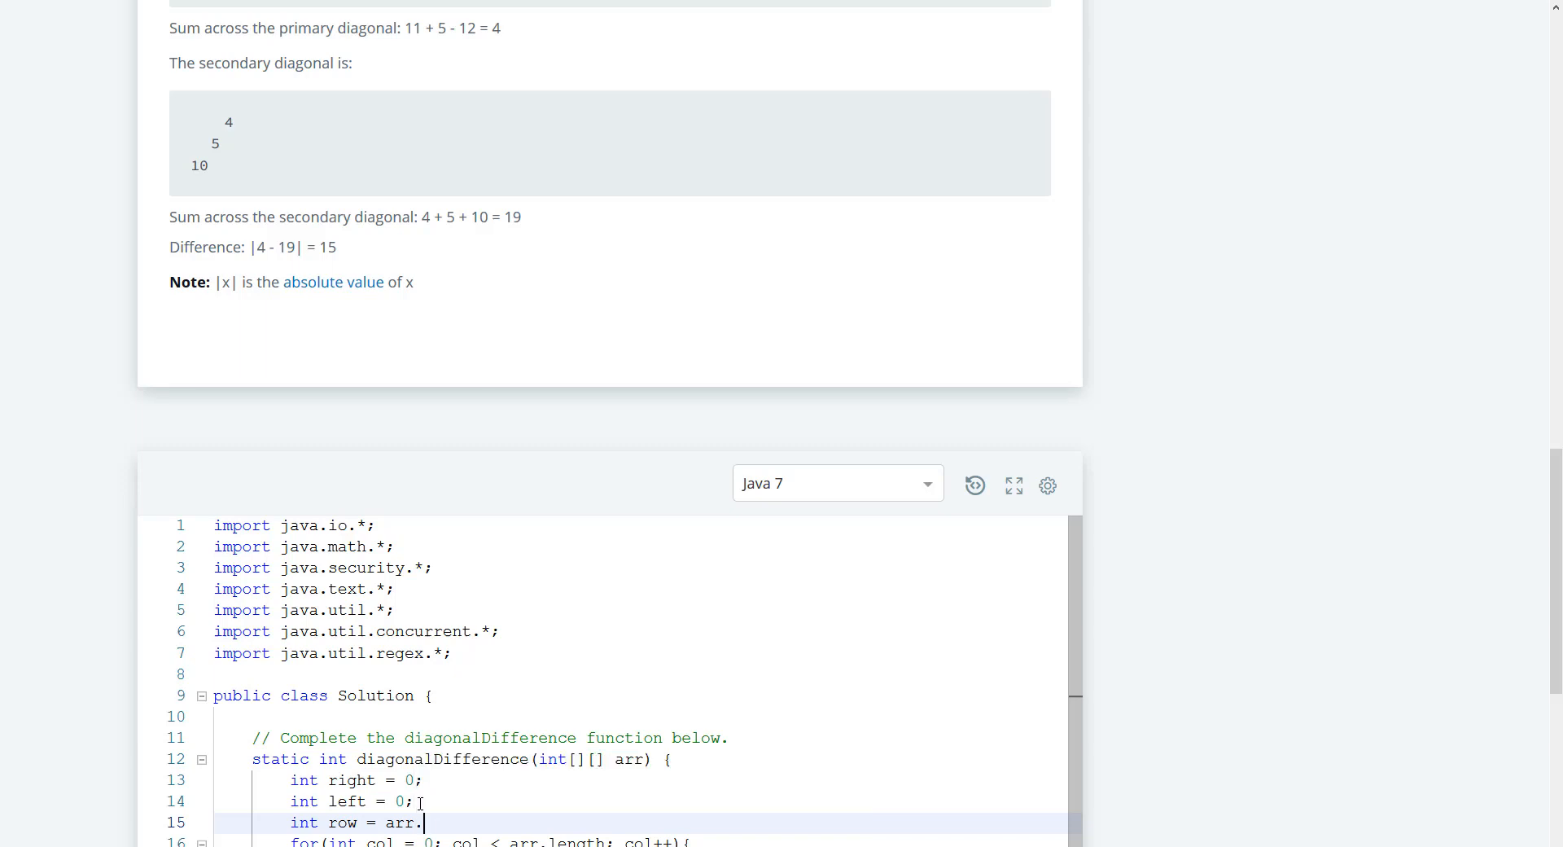
{"action": "type", "text": "length - 1;"}
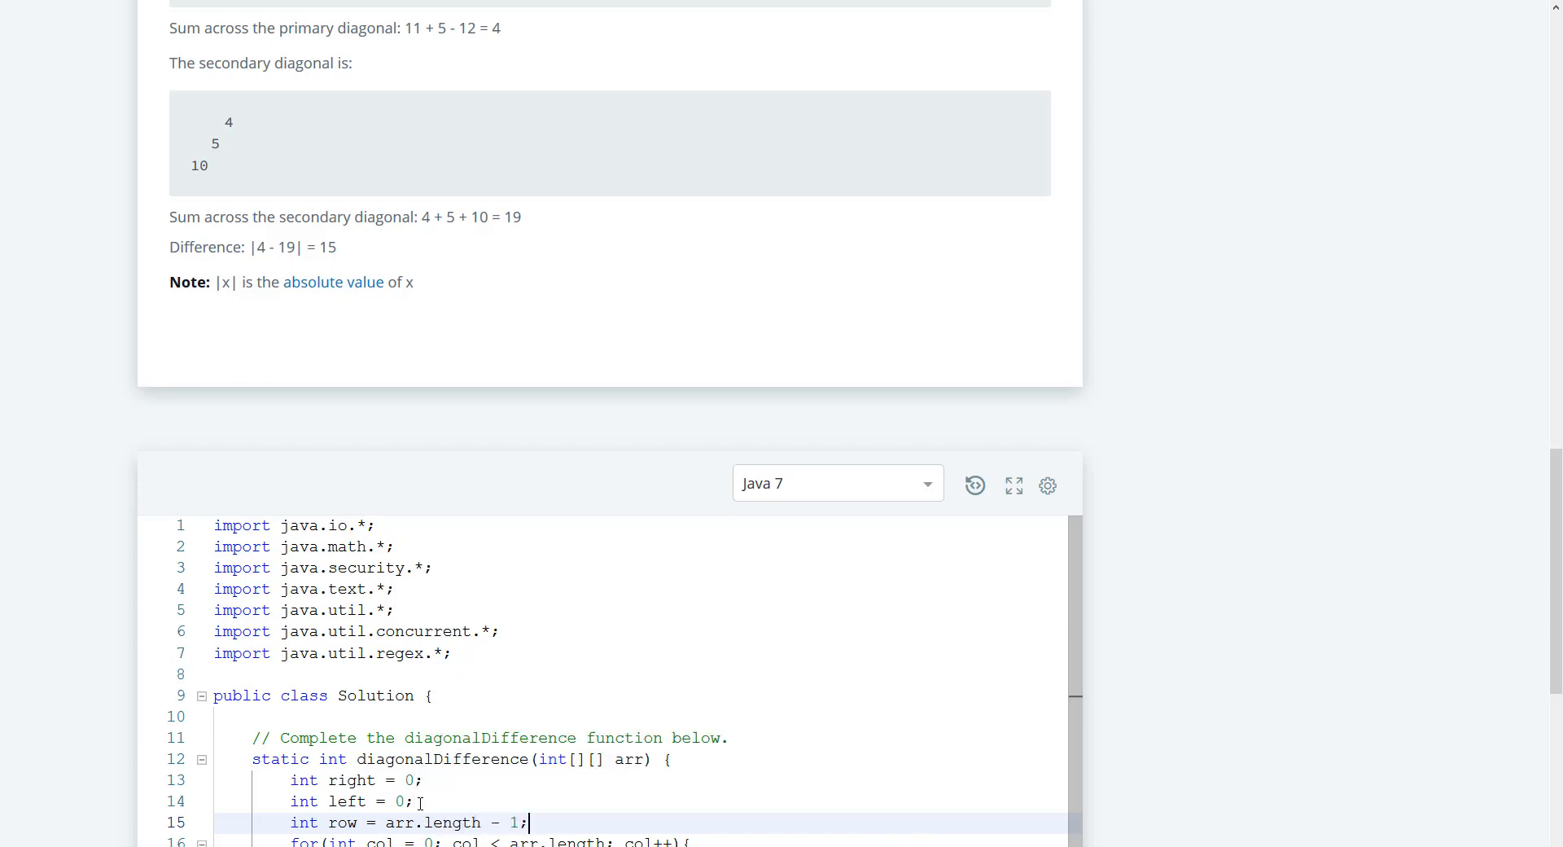
Add right += arr[col][row--]; inside the for loop
{"action": "scroll", "scroll_direction": "down", "scroll_amount": 3}
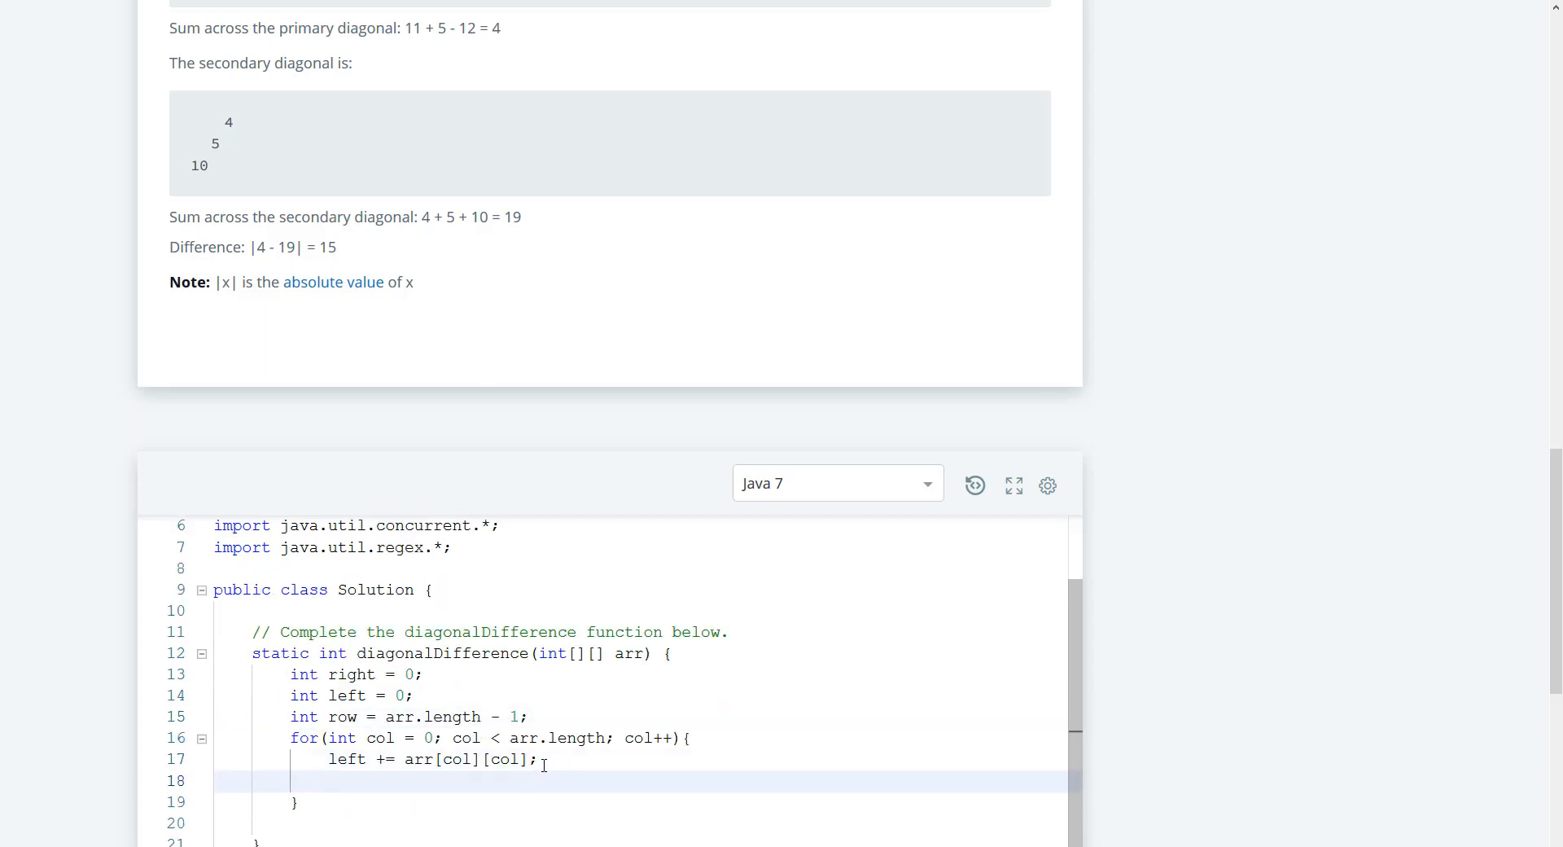
{"action": "type", "text": "right +="}
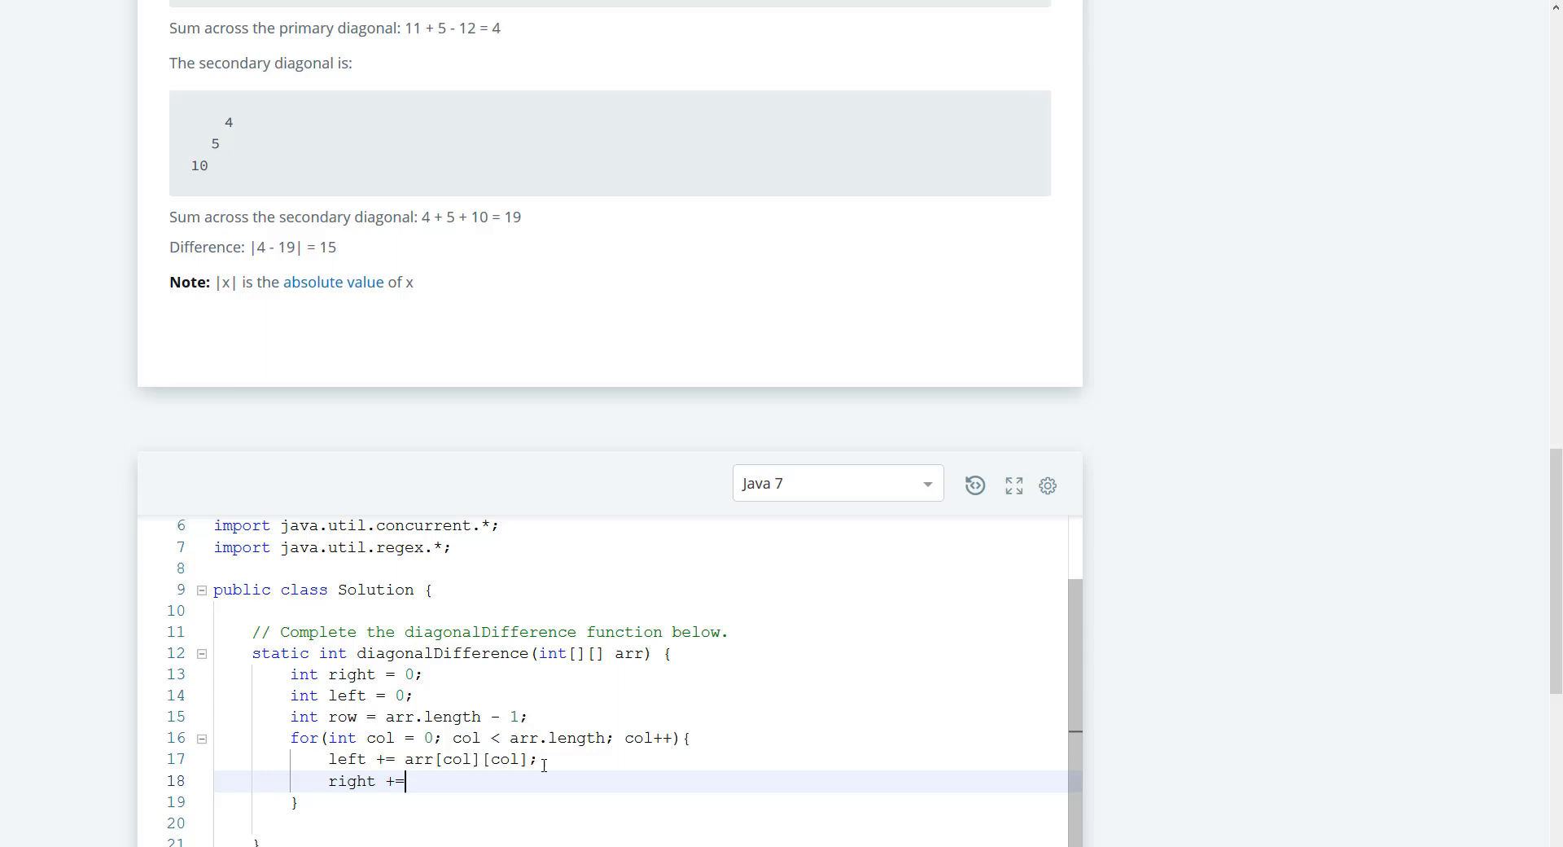
{"action": "type", "text": "arr[]"}
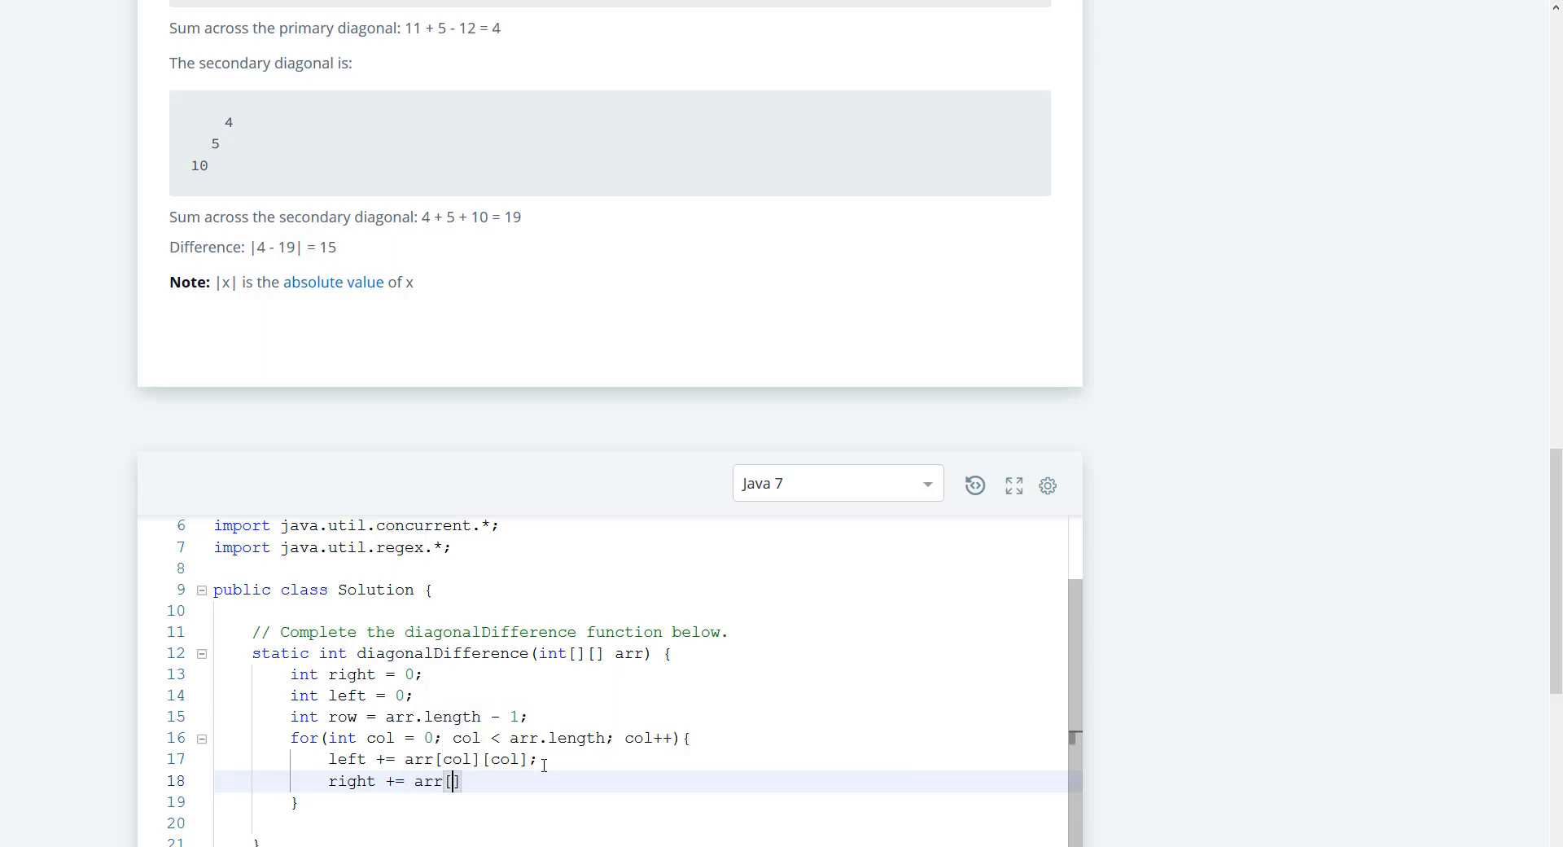
{"action": "type", "text": "col"}
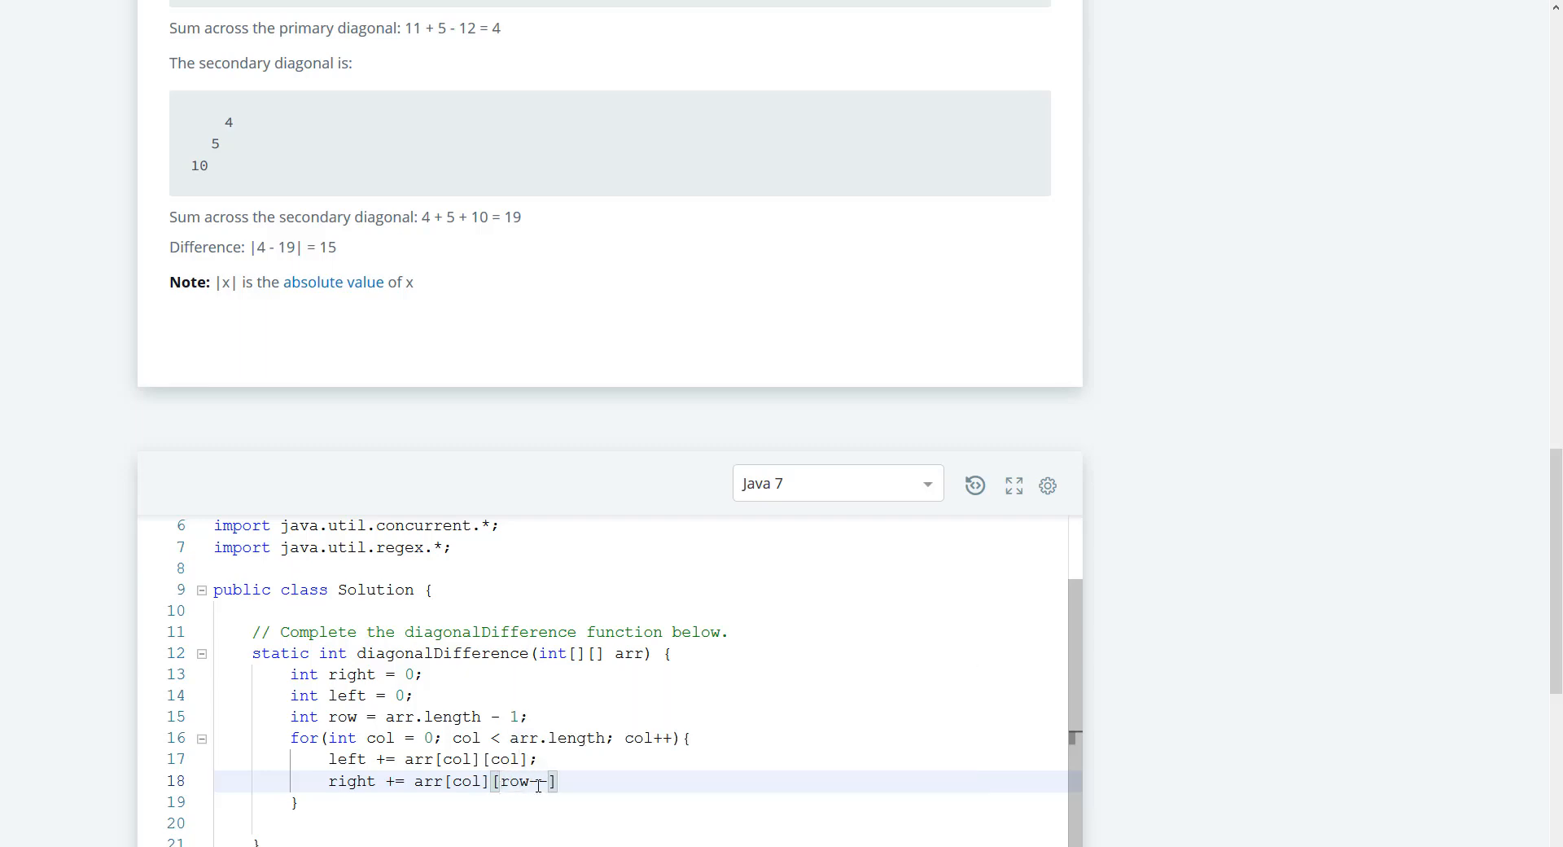
{"action": "type", "text": "--];"}
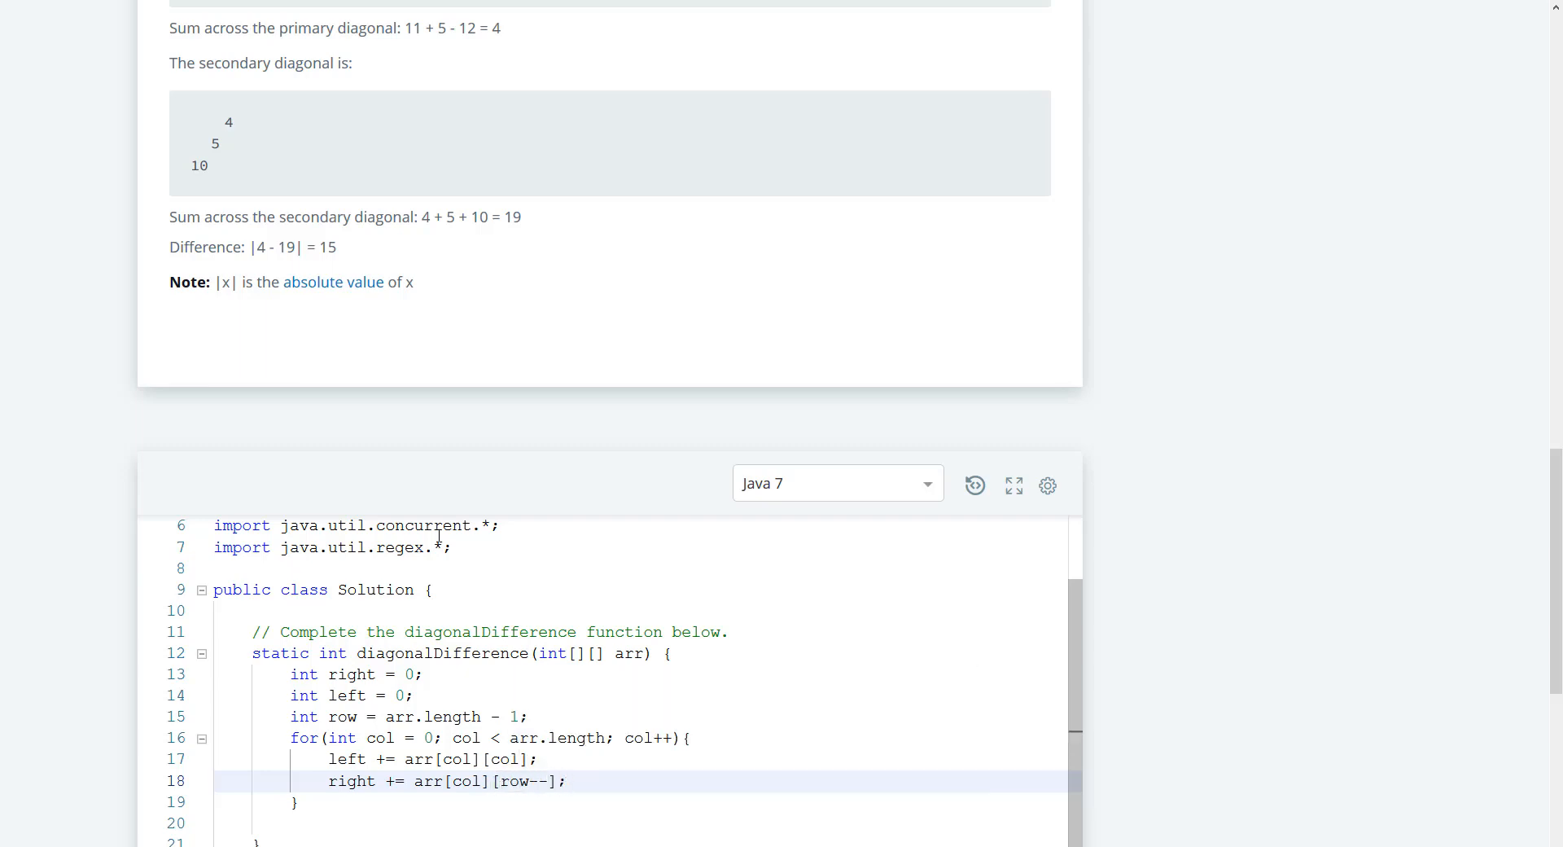
{"action": "scroll", "scroll_direction": "up", "scroll_amount": 3}
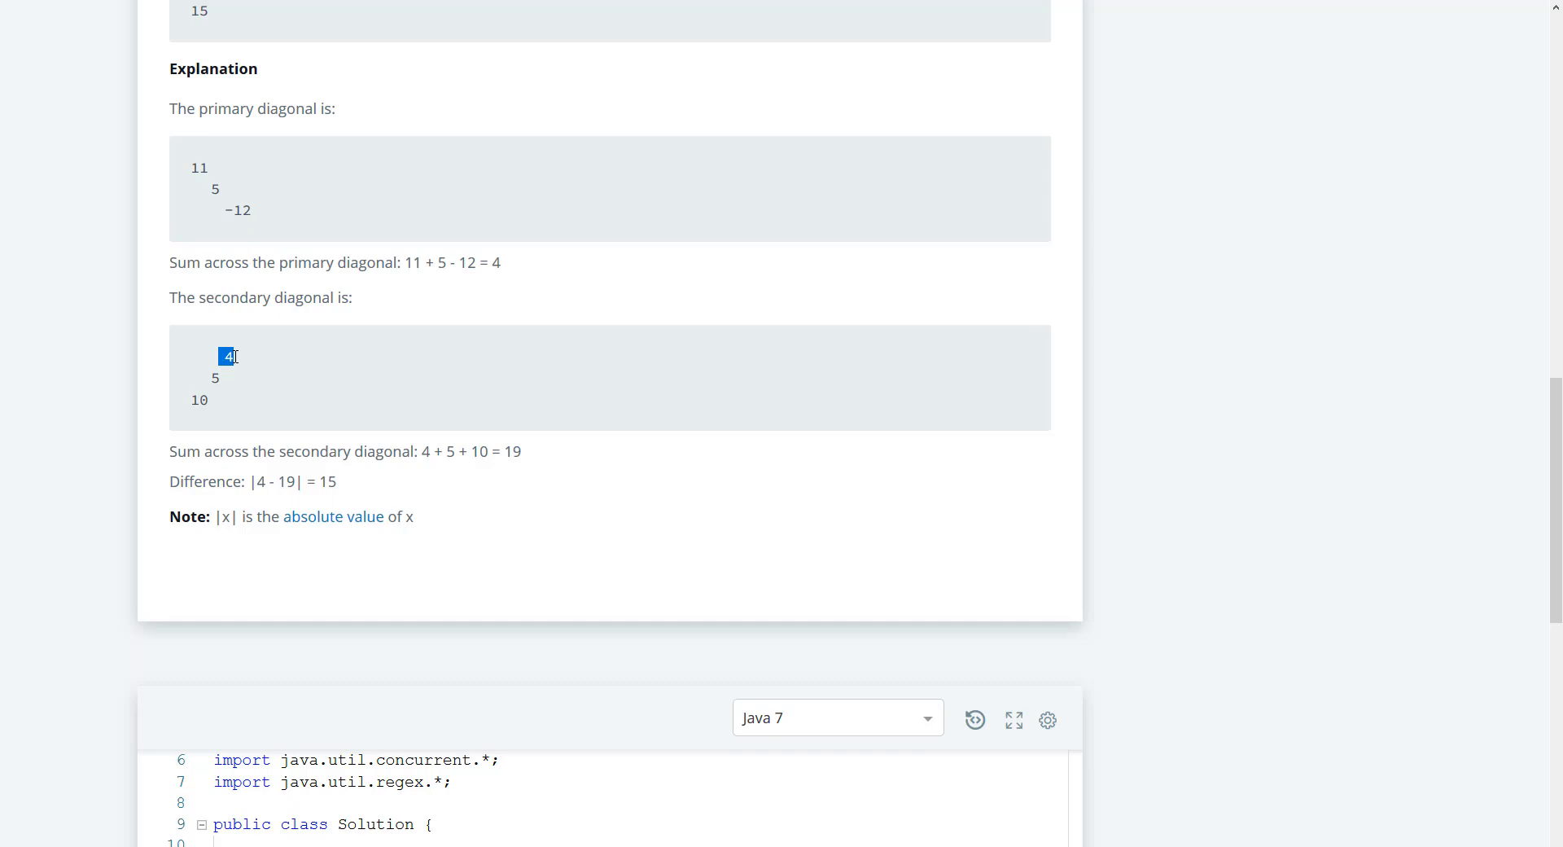
{"action": "mouse_move", "coordinate": [191, 386]}
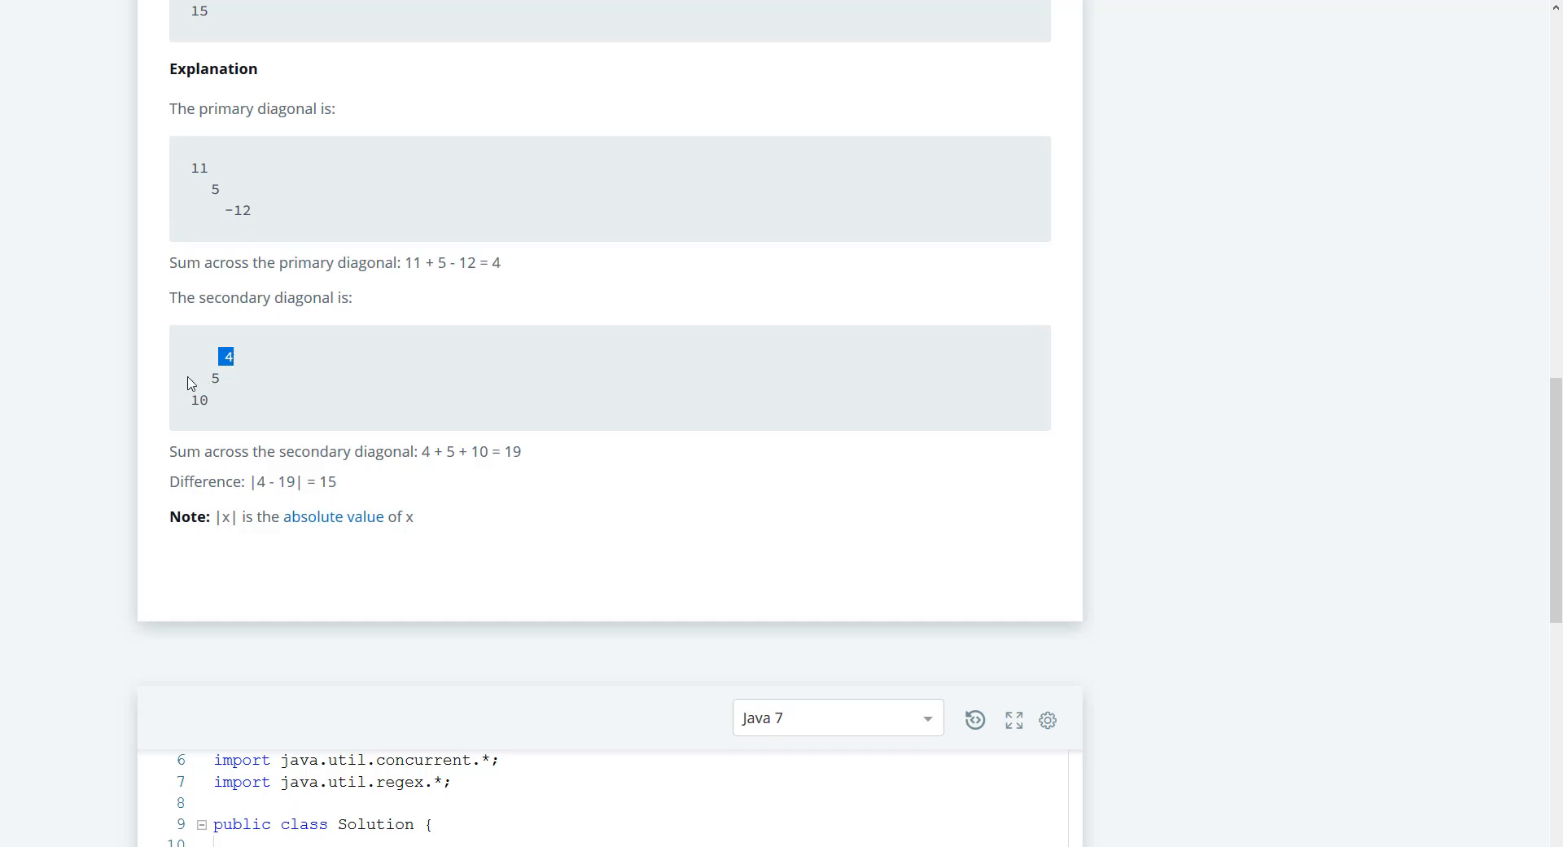
{"action": "mouse_move", "coordinate": [200, 401]}
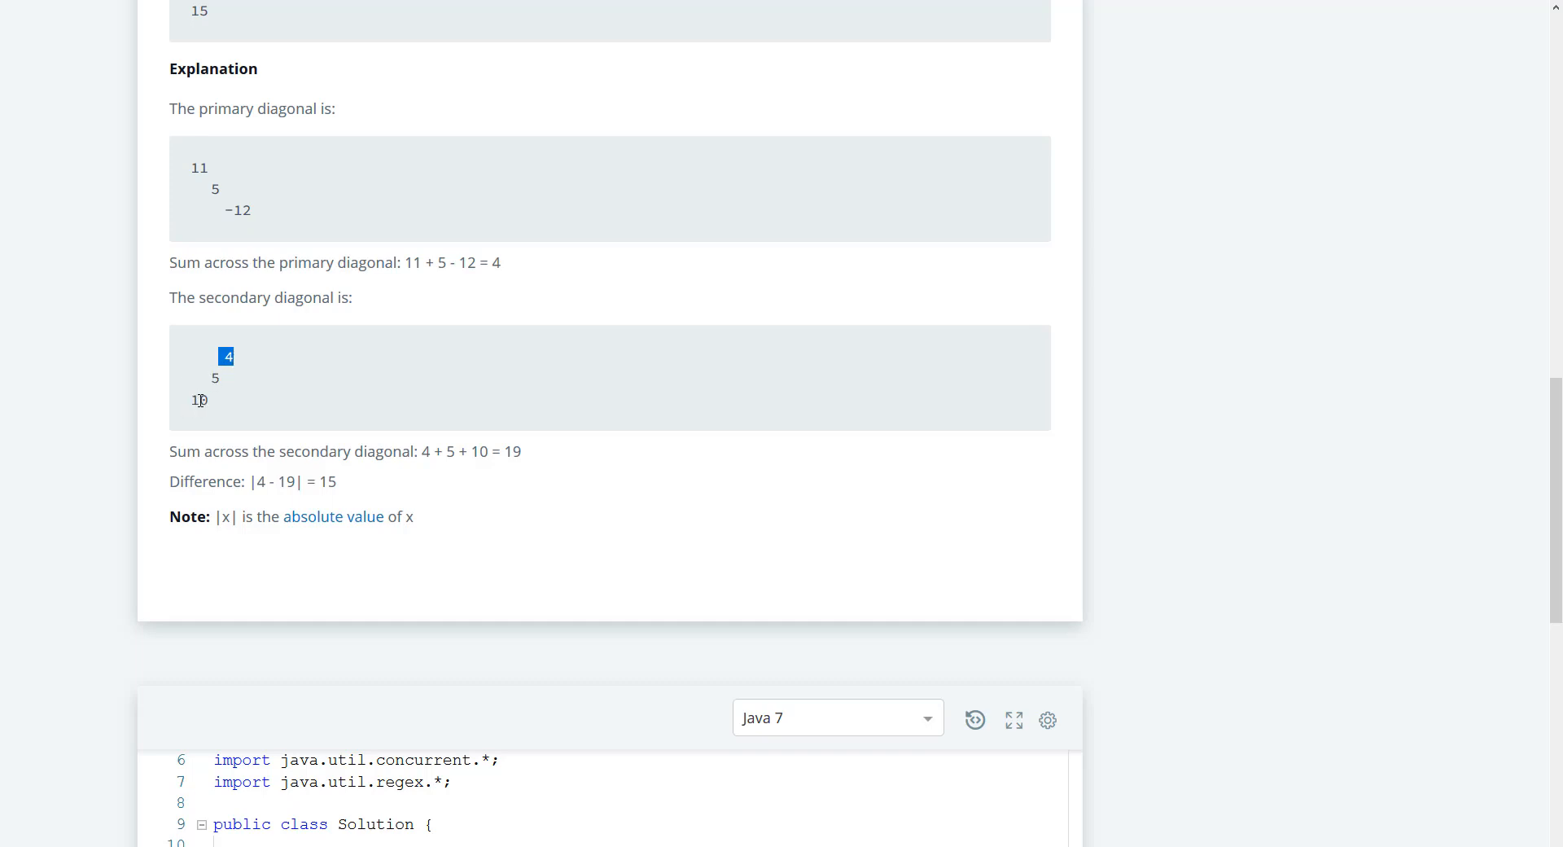
{"action": "mouse_move", "coordinate": [197, 404]}
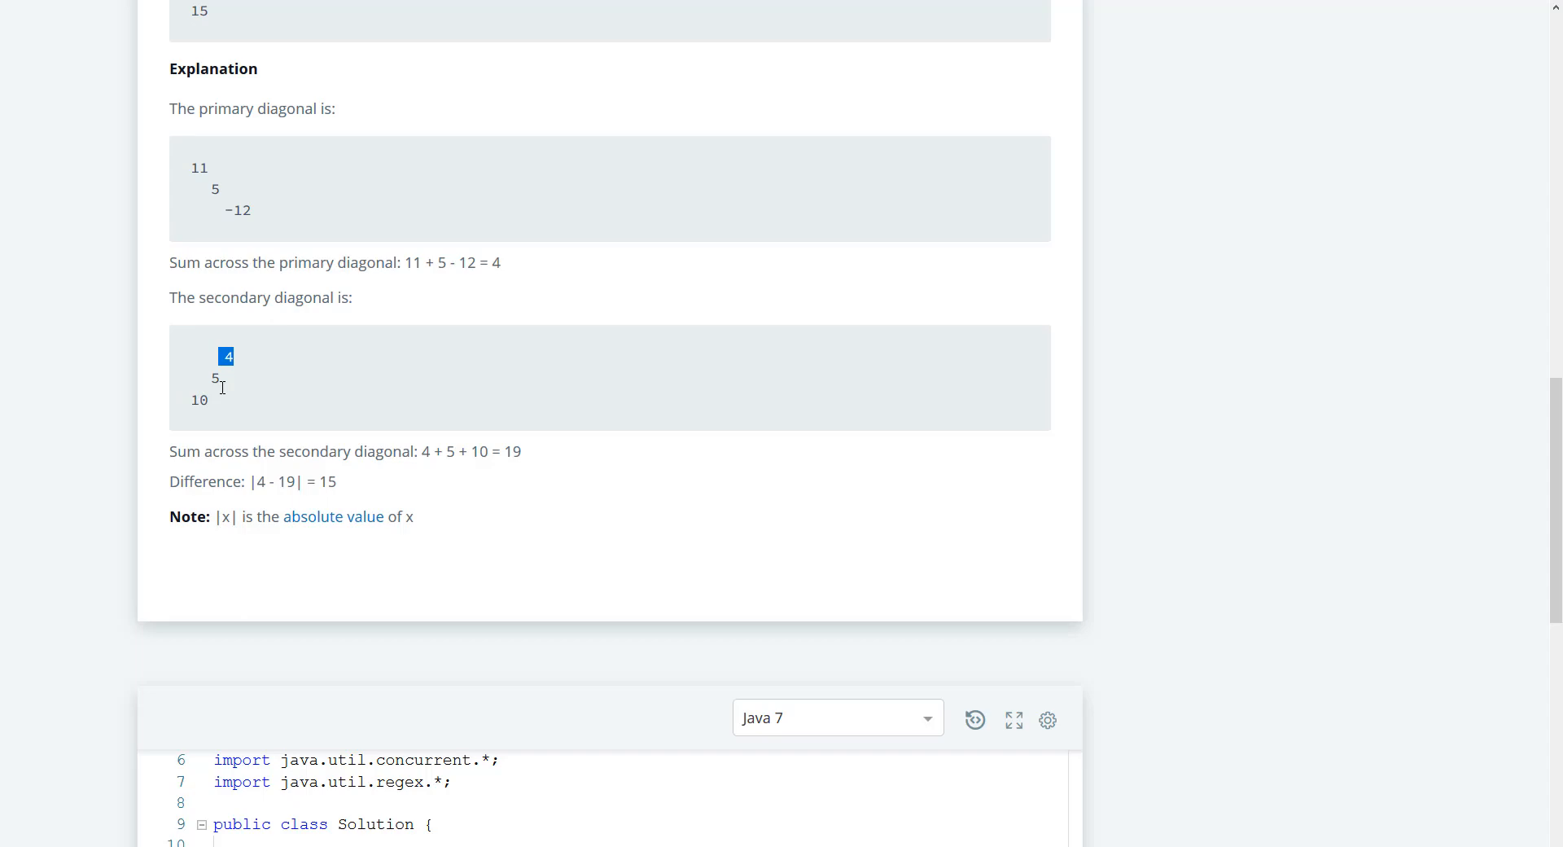
Type return (int)(Math.abs(left-right)); on the line after the loop
{"action": "scroll", "scroll_direction": "down", "scroll_amount": 3}
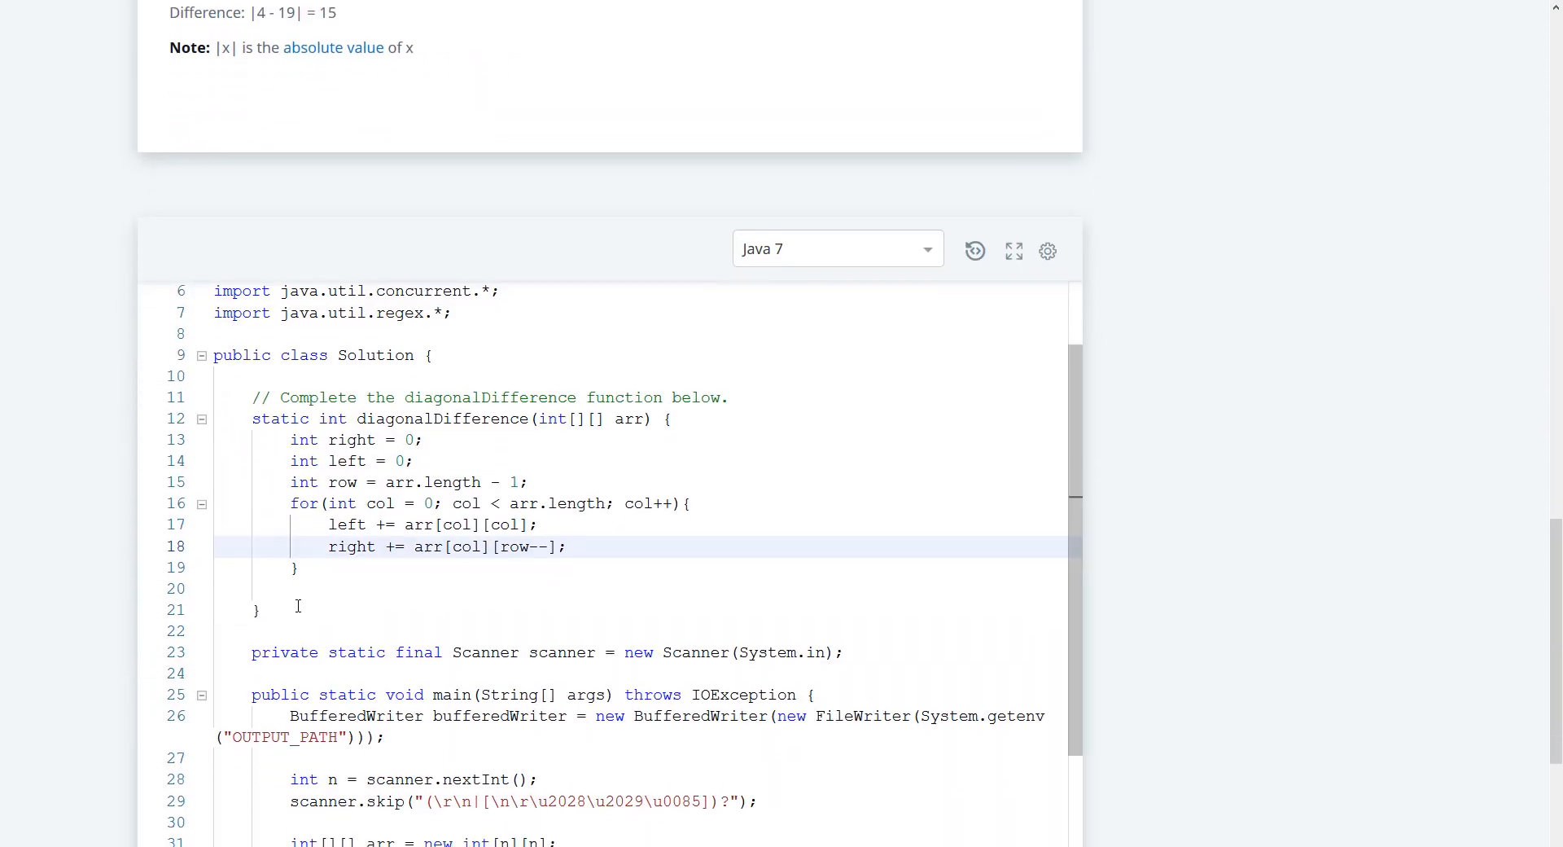
{"action": "left_click", "coordinate": [304, 589]}
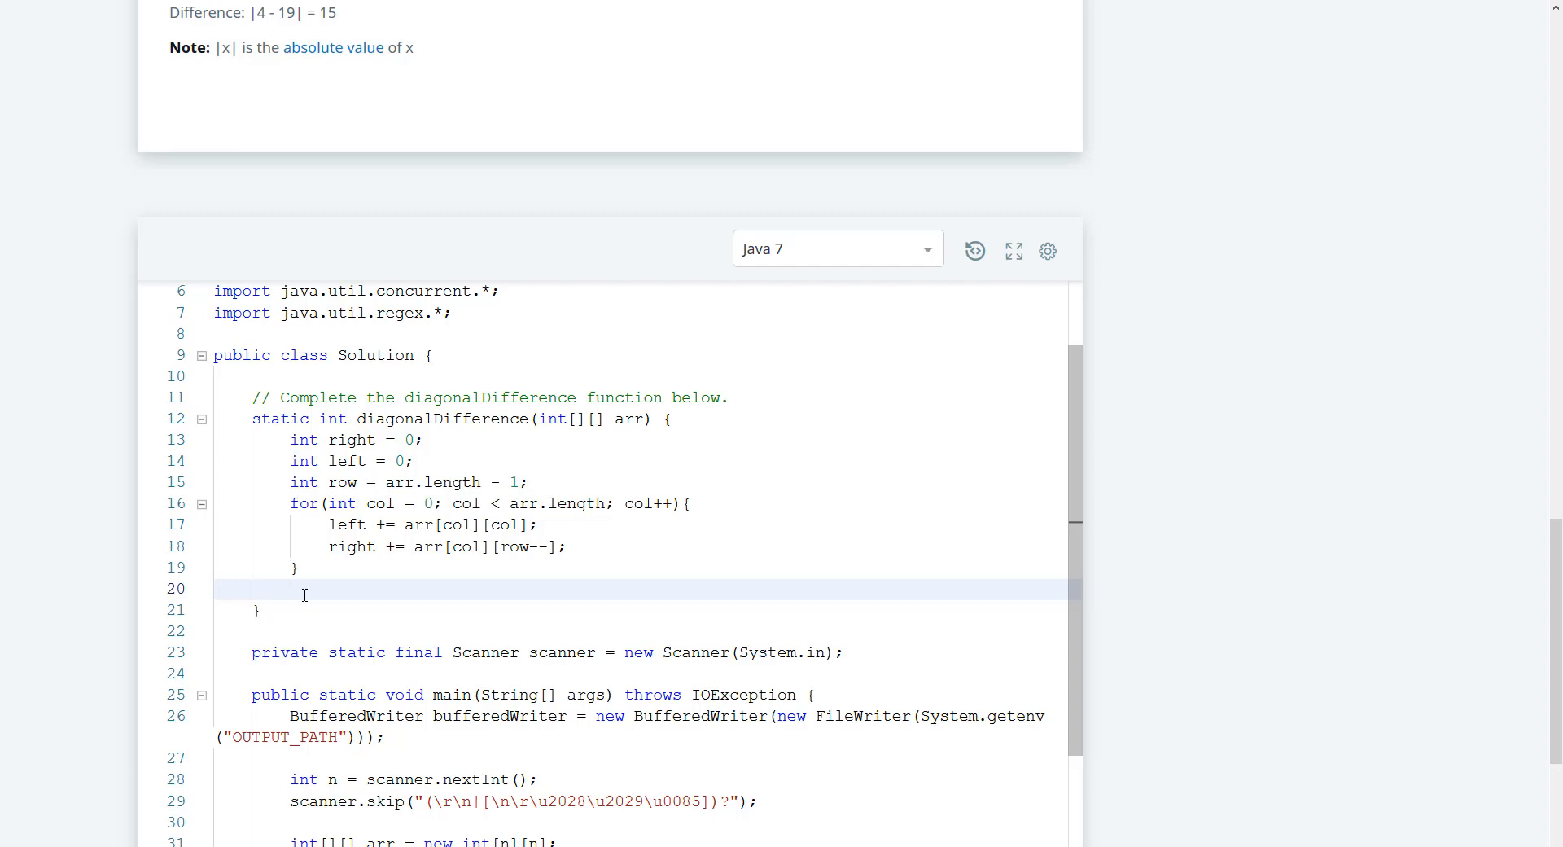
{"action": "type", "text": "return"}
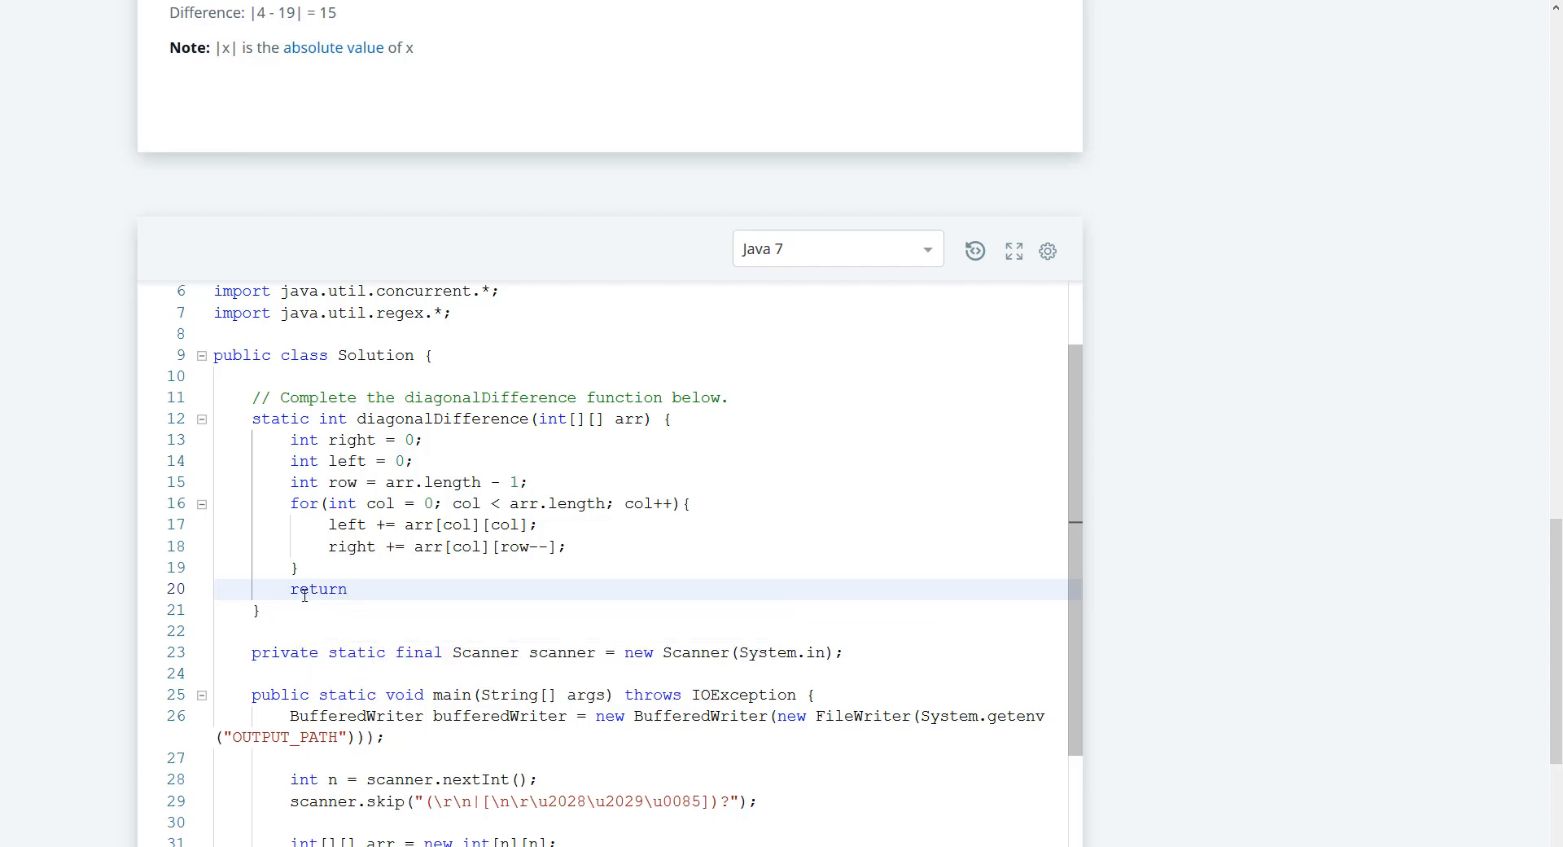
{"action": "type", "text": "(Math.abs"}
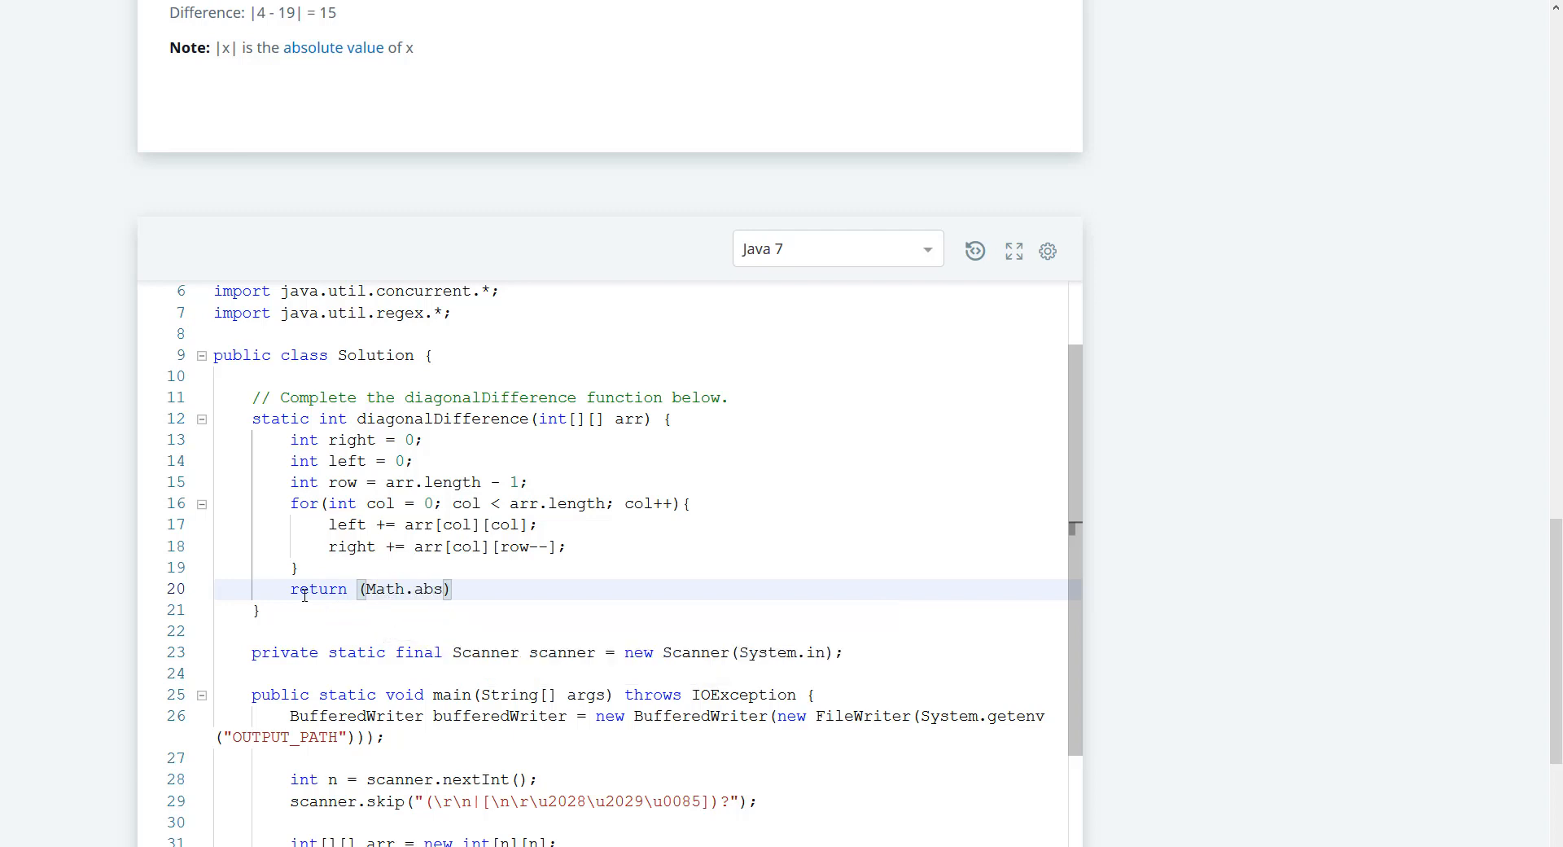
{"action": "type", "text": "()"}
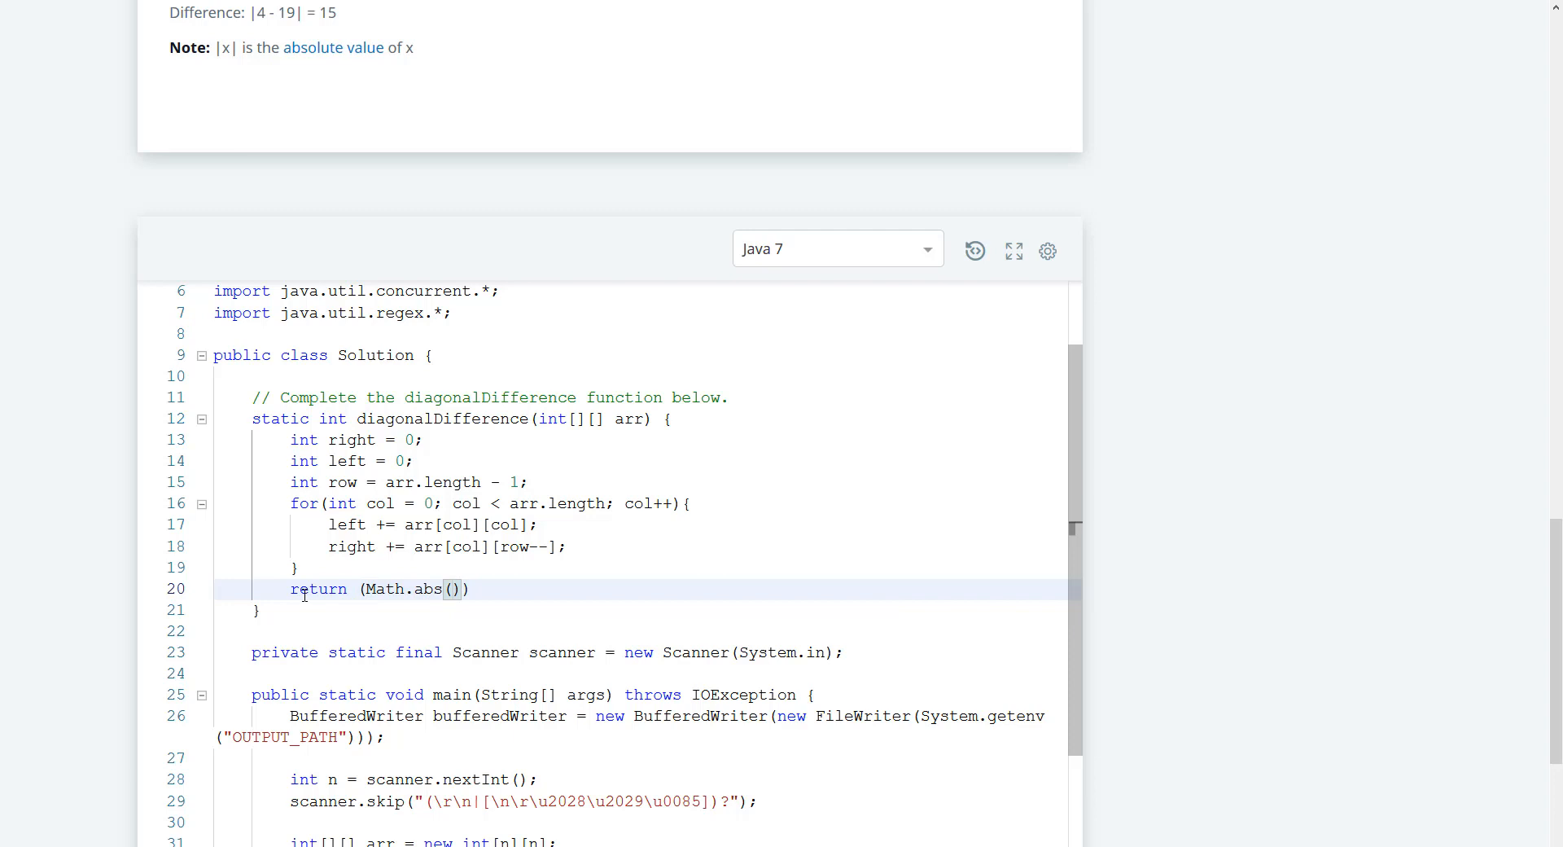
{"action": "type", "text": "left"}
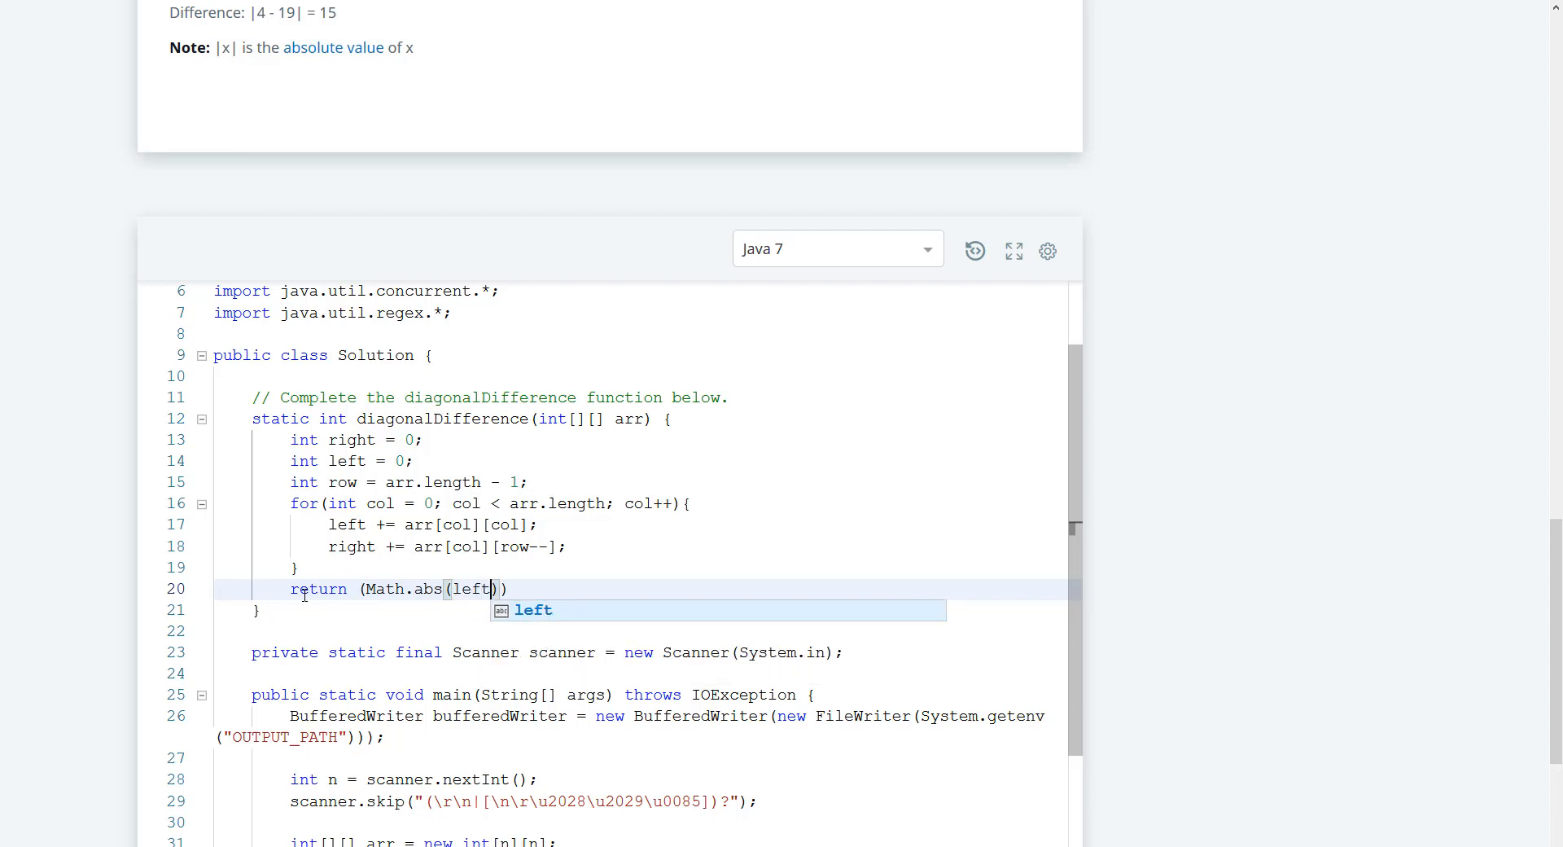
{"action": "type", "text": "-right"}
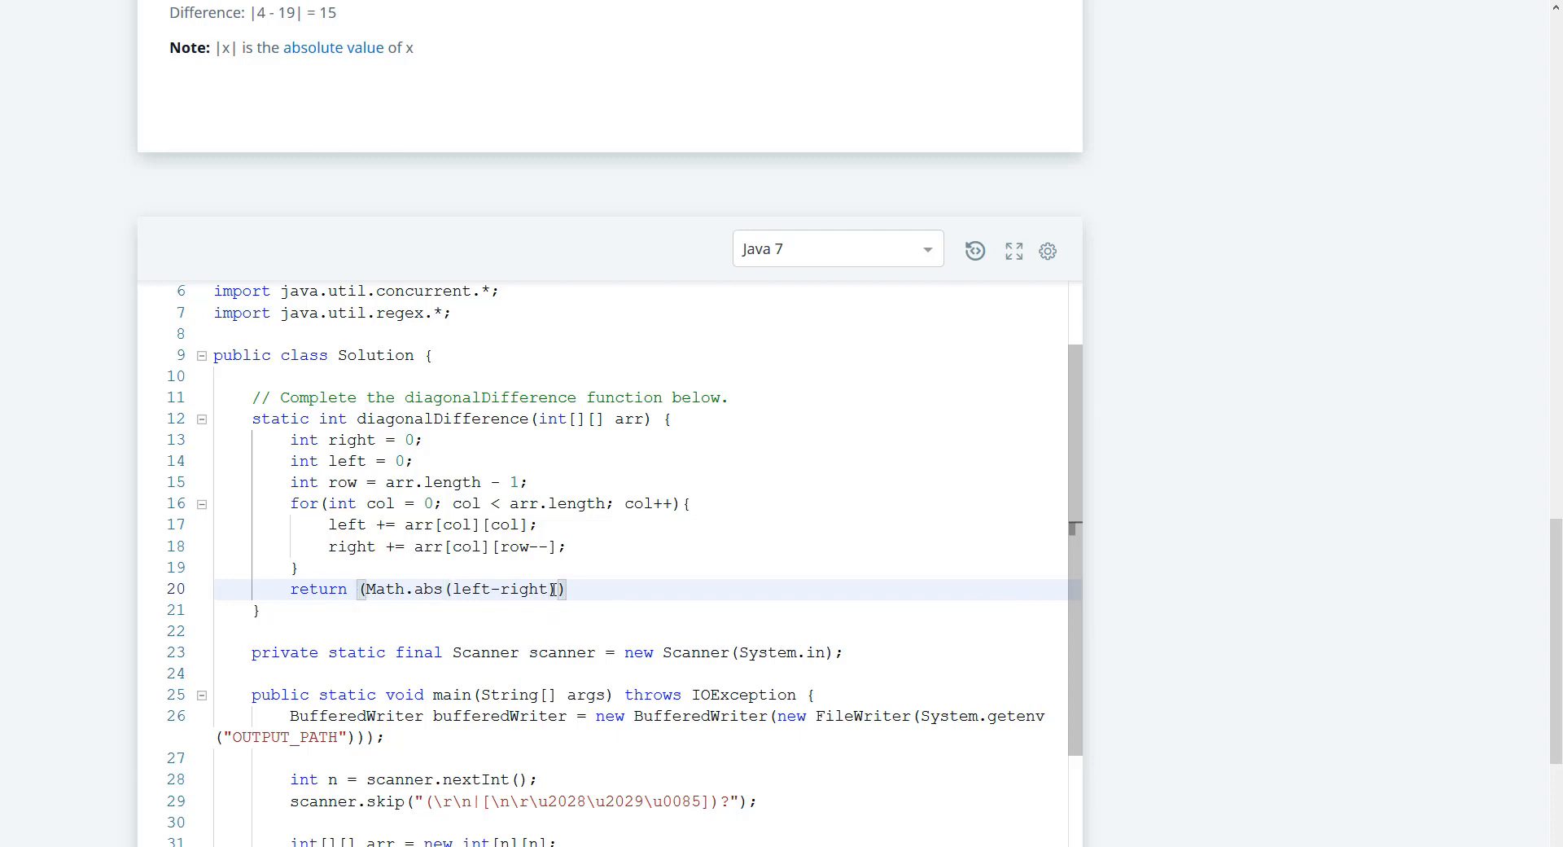
{"action": "type", "text": "int"}
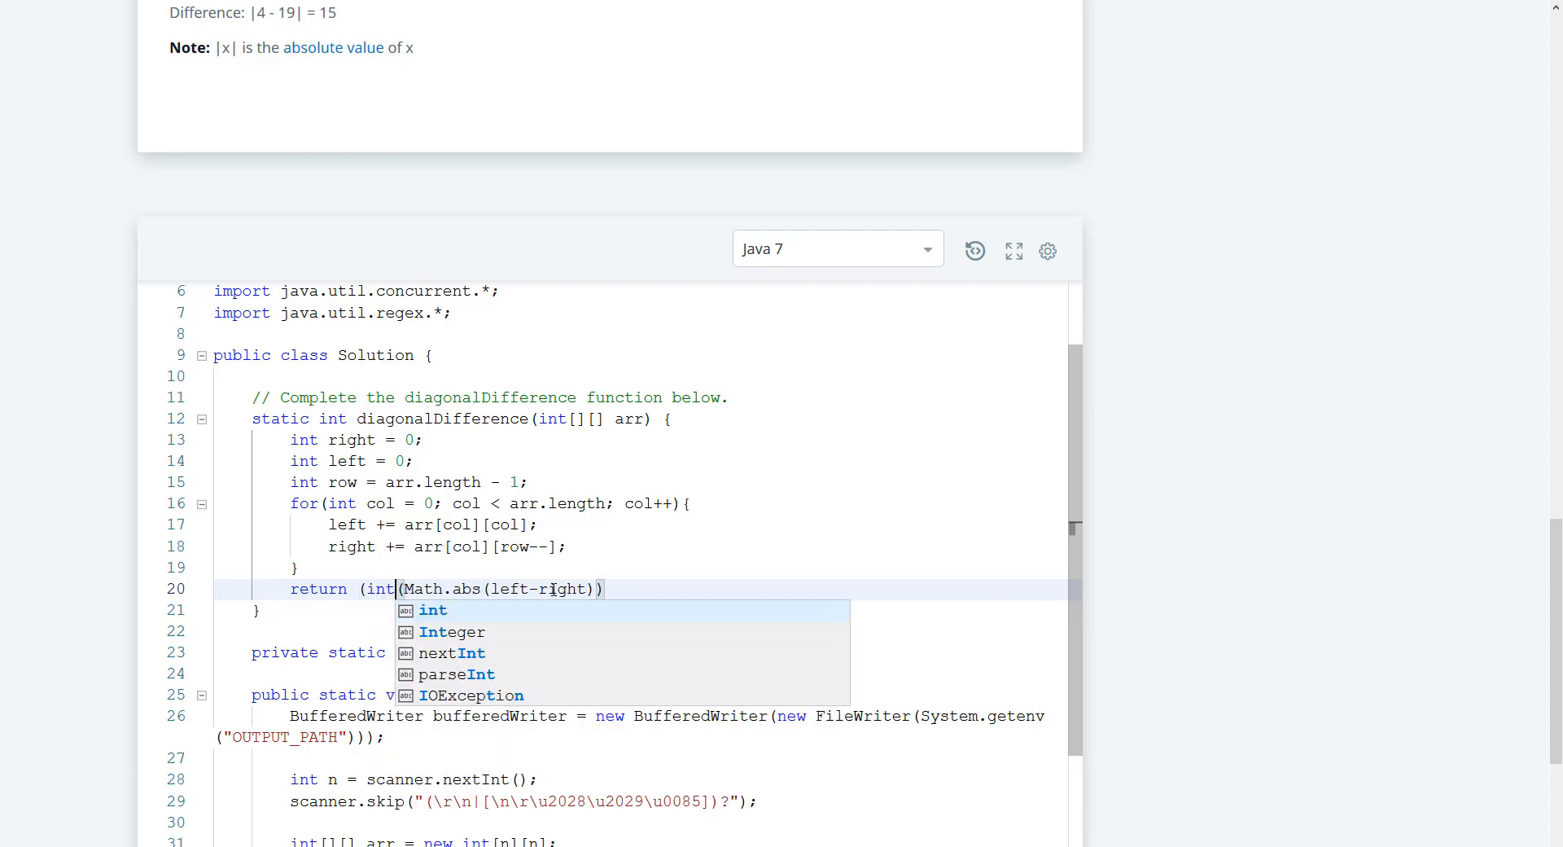
{"action": "left_click", "coordinate": [432, 609]}
{"action": "type", "text": ")"}
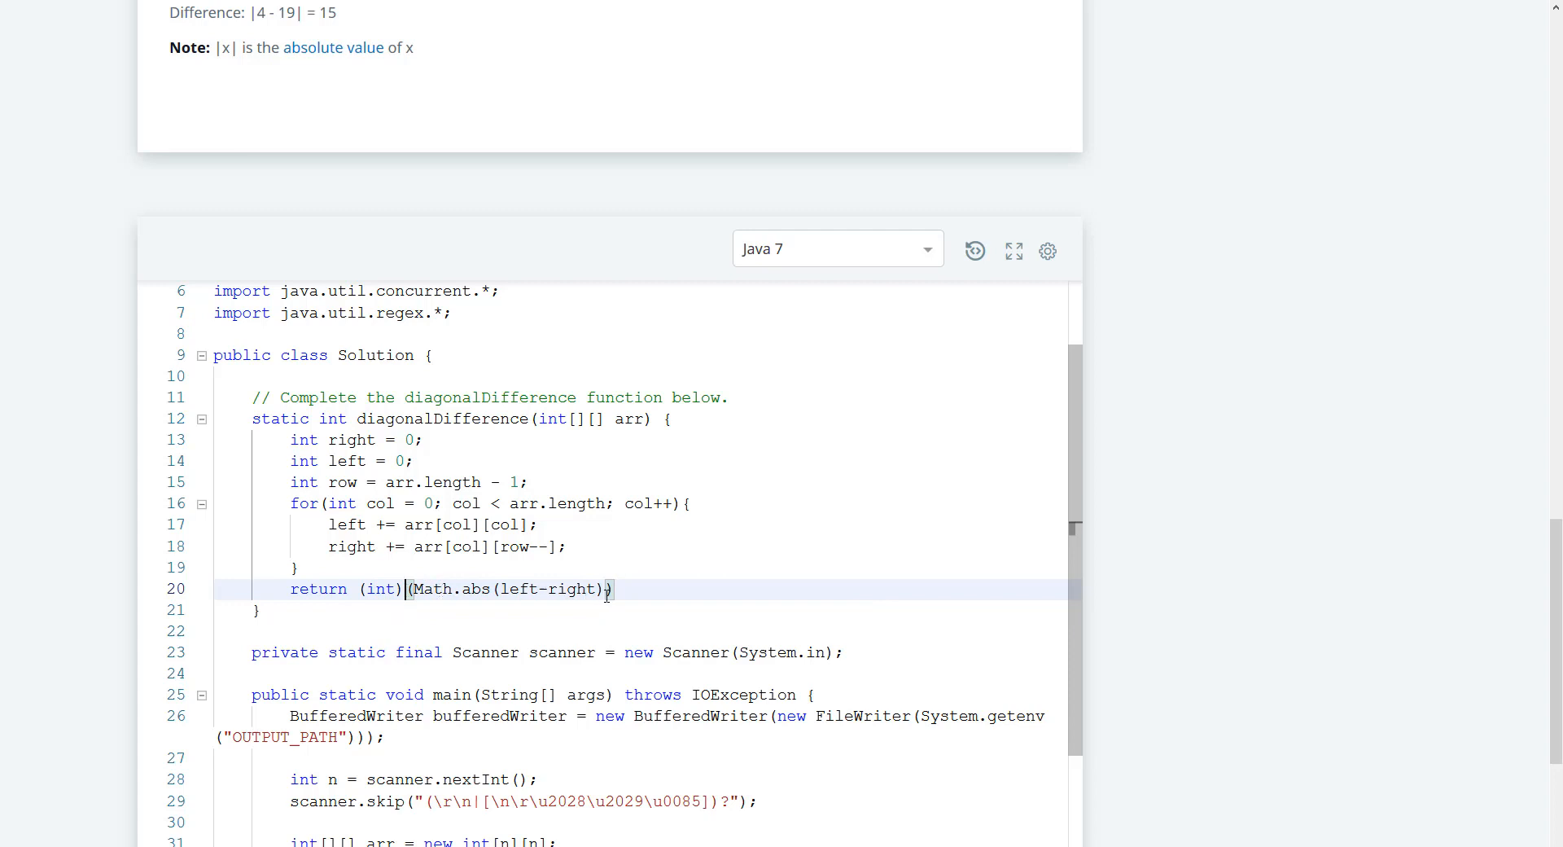
{"action": "left_click", "coordinate": [616, 589]}
{"action": "type", "text": ");"}
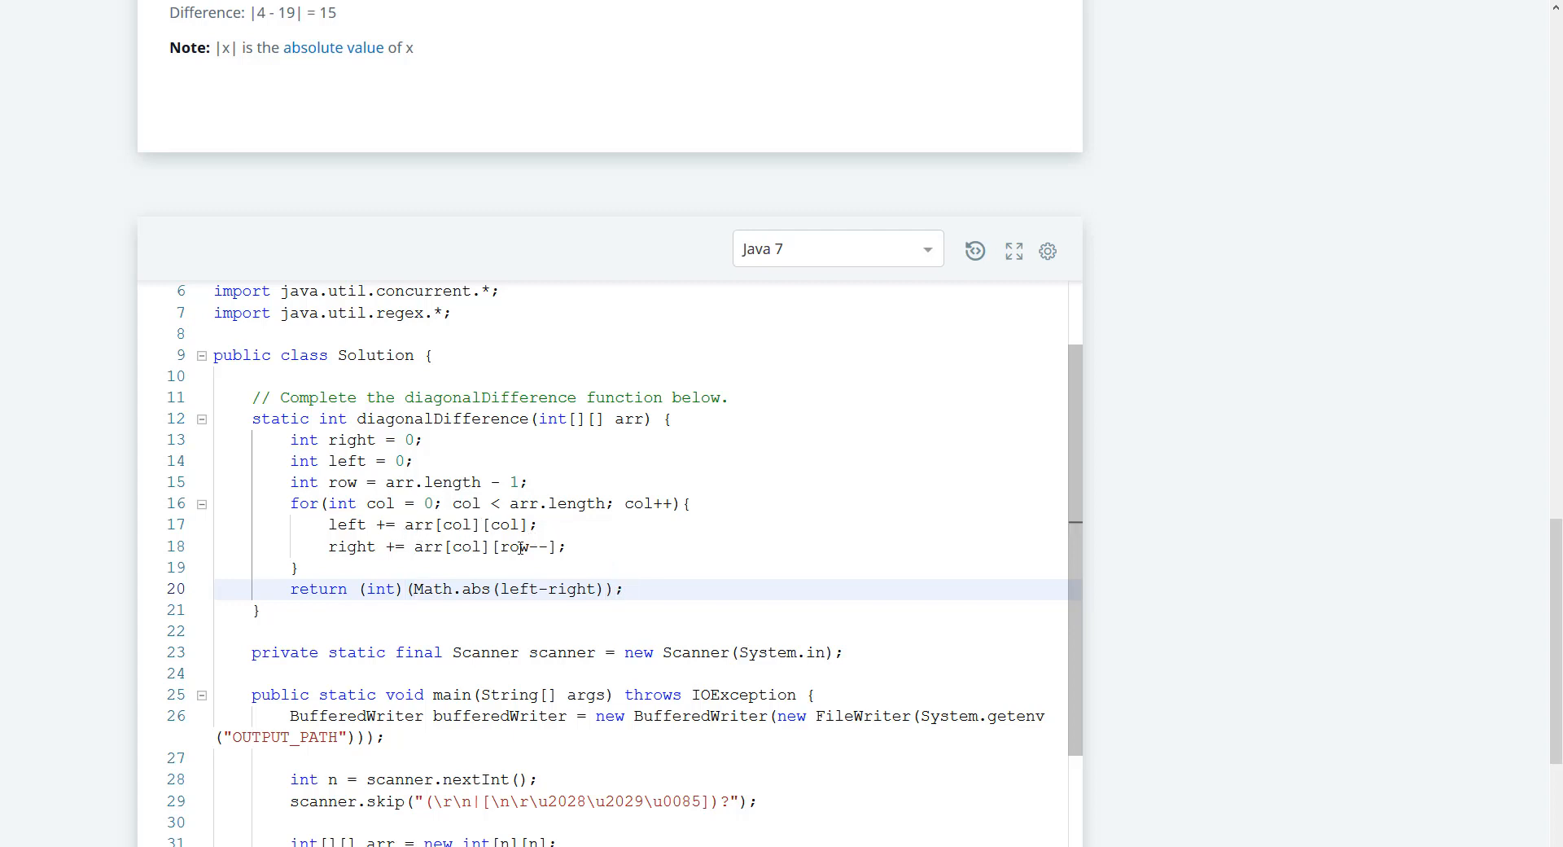
Run the code so the sample test outputs 15, then submit the solution
{"action": "scroll", "scroll_direction": "down", "scroll_amount": 3}
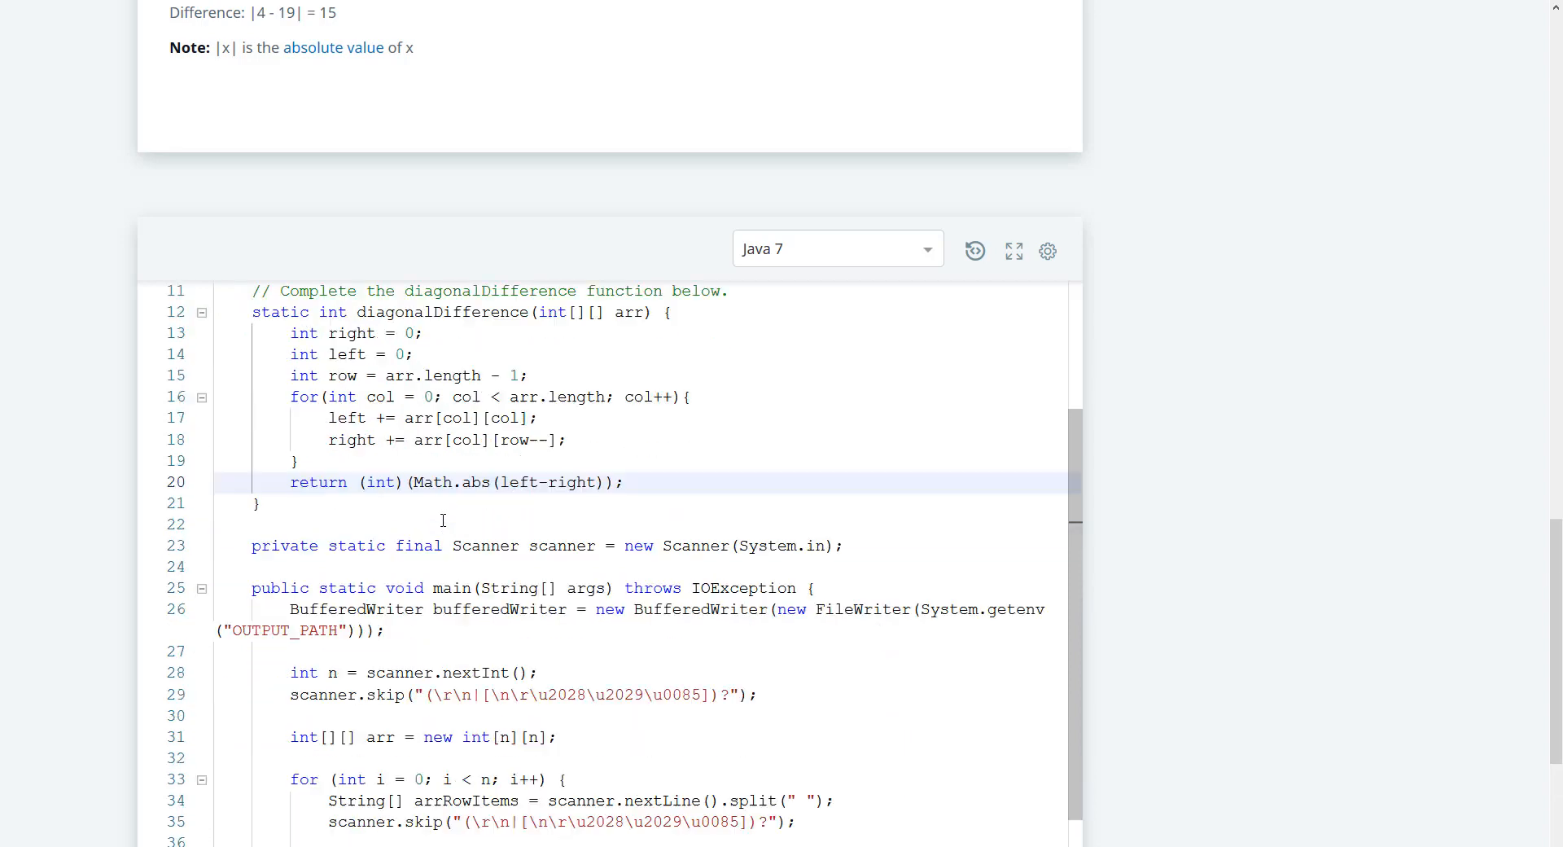
{"action": "scroll", "scroll_direction": "down", "scroll_amount": 3}
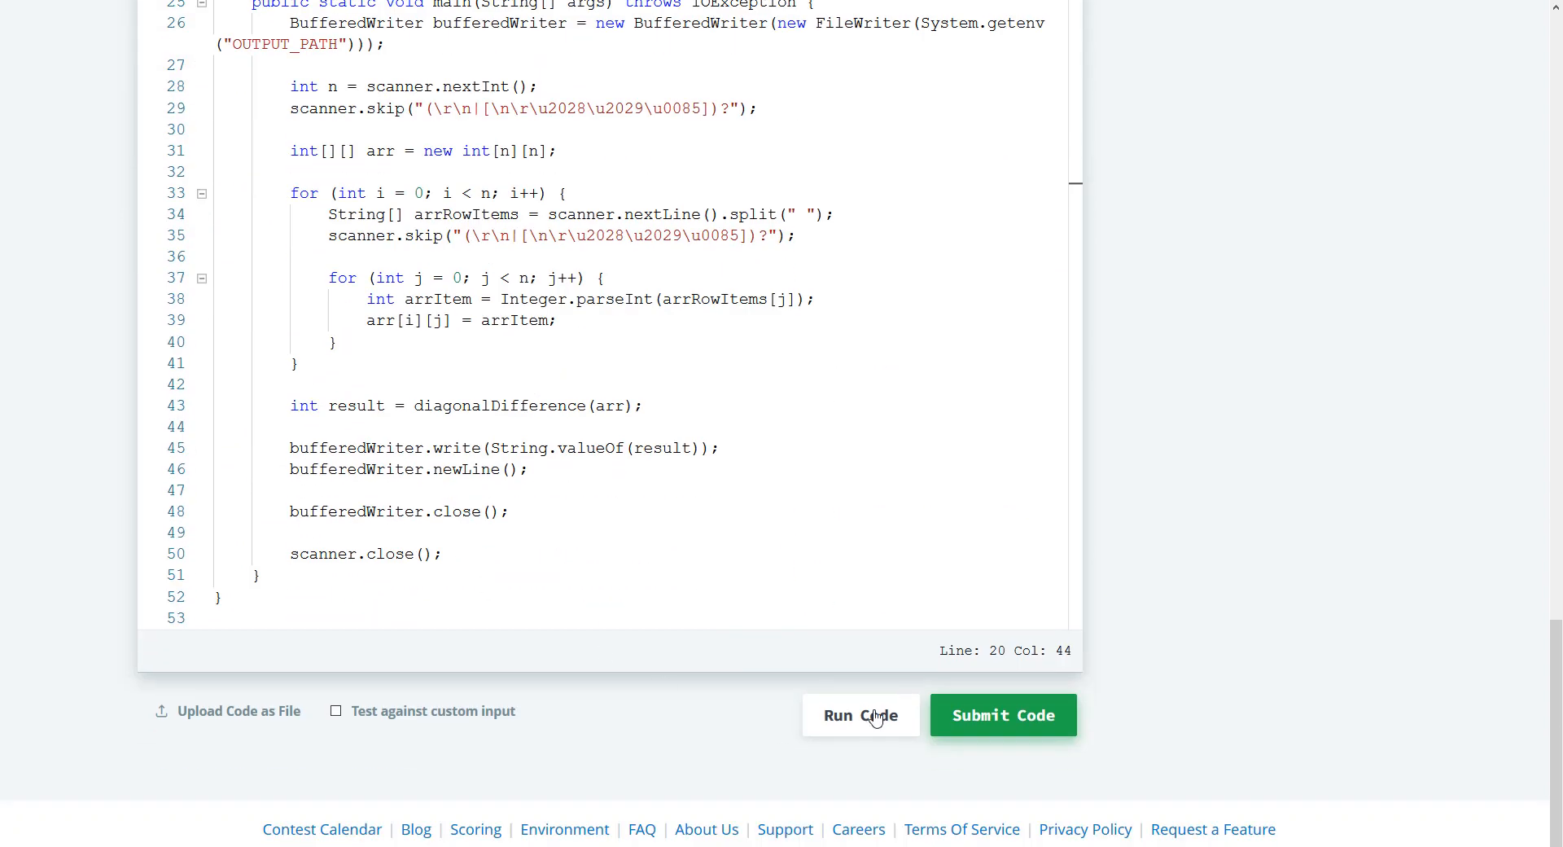
{"action": "left_click", "coordinate": [861, 714]}
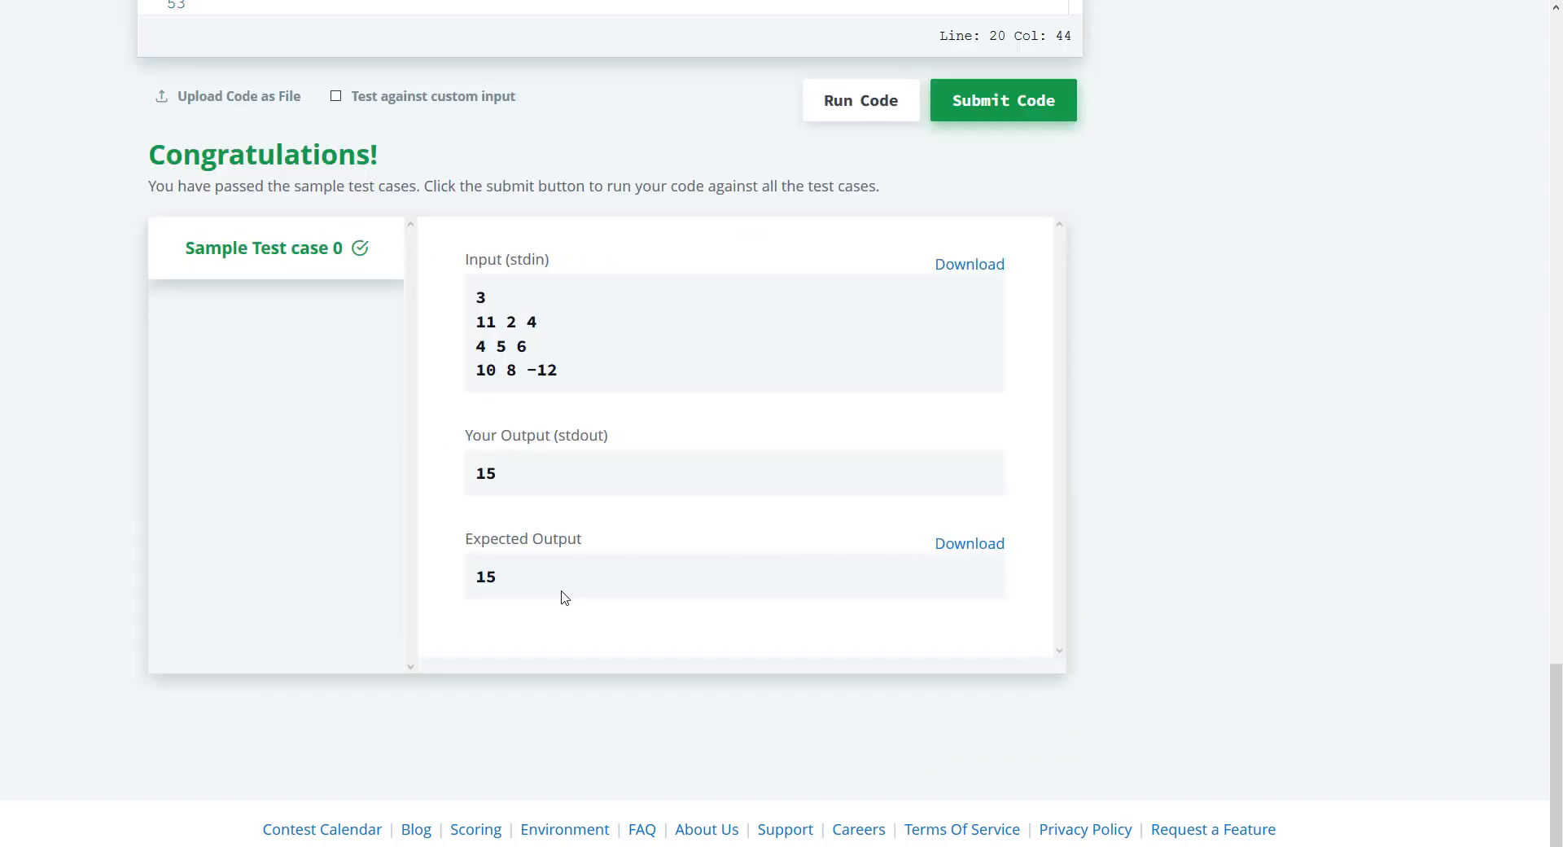
{"action": "mouse_move", "coordinate": [928, 181]}
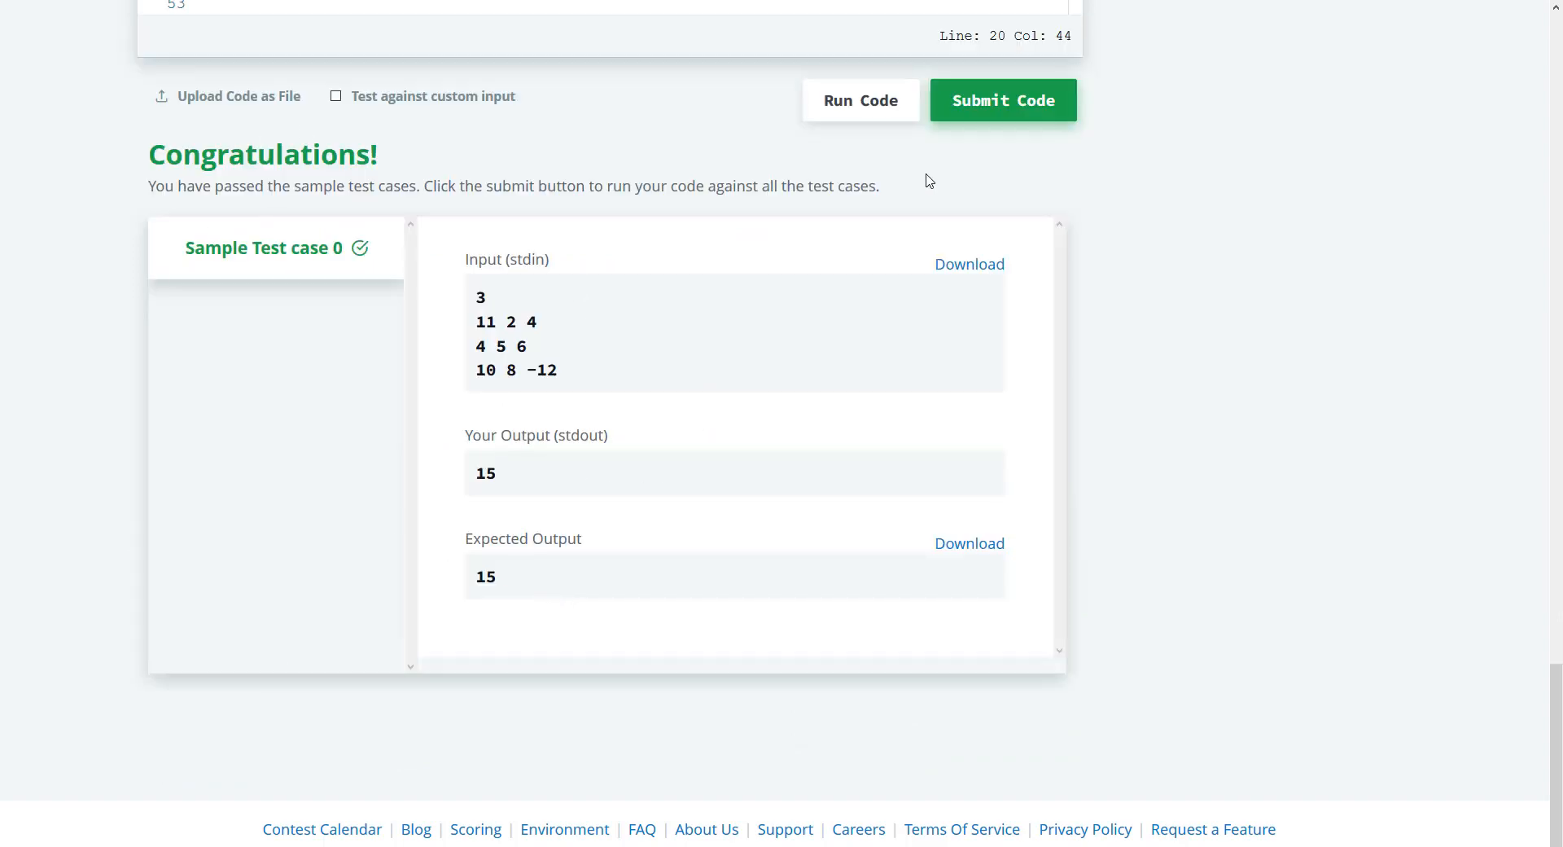
{"action": "left_click", "coordinate": [1002, 99]}
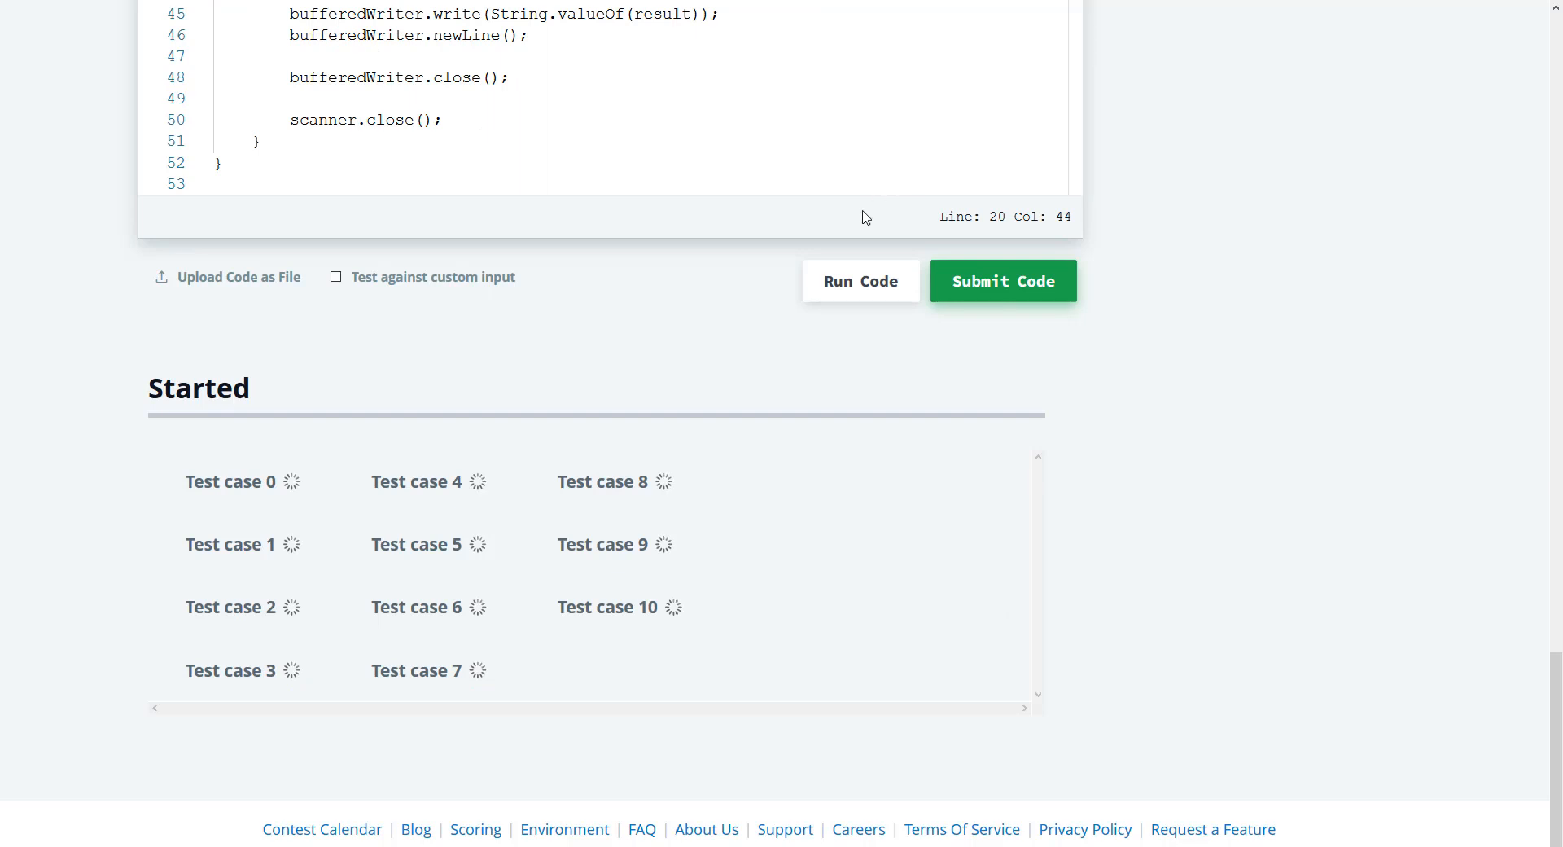